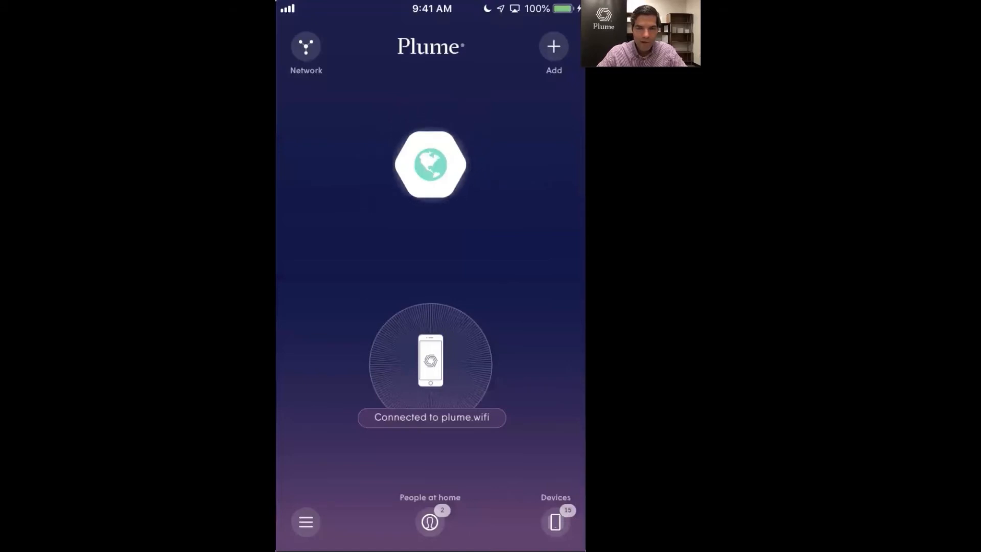
Open the Network view from the home screen connected to plume.wifi.
left_click(430, 164)
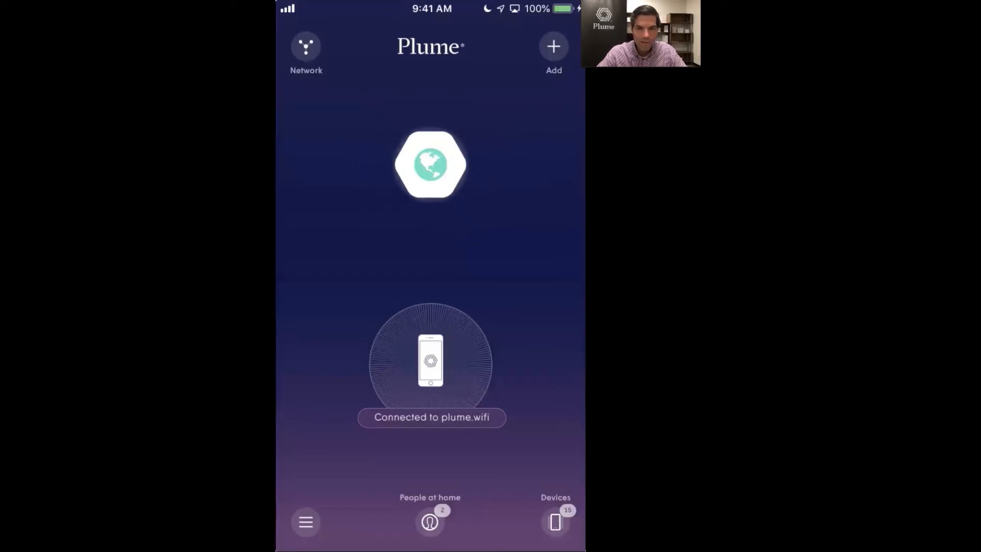
left_click(429, 164)
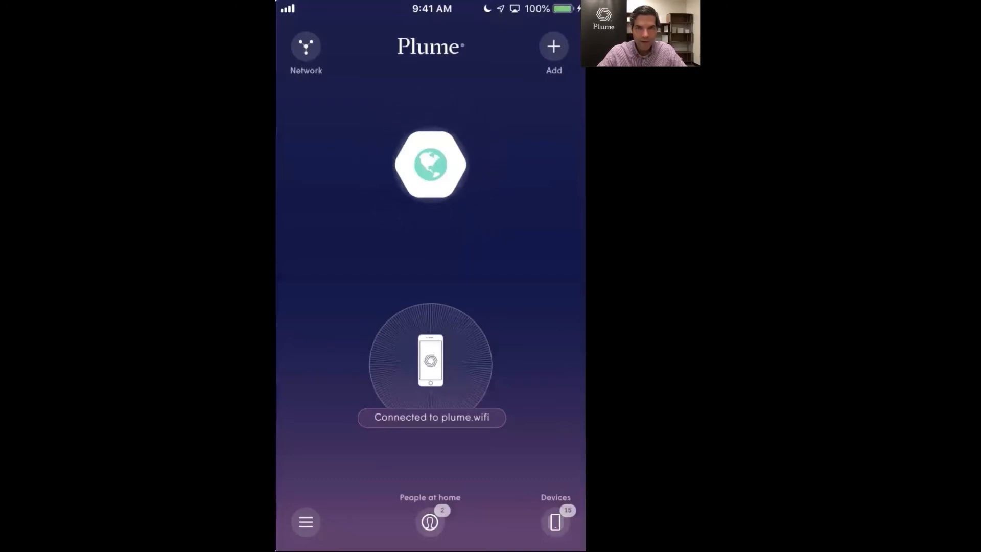
left_click(306, 50)
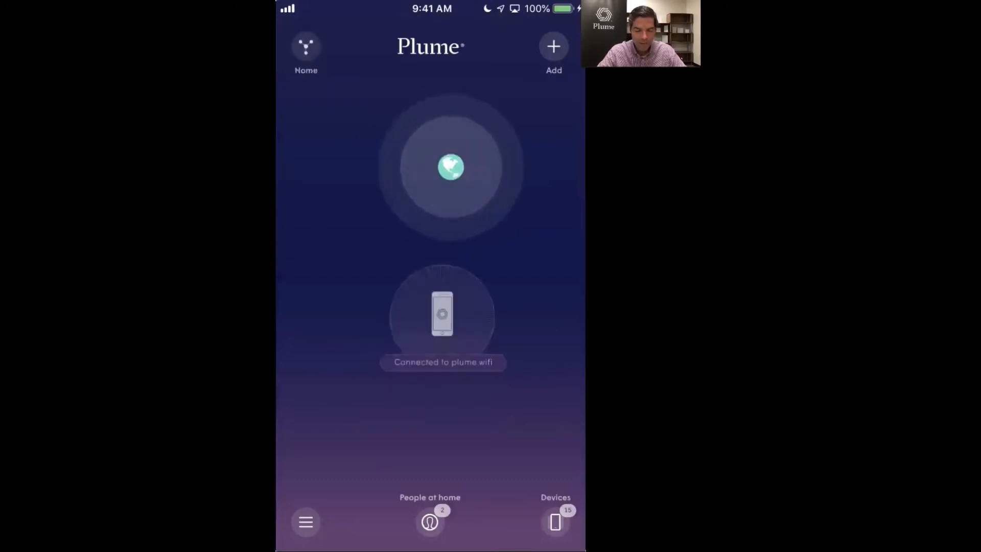
Let the network map load, linking Livingroom to Hallway SuperPod and SmartThings Wifi.
left_click(450, 166)
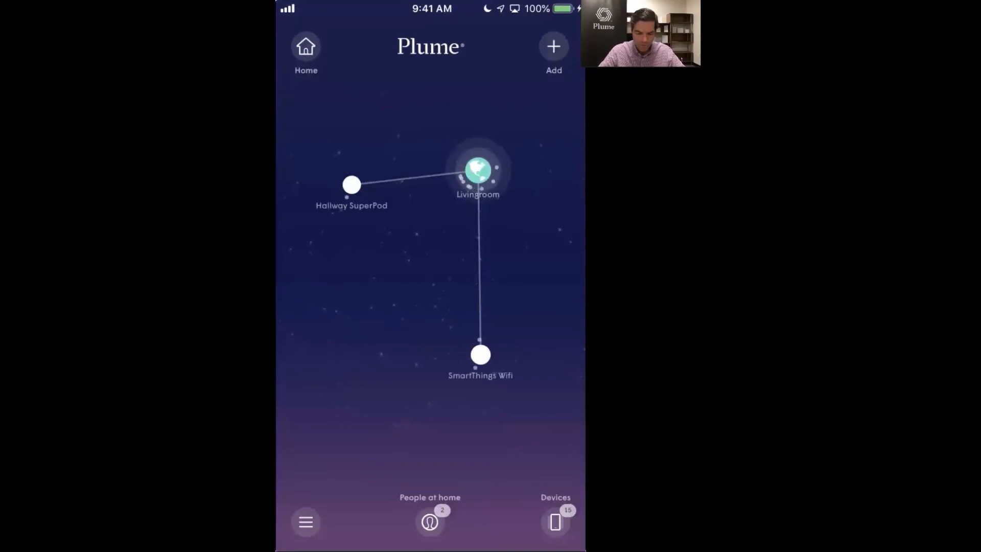
left_click(480, 354)
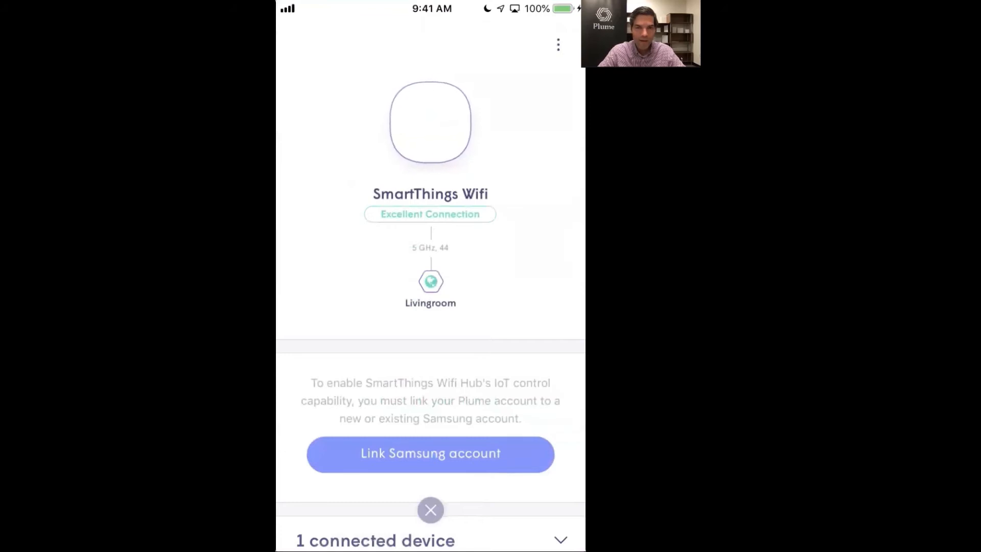
scroll("up", 3)
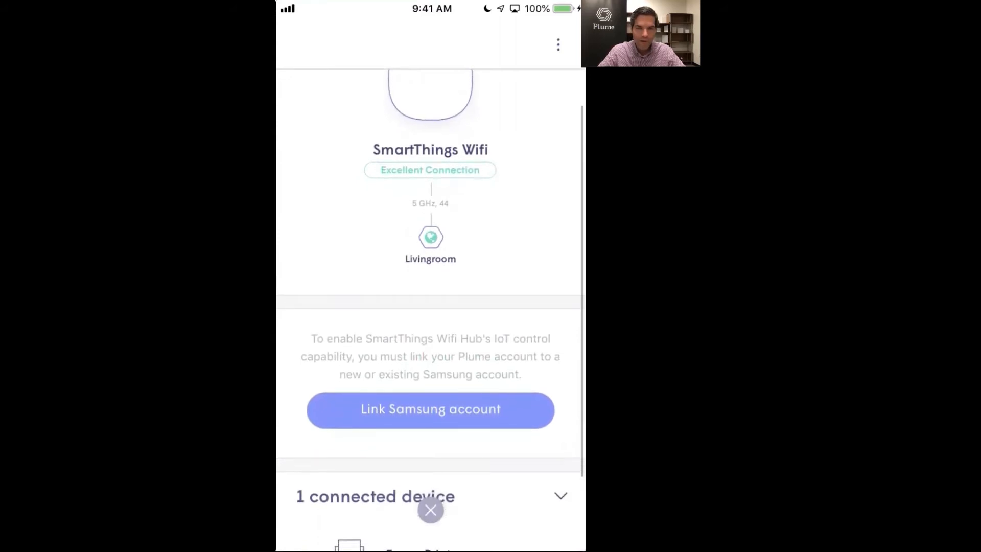
scroll("up", 3)
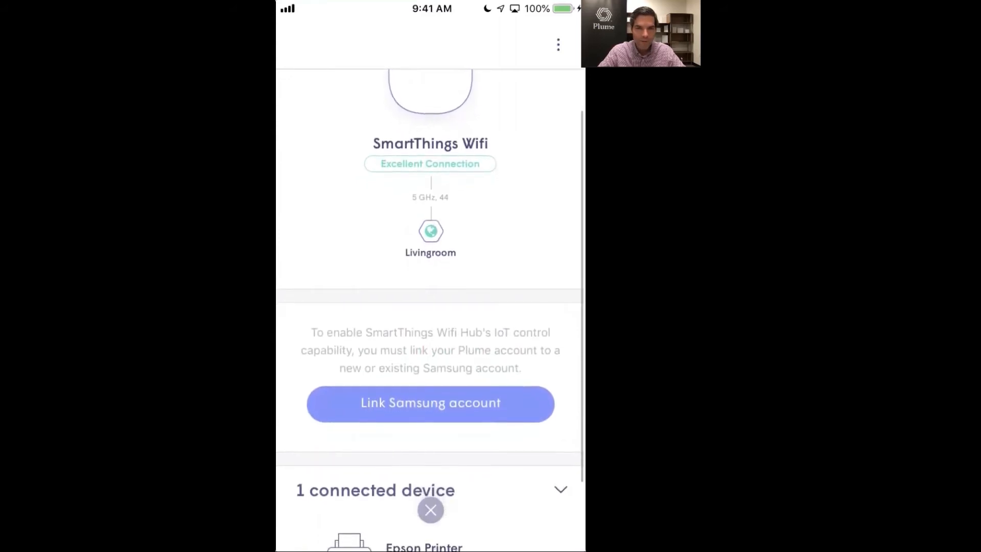
scroll("up", 3)
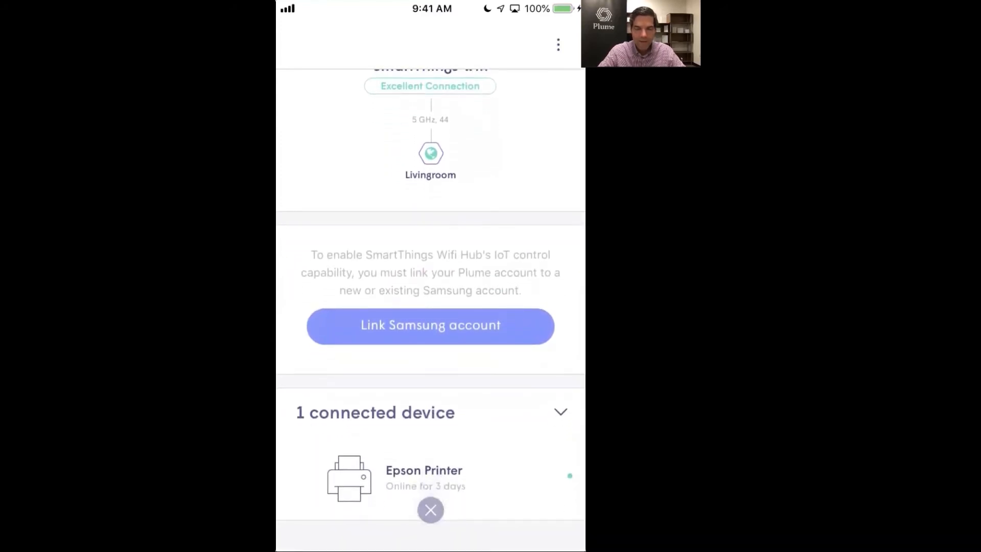
scroll("up", 3)
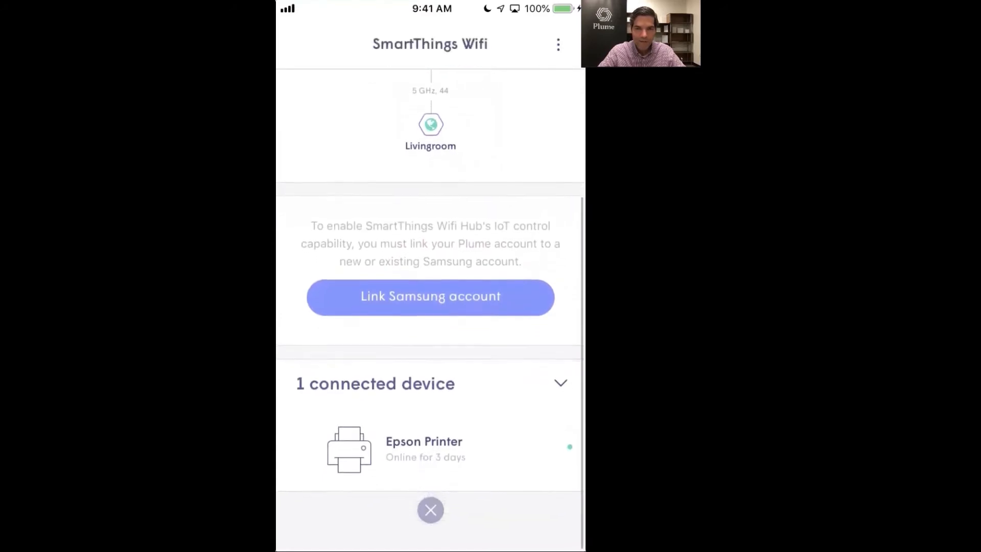
scroll("up", 3)
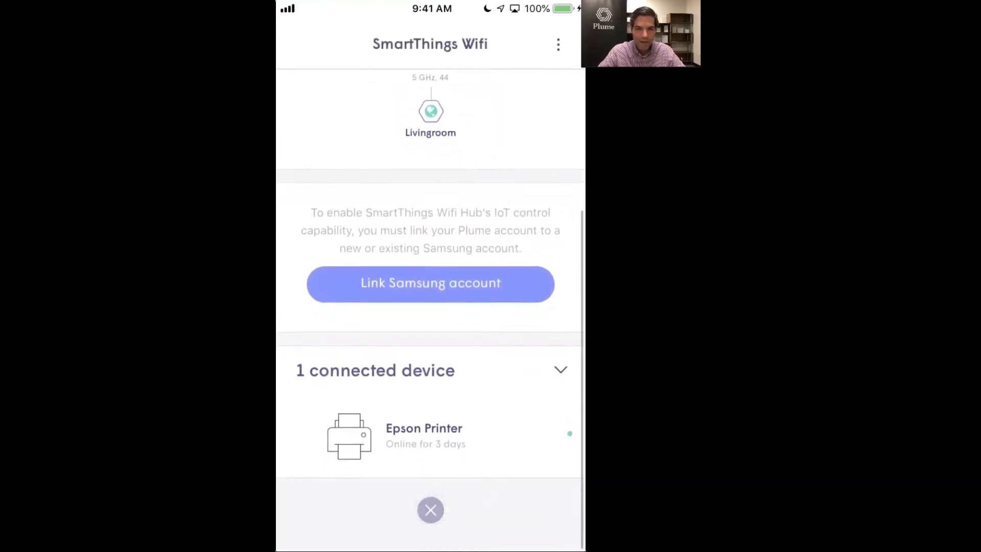
scroll("up", 3)
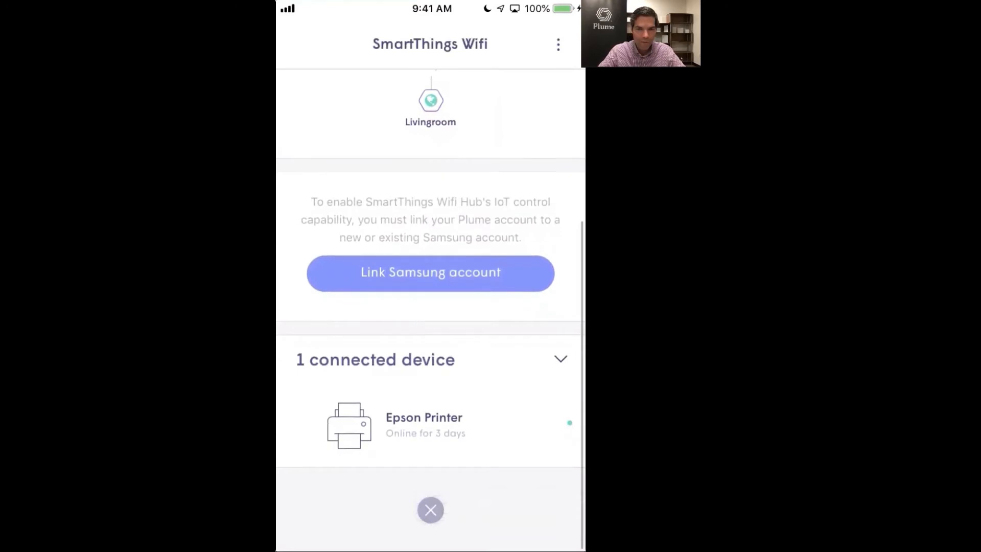
scroll("up", 3)
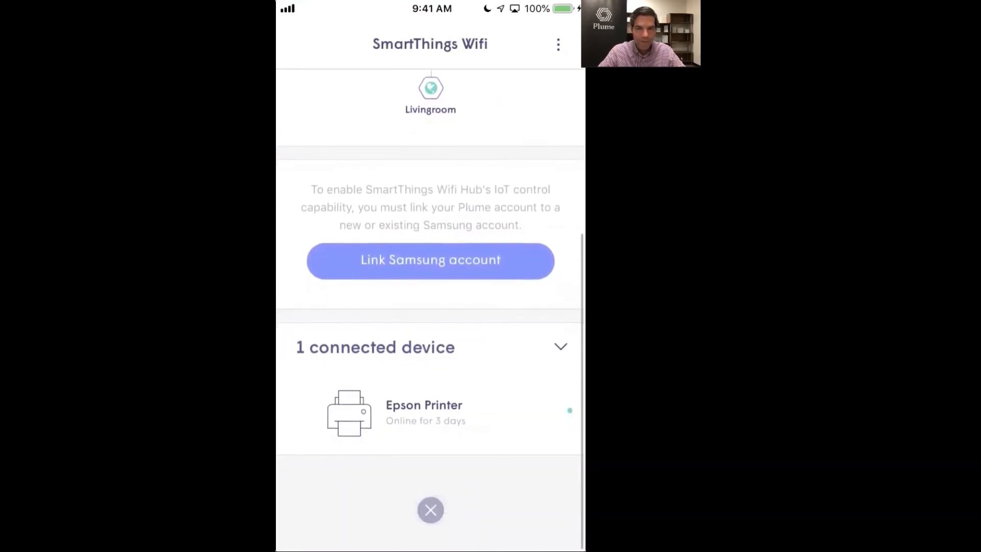
scroll("down", 3)
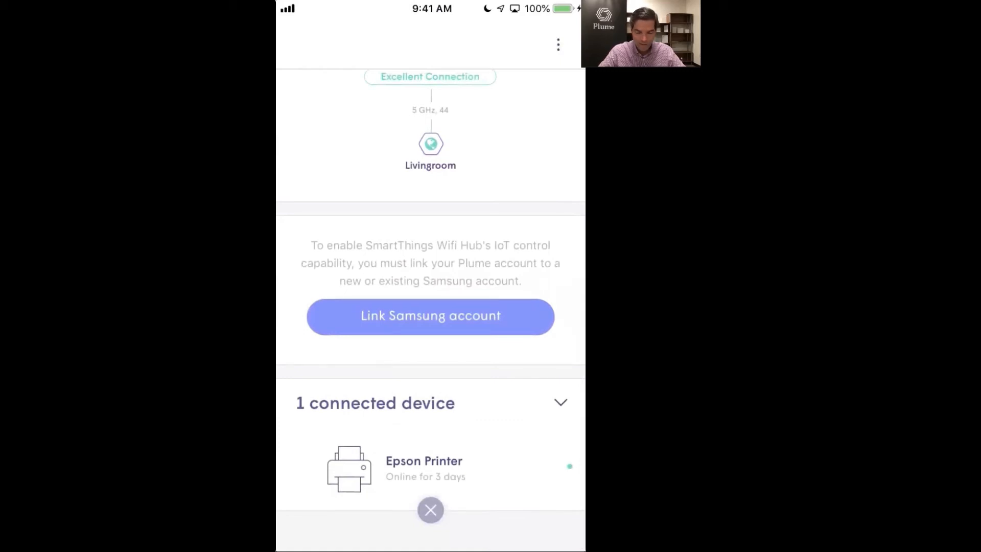
left_click(430, 509)
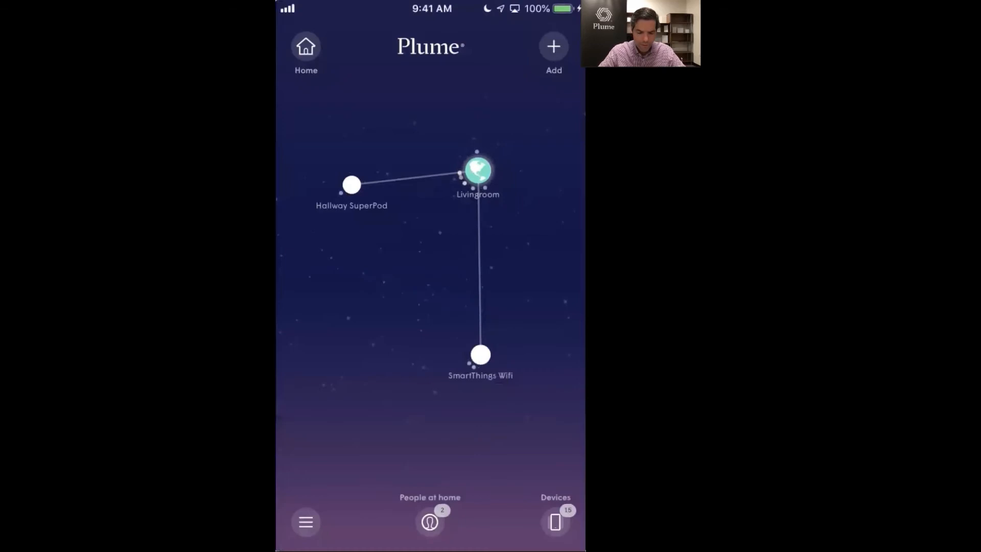
Return Home and view speed history: Comcast 68 Mbps, 782.84 GB downloaded, most active devices.
left_click(477, 170)
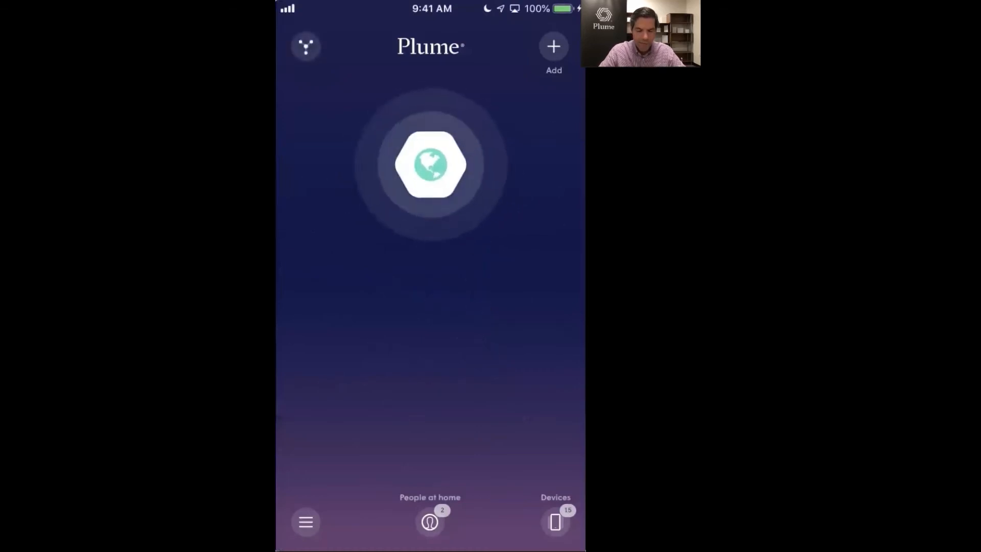
left_click(429, 164)
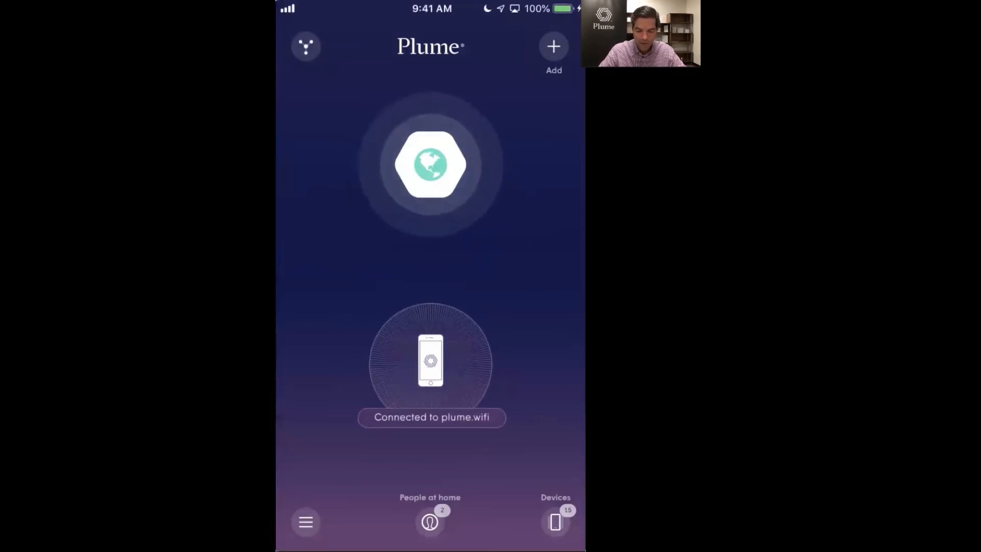
left_click(429, 164)
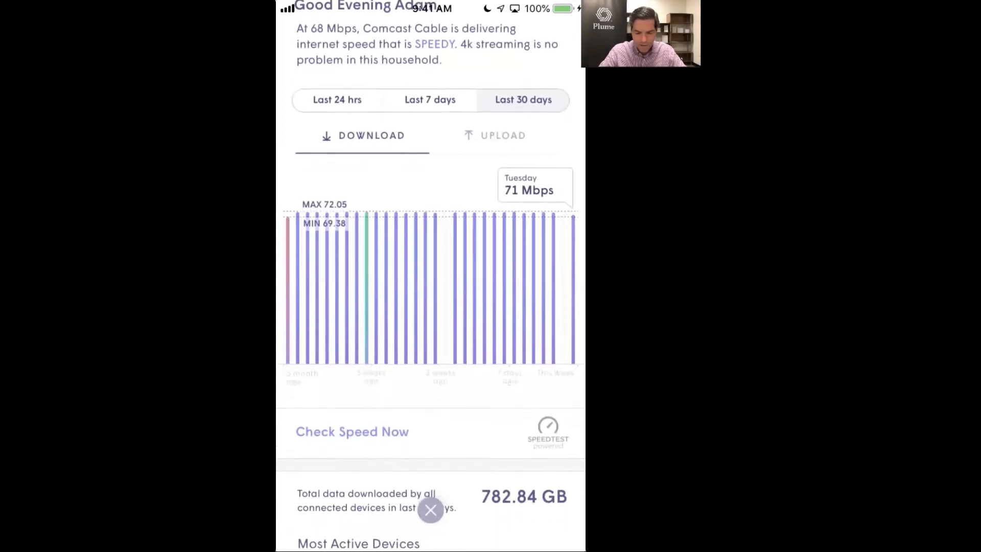
scroll("up", 3)
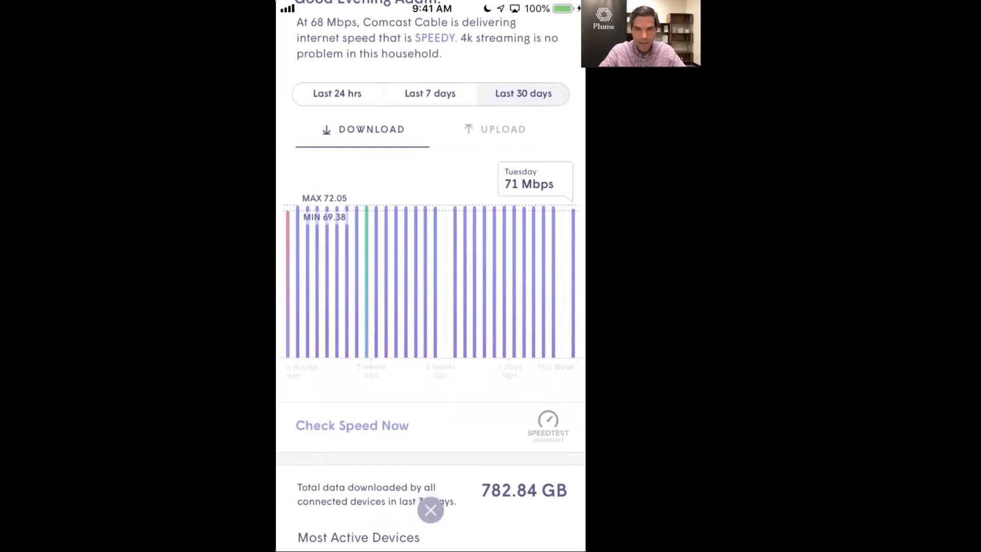
scroll("down", 3)
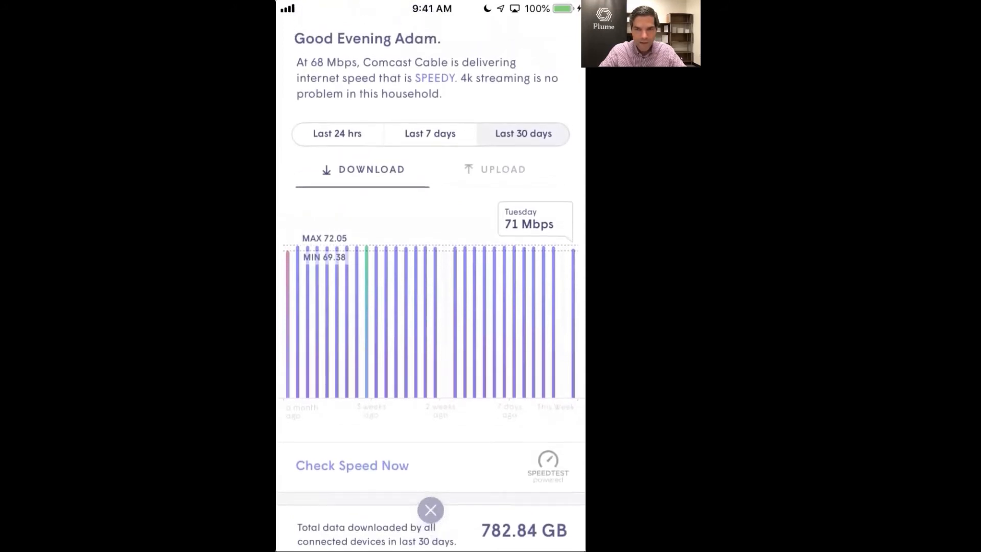
scroll("down", 3)
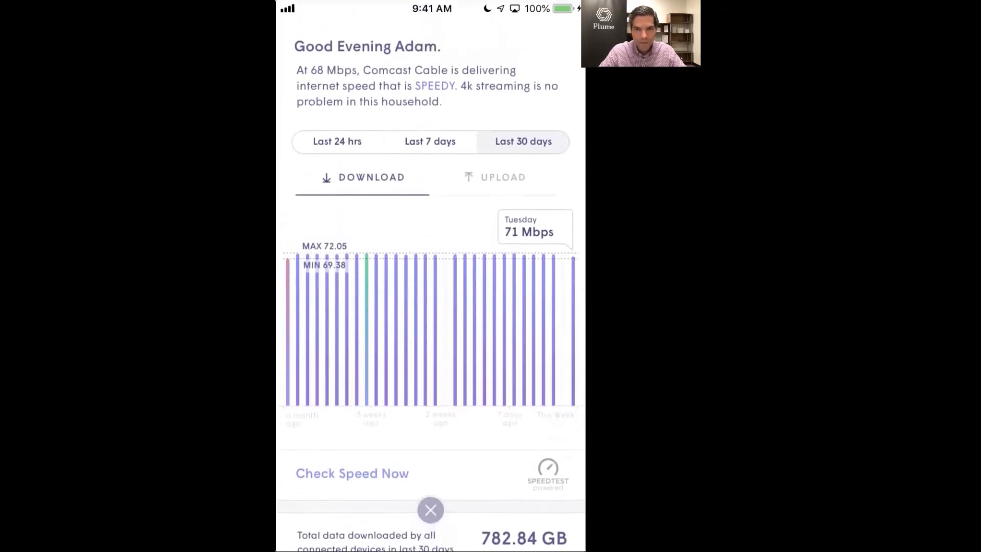
scroll("up", 3)
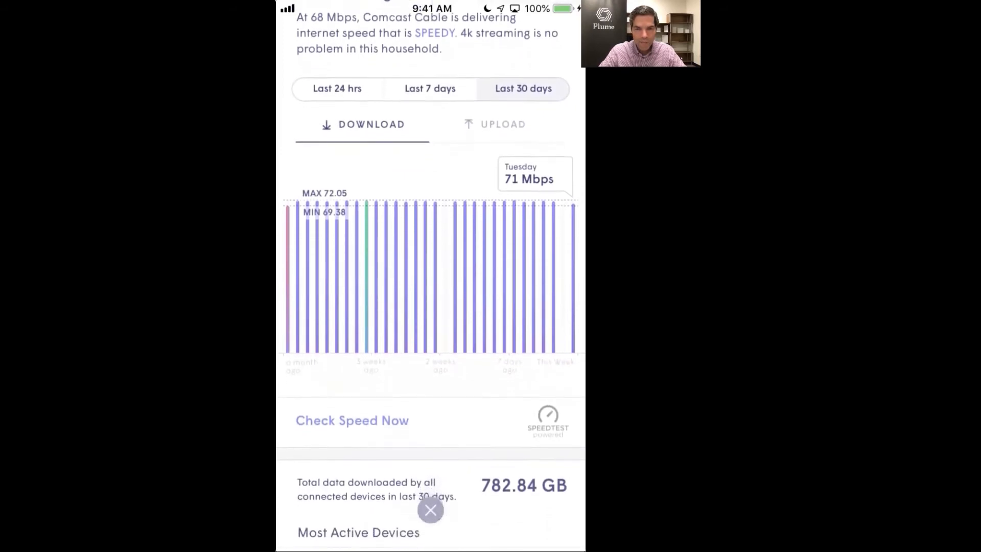
scroll("up", 3)
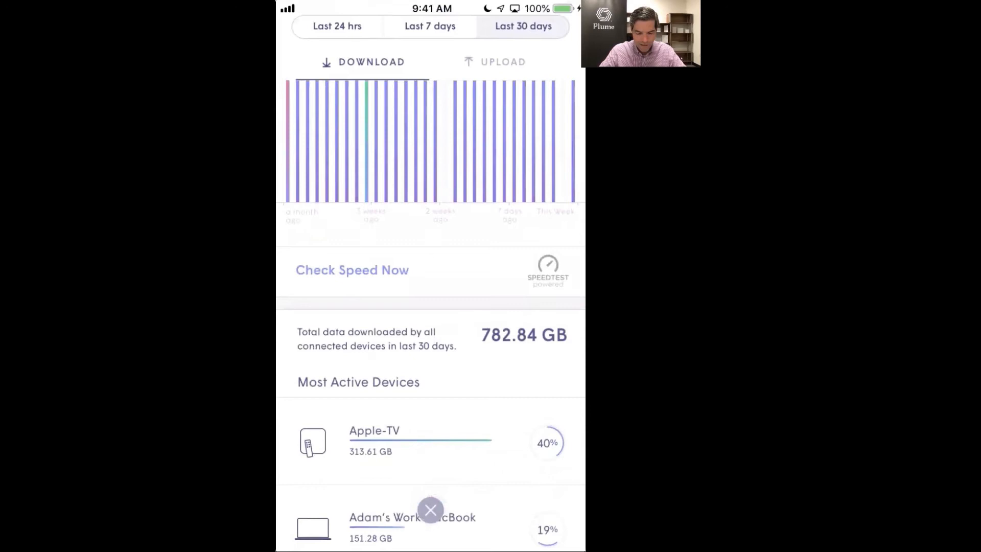
Run a new speed test and browse Most Active Devices to the offline iPhone.
left_click(351, 270)
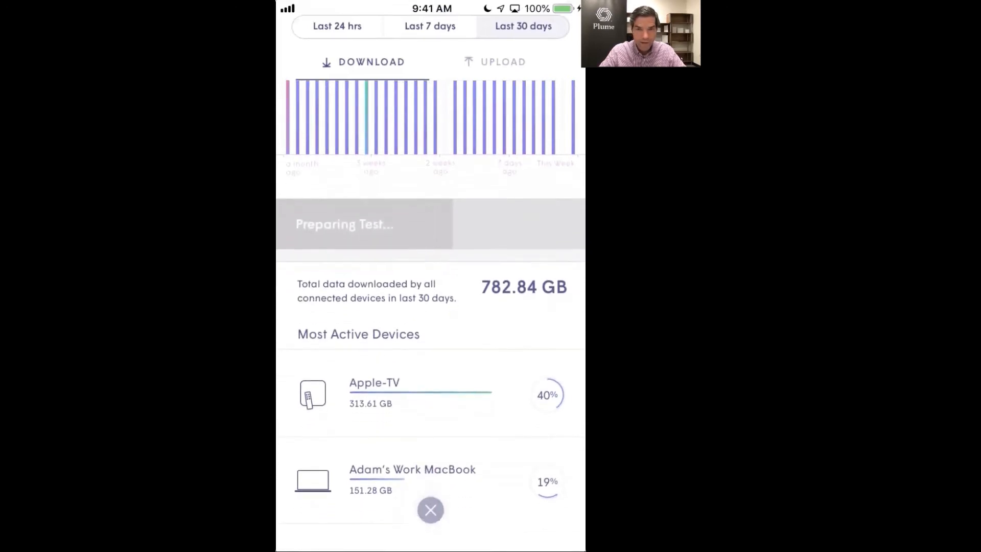
scroll("up", 3)
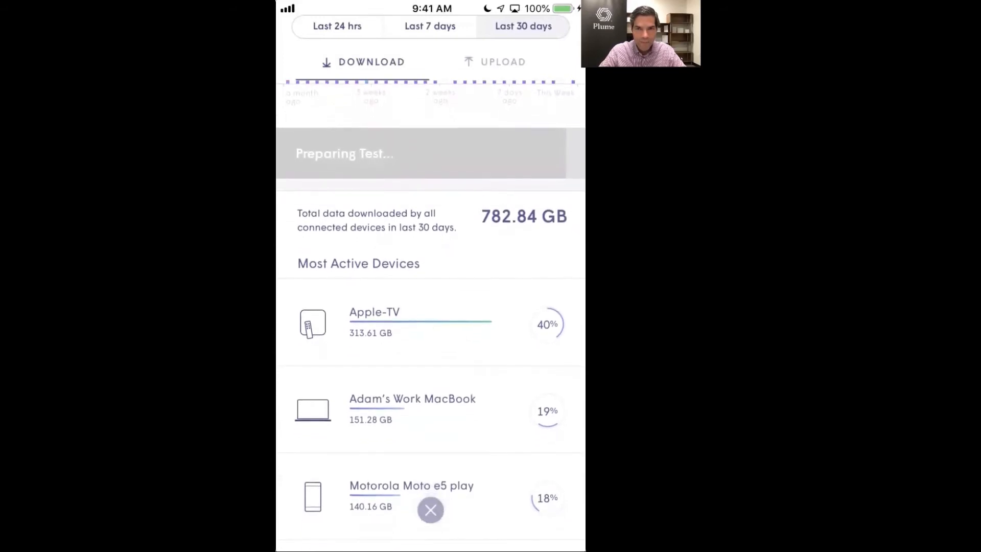
scroll("up", 3)
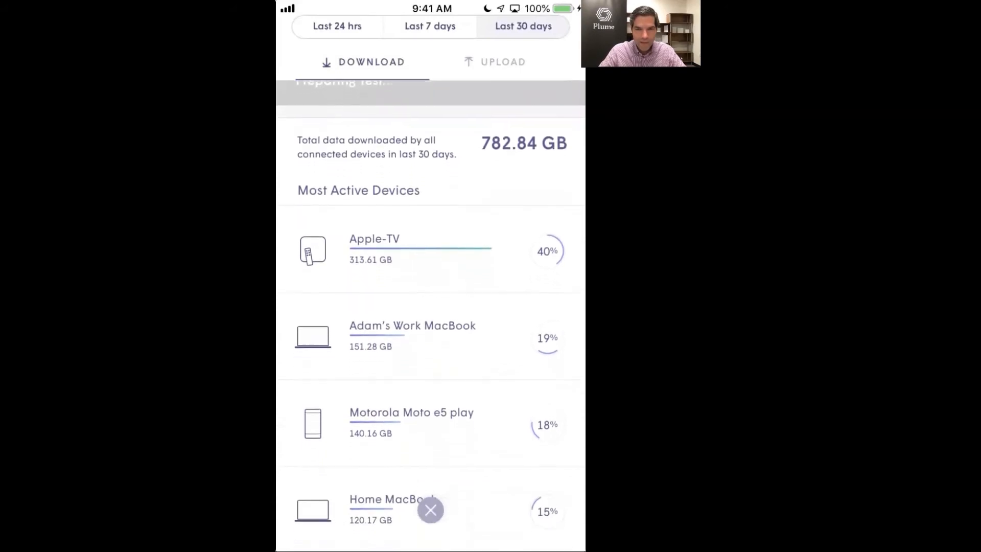
scroll("up", 3)
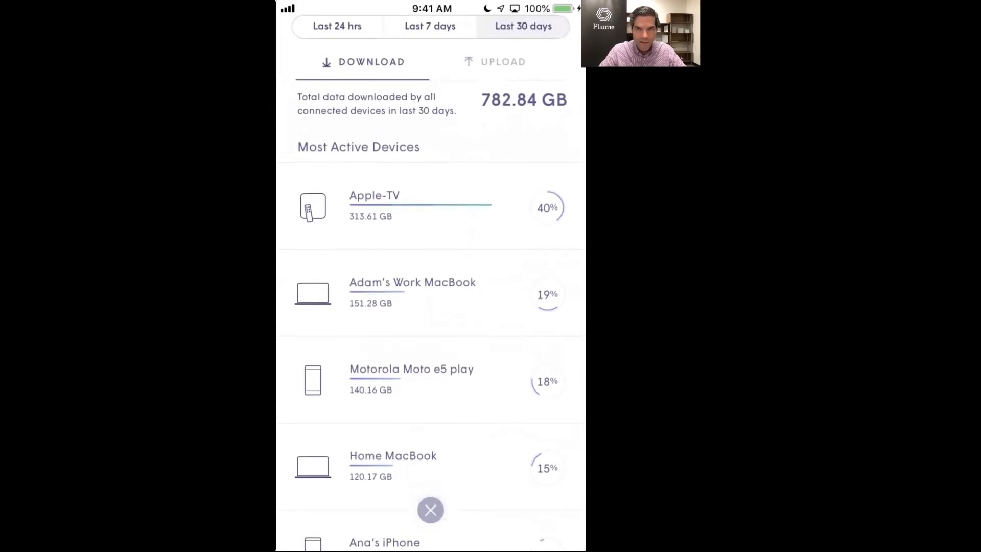
scroll("down", 3)
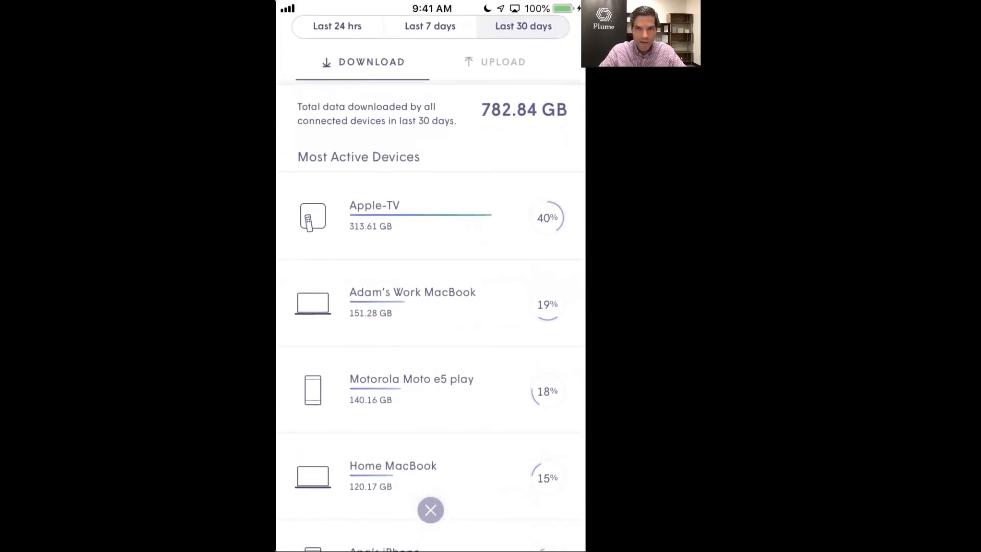
scroll("up", 3)
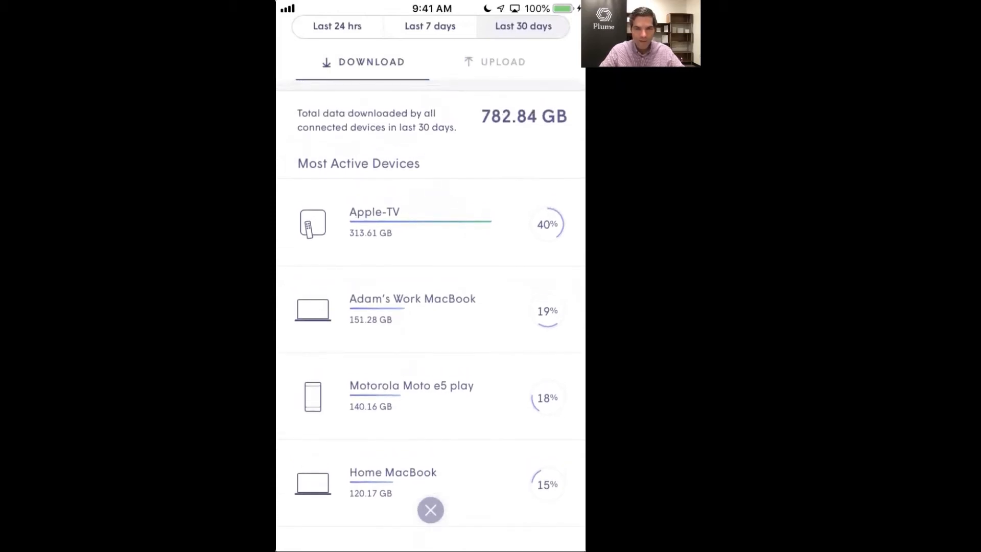
scroll("down", 3)
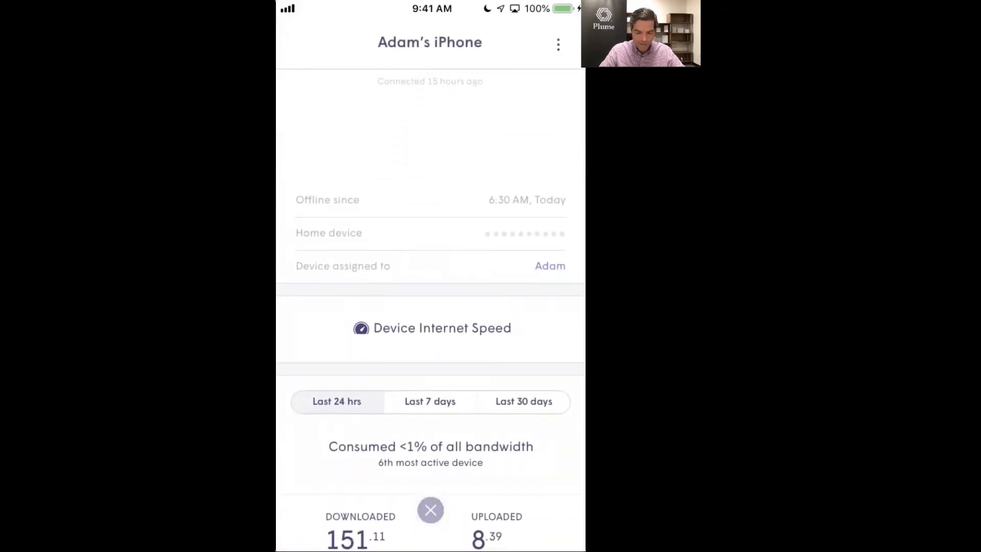
Close the iPhone's page to return Home, showing two people and 15 devices.
left_click(430, 327)
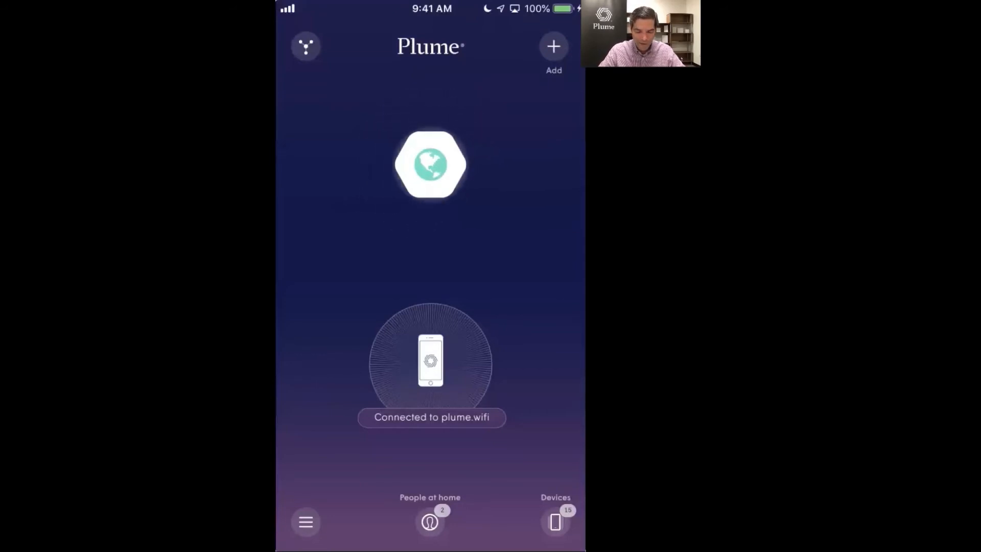
Put Erik's Motorola phone and Home MacBook in Time Out until 10:28 PM.
left_click(429, 164)
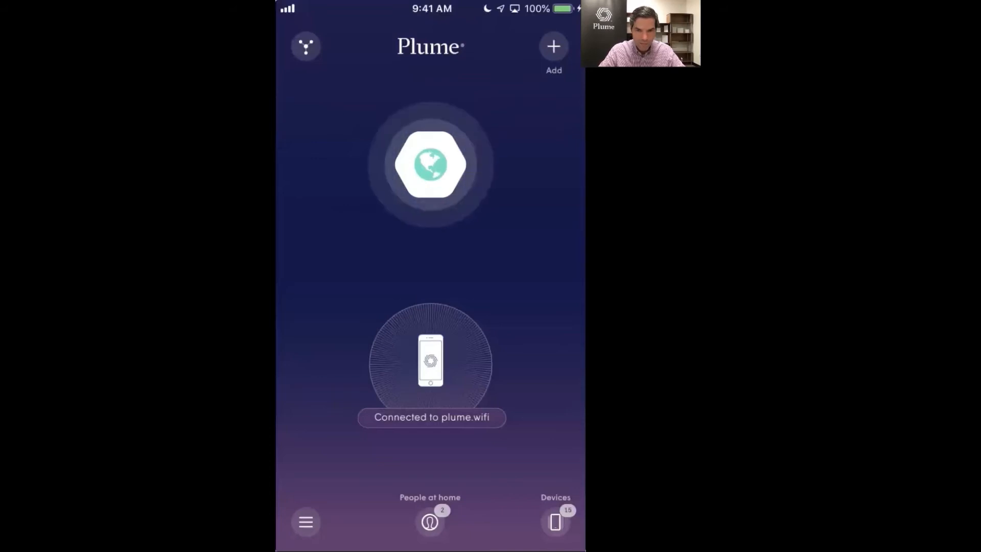
left_click(429, 521)
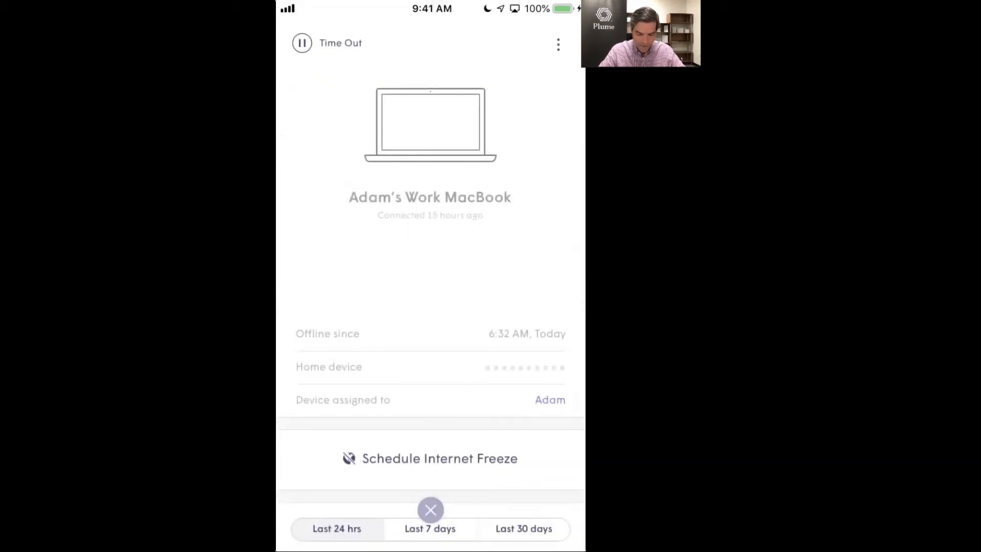
left_click(430, 510)
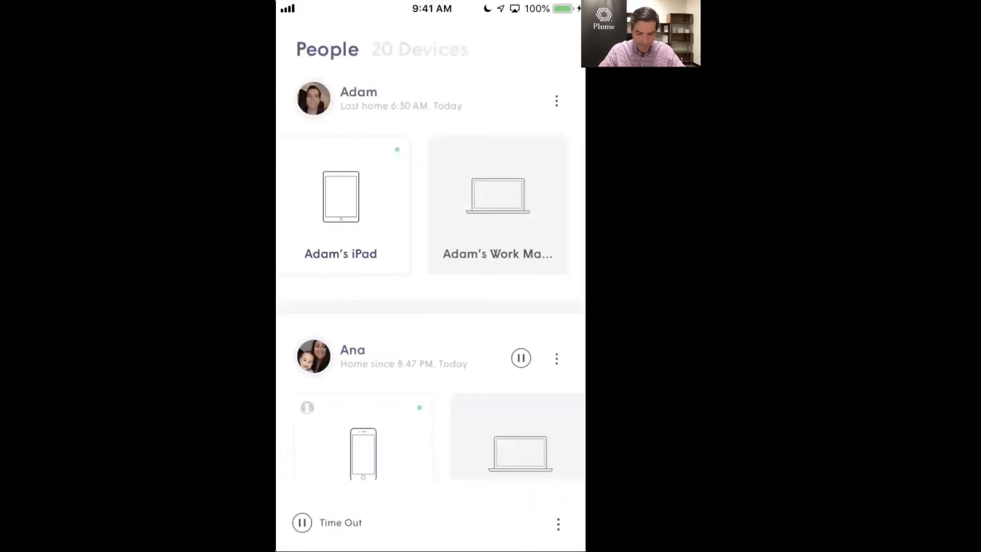
scroll("left", 3)
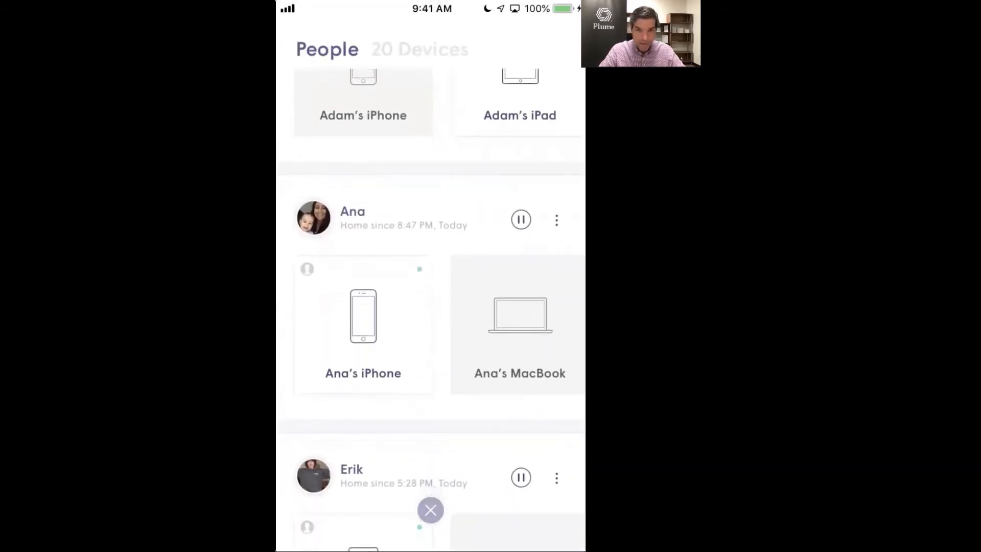
scroll("up", 3)
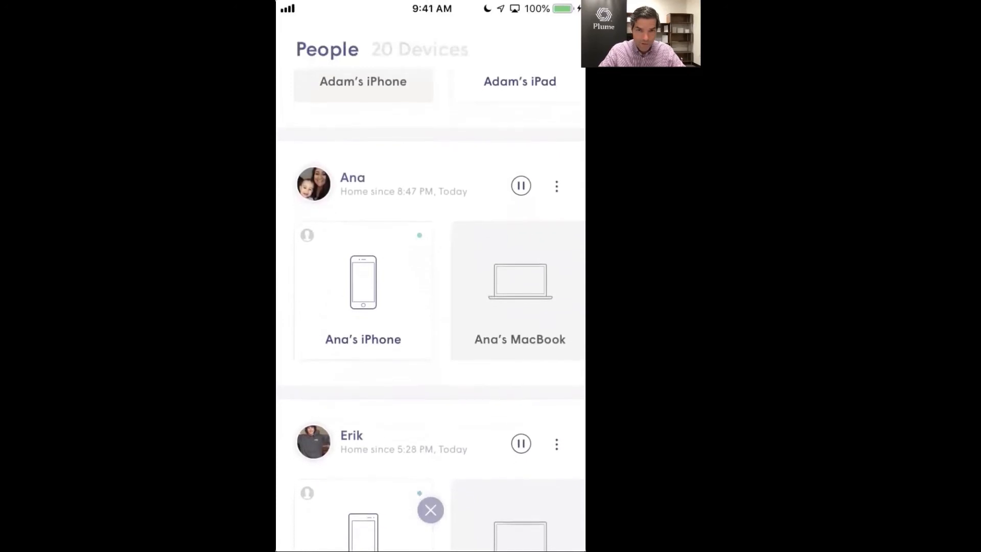
scroll("up", 3)
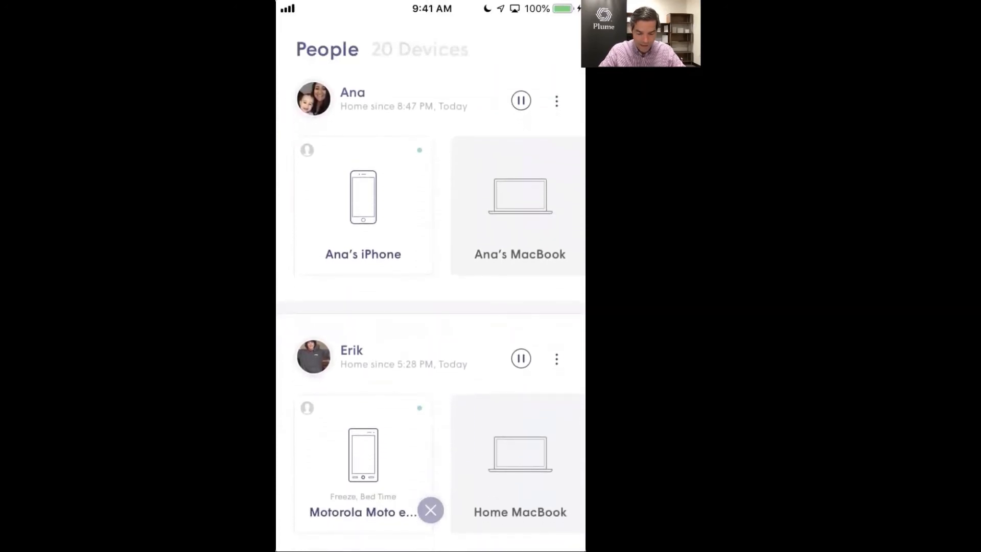
scroll("down", 3)
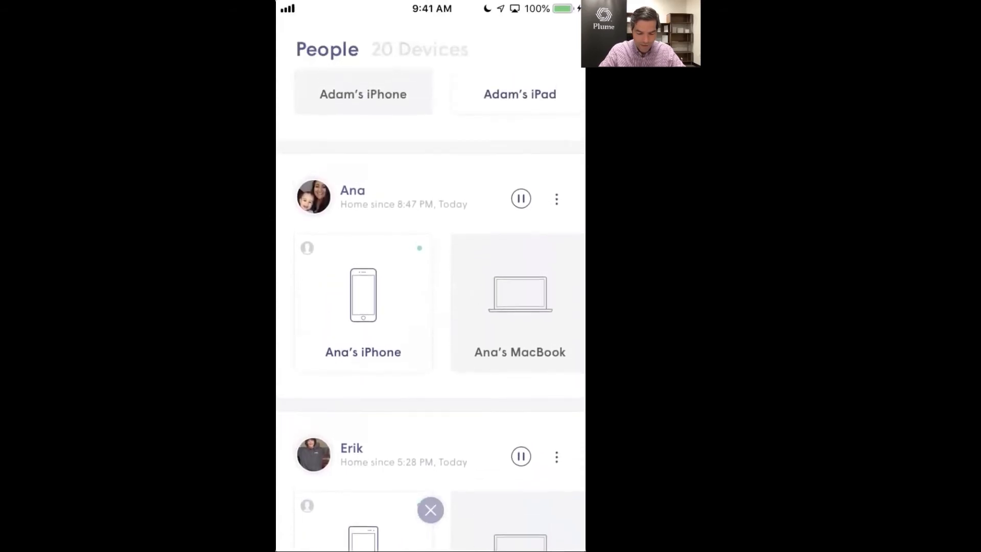
scroll("down", 3)
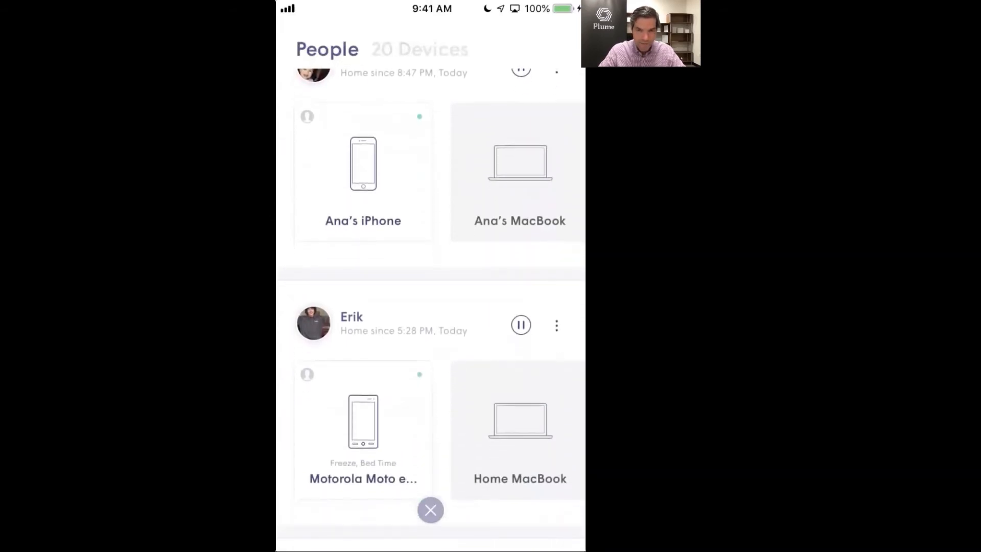
left_click(521, 324)
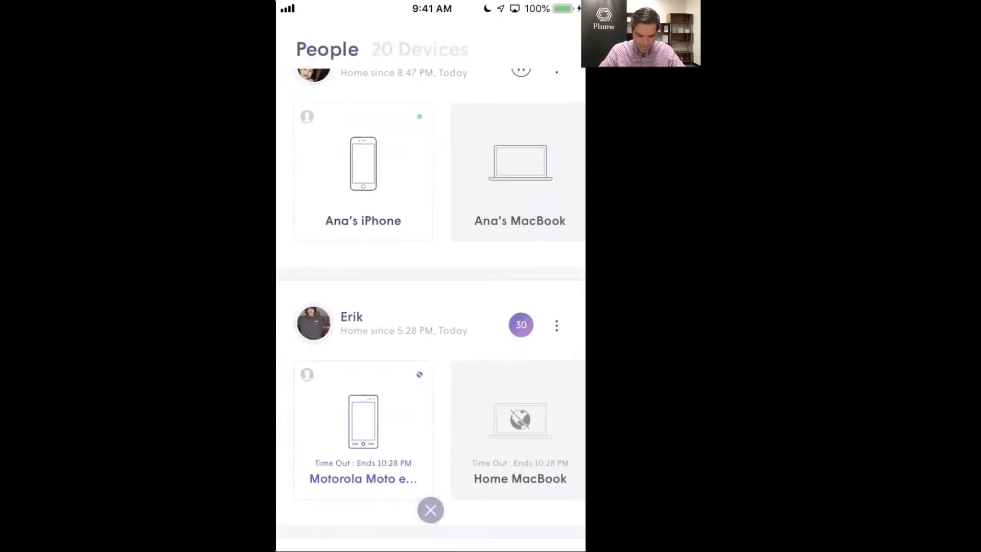
Cancel Erik's Time Out and review Adam's Online protection, leaving it enabled.
left_click(520, 325)
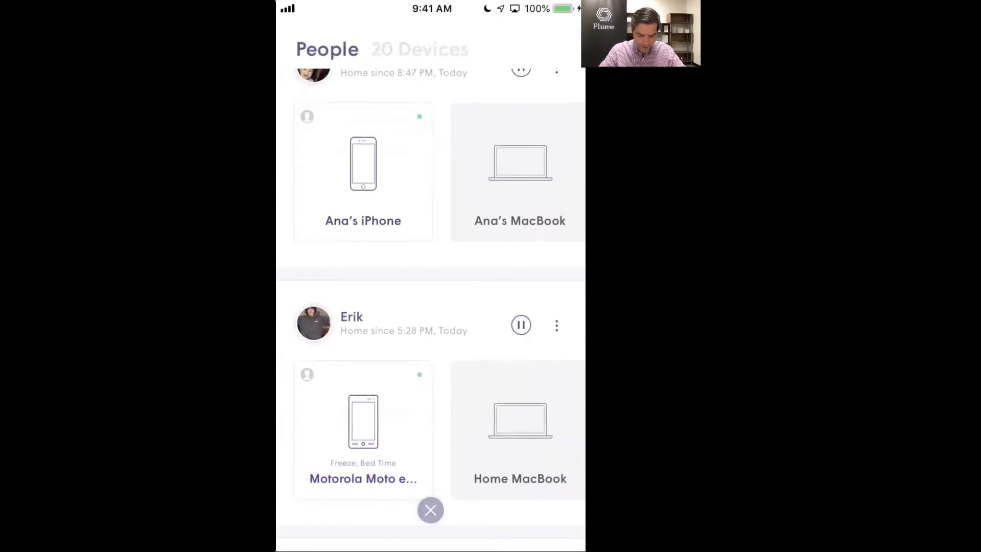
scroll("up", 3)
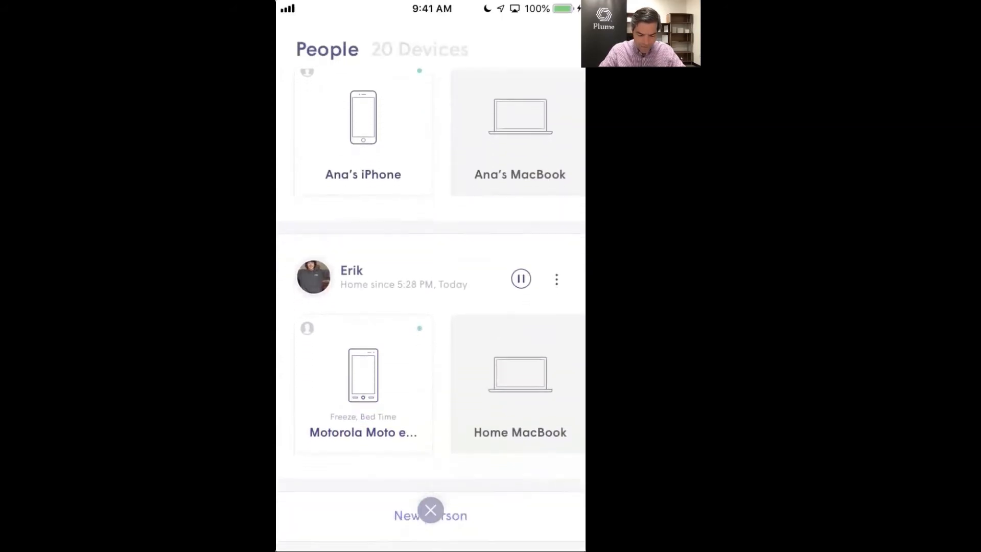
scroll("down", 3)
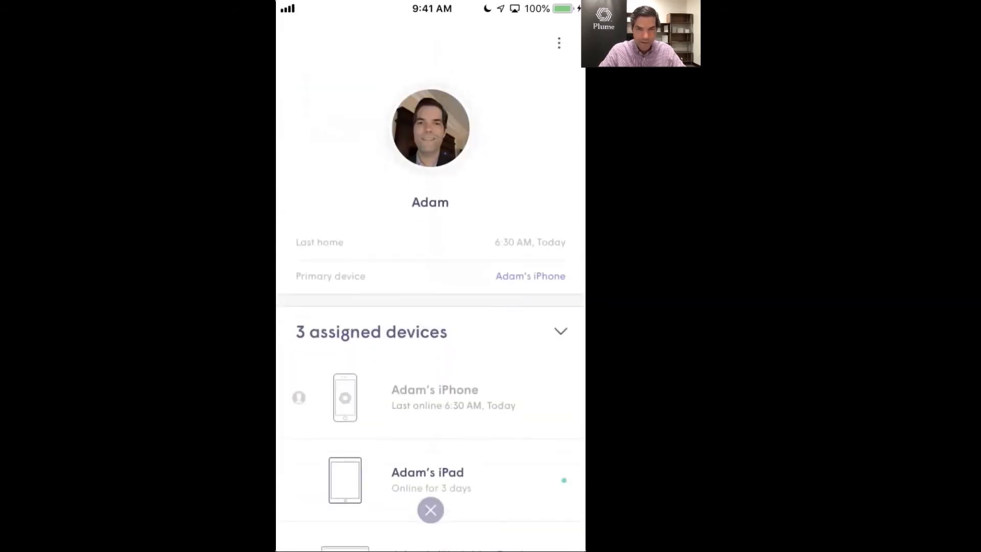
scroll("down", 3)
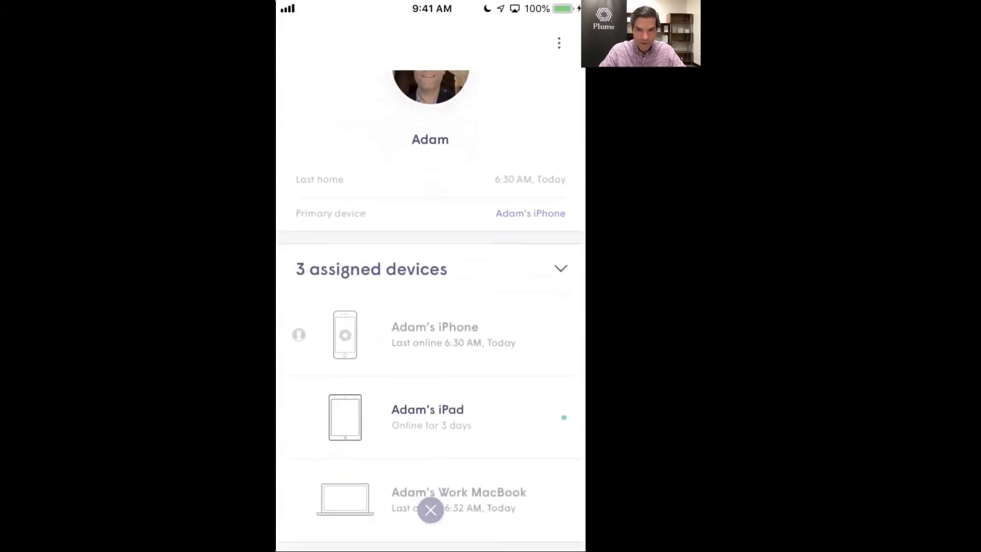
scroll("down", 3)
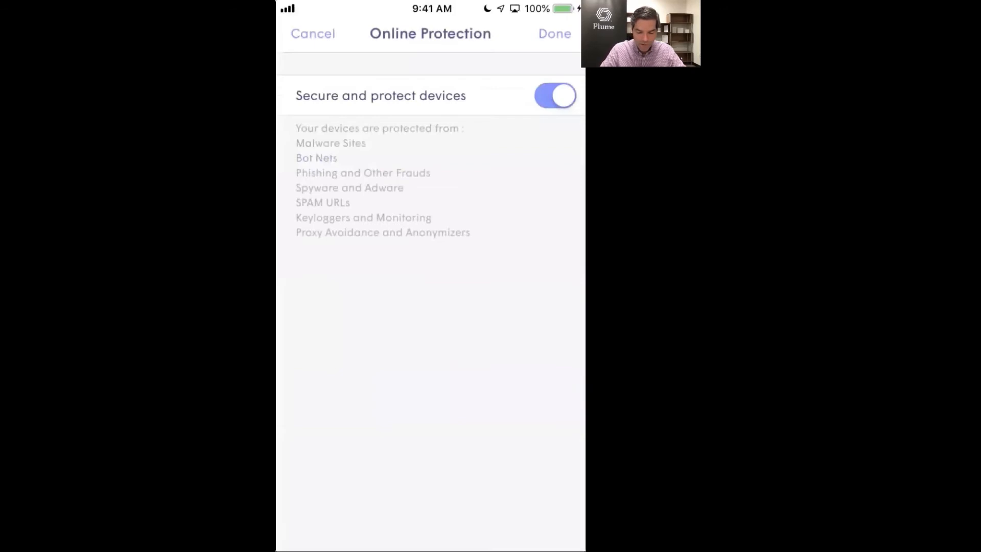
left_click(552, 33)
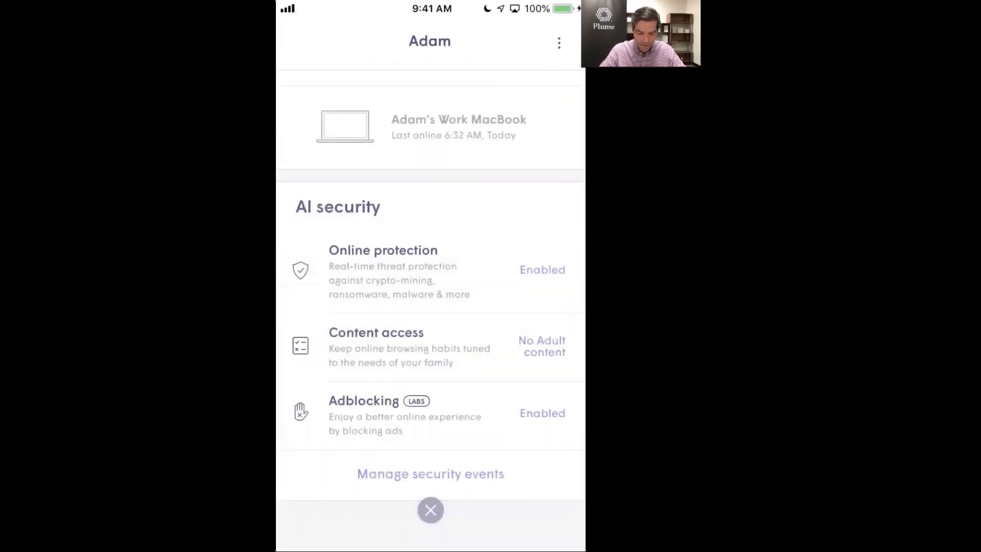
Keep Adam's content access at No Adult content and return to his profile.
left_click(430, 347)
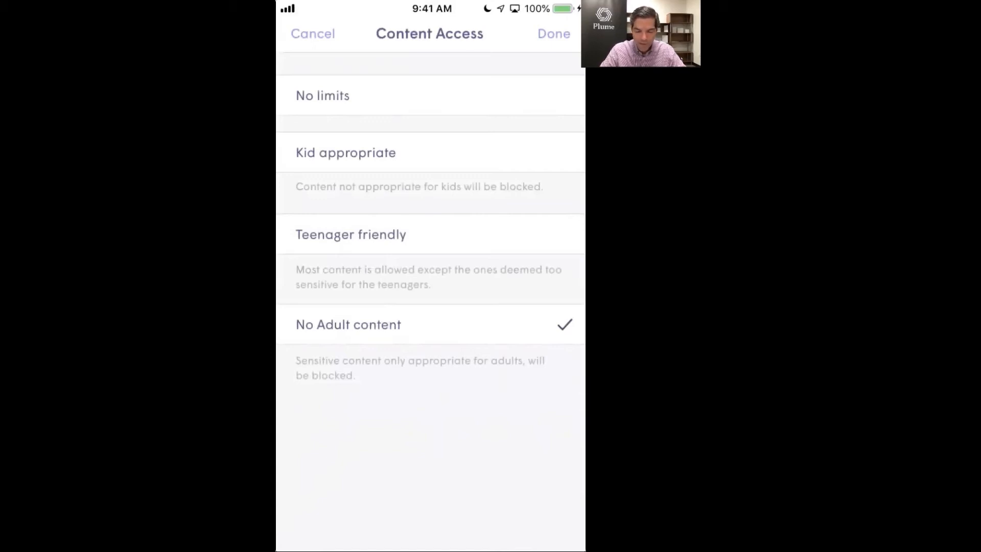
left_click(553, 33)
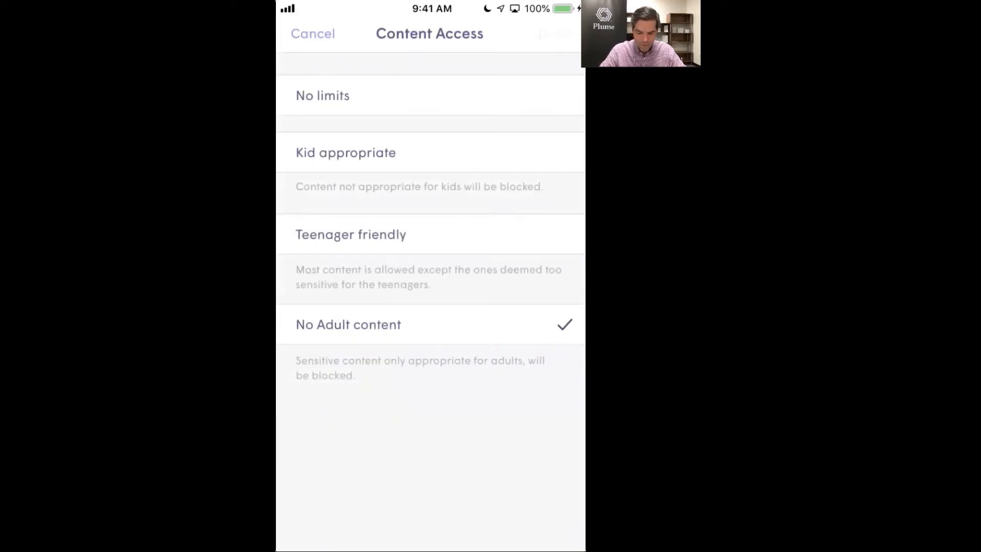
left_click(312, 33)
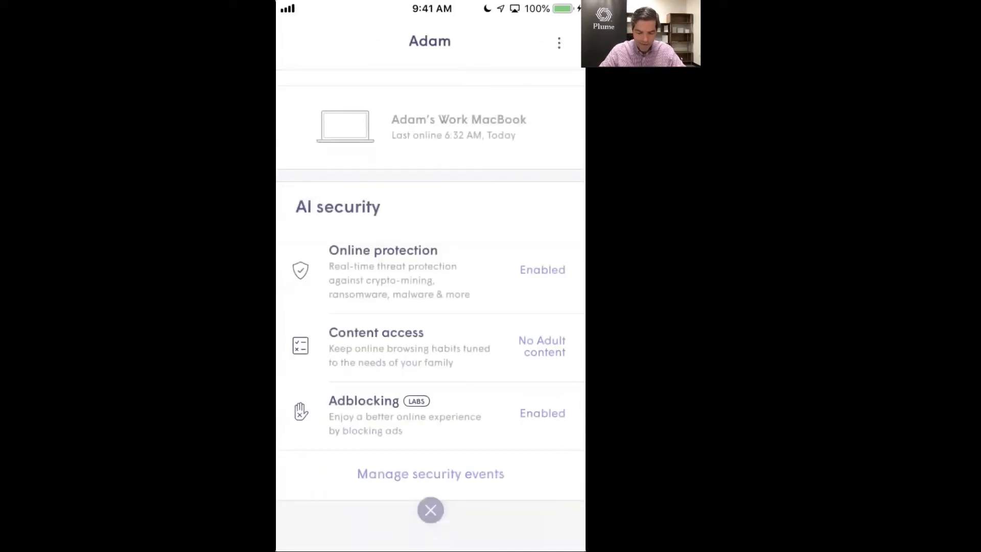
scroll("up", 3)
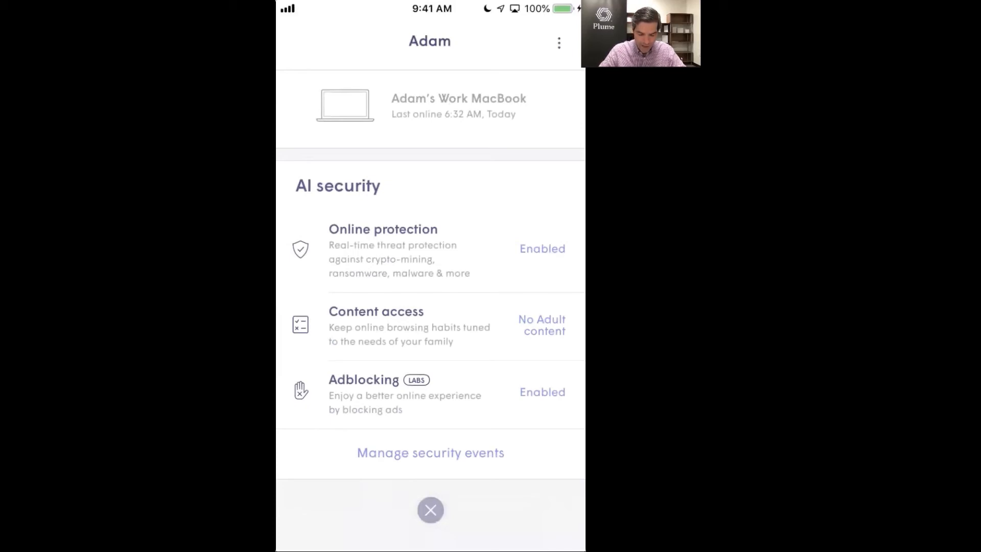
Filter Adam's security events to Online protection, listing blocked sites like oath.cloud.
left_click(430, 452)
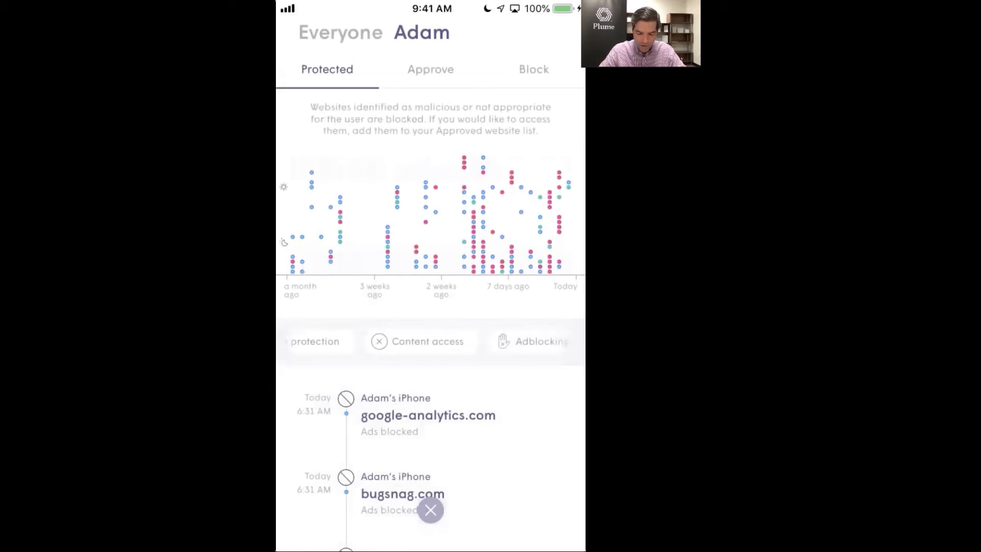
scroll("left", 3)
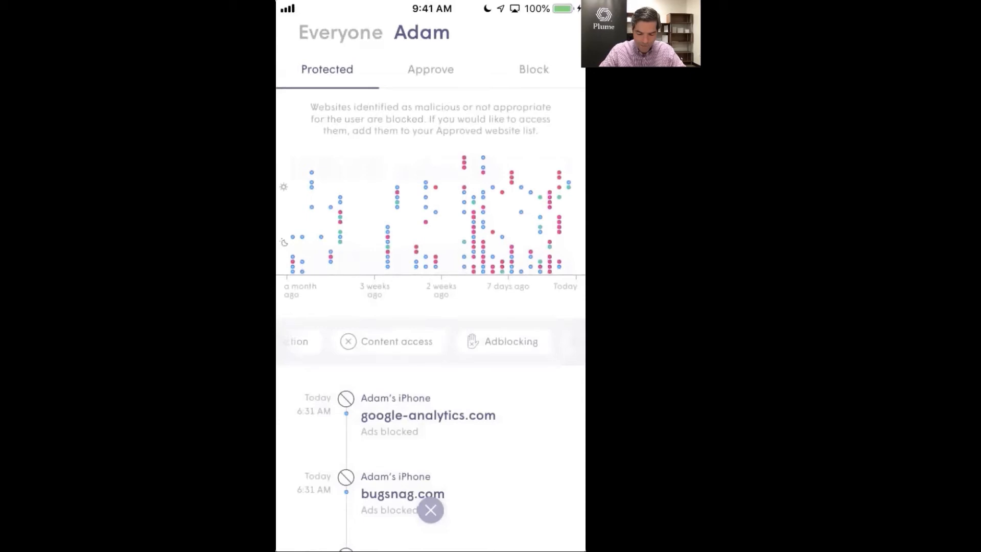
scroll("left", 3)
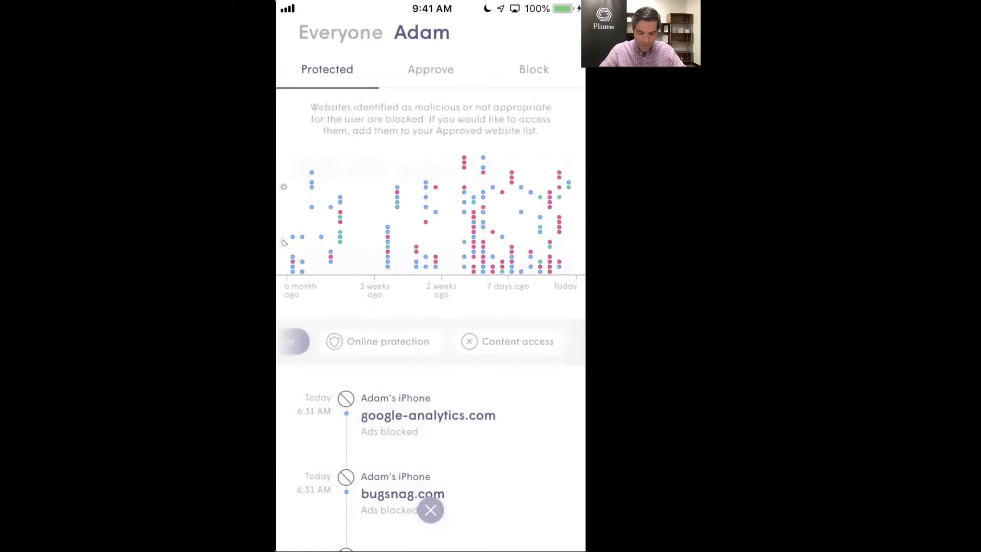
left_click(378, 340)
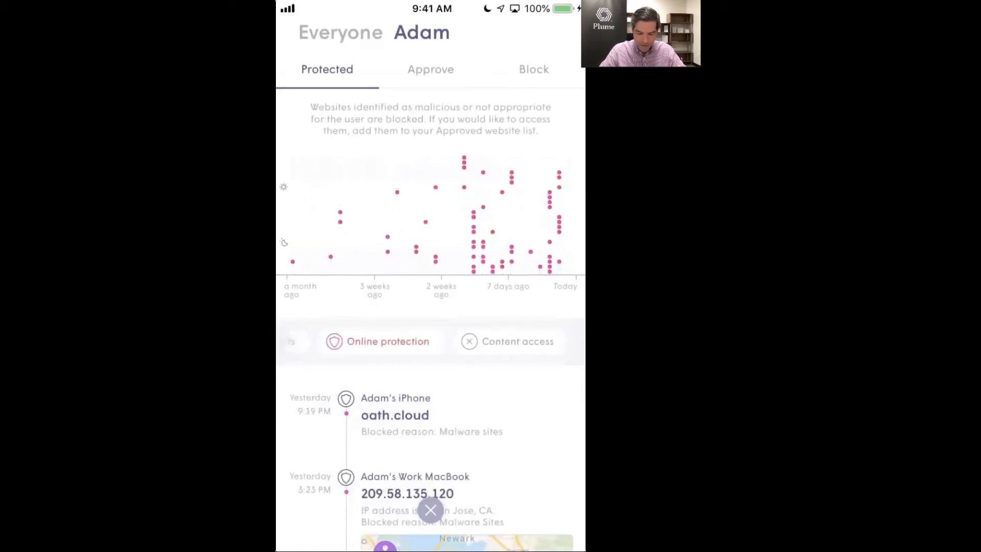
left_click(483, 169)
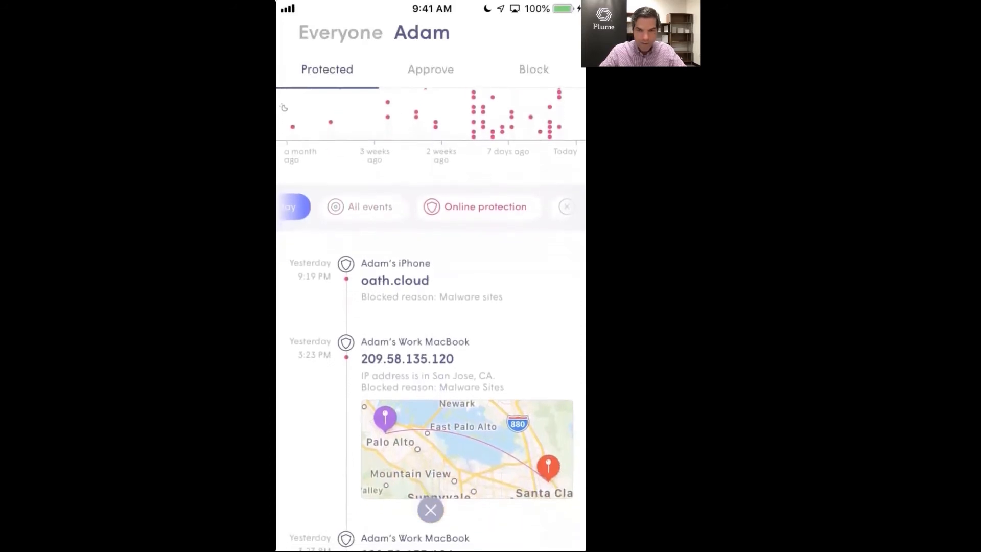
scroll("up", 3)
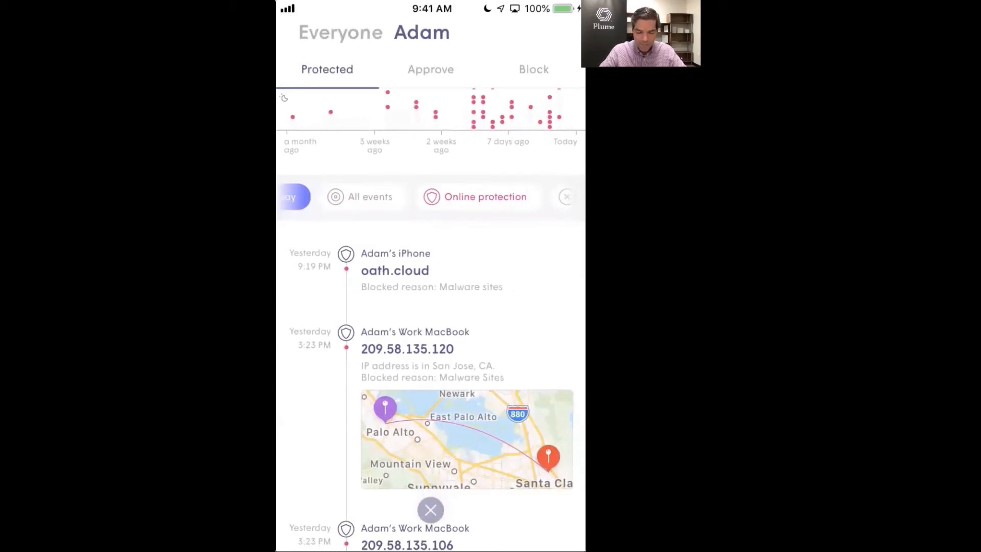
Check Adam's blocked websites, then open Adaptive WiFi showing the three excellent pods.
left_click(533, 69)
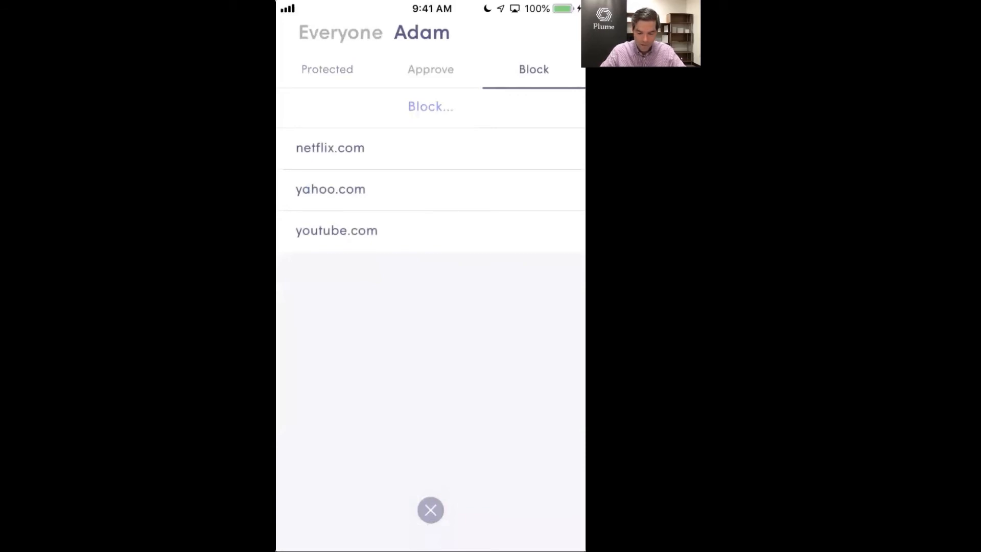
left_click(430, 509)
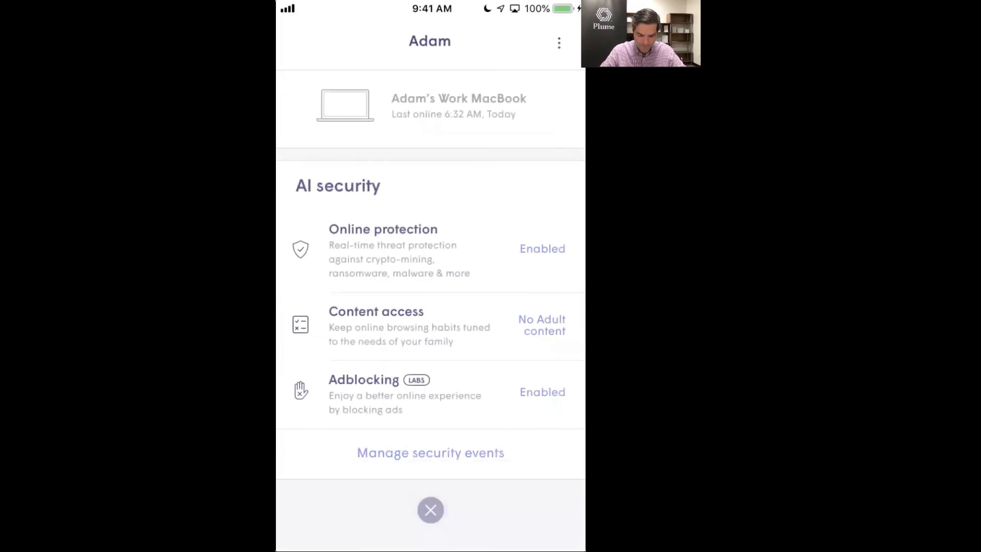
left_click(429, 509)
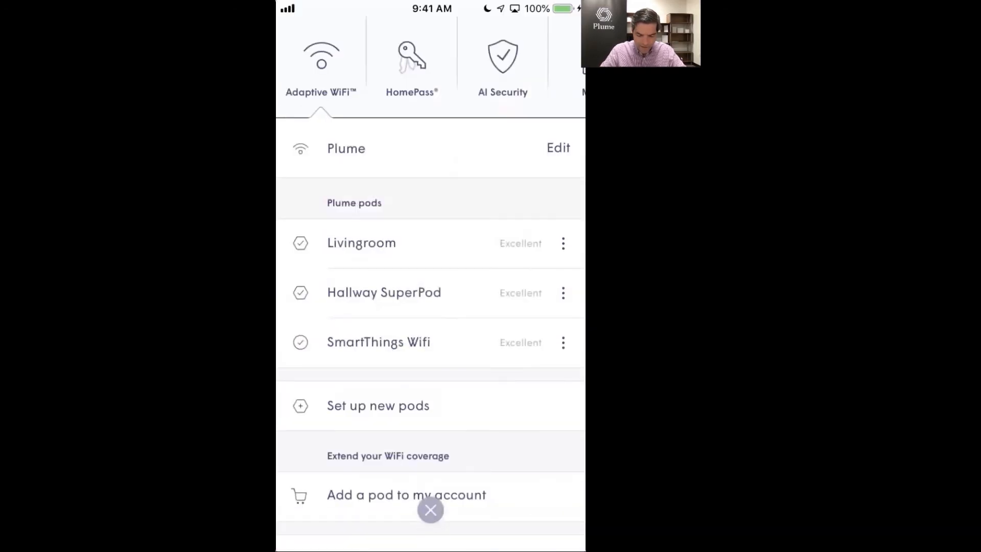
left_click(411, 63)
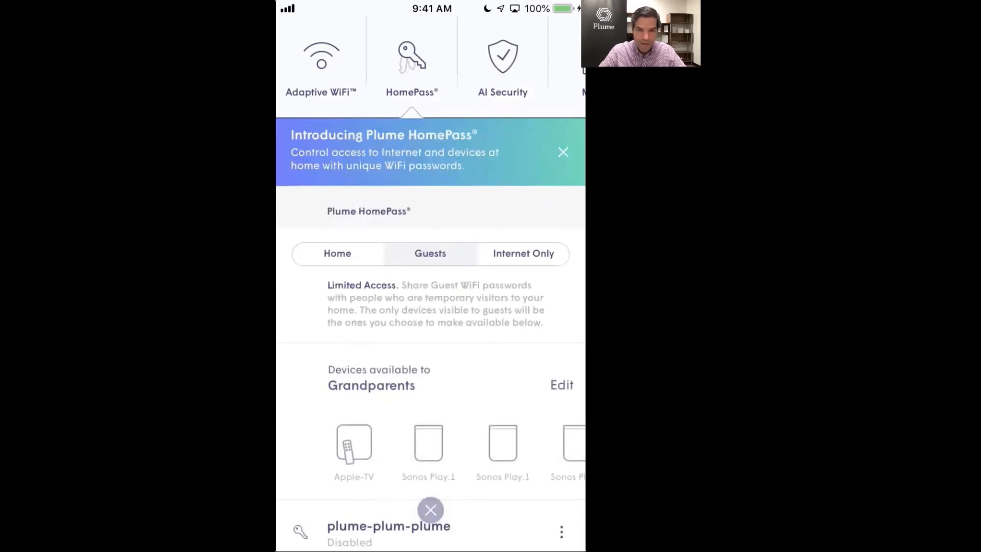
scroll("up", 3)
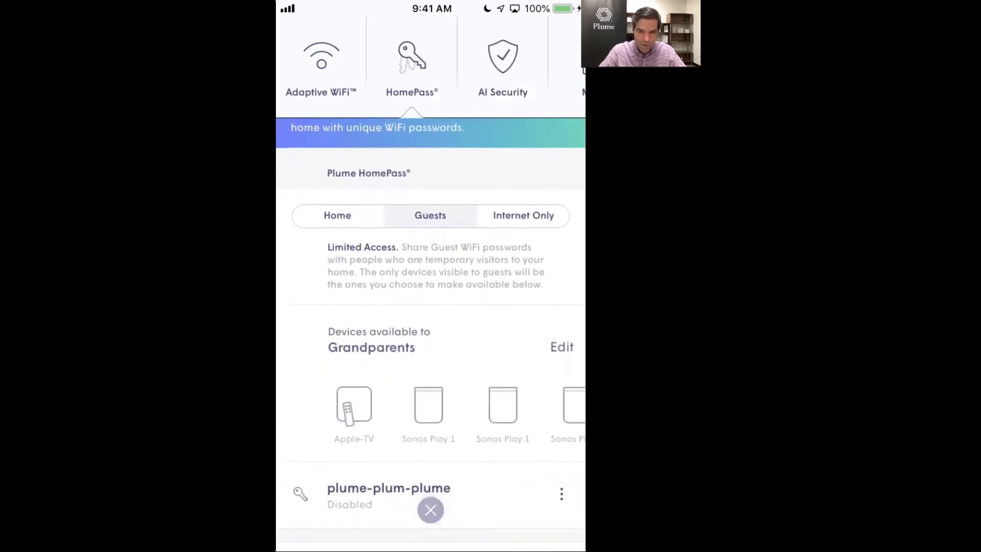
scroll("up", 3)
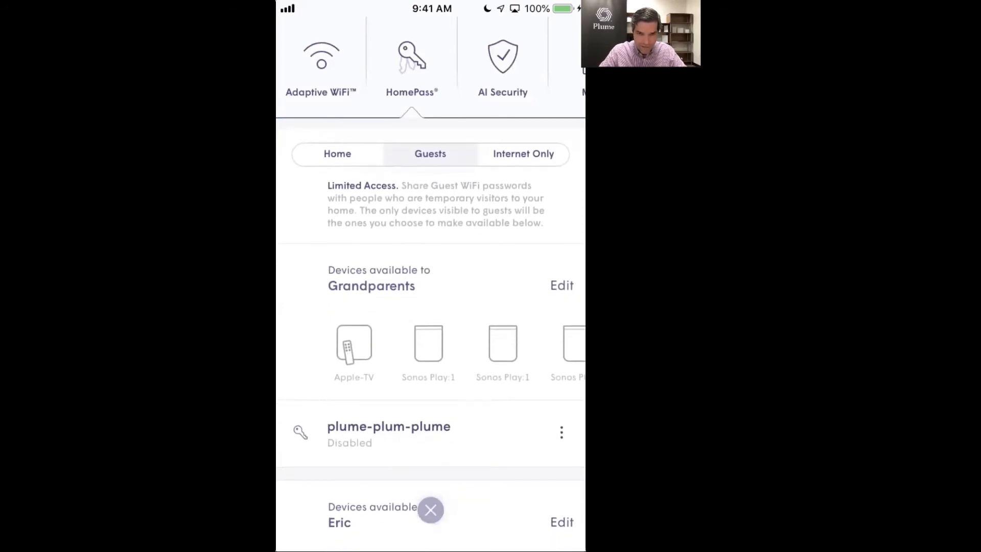
scroll("down", 3)
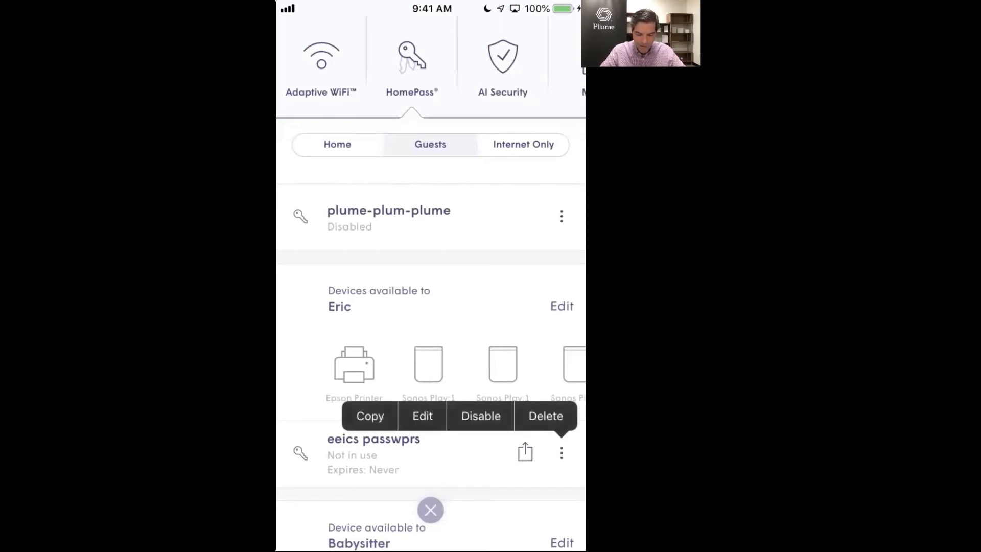
left_click(480, 416)
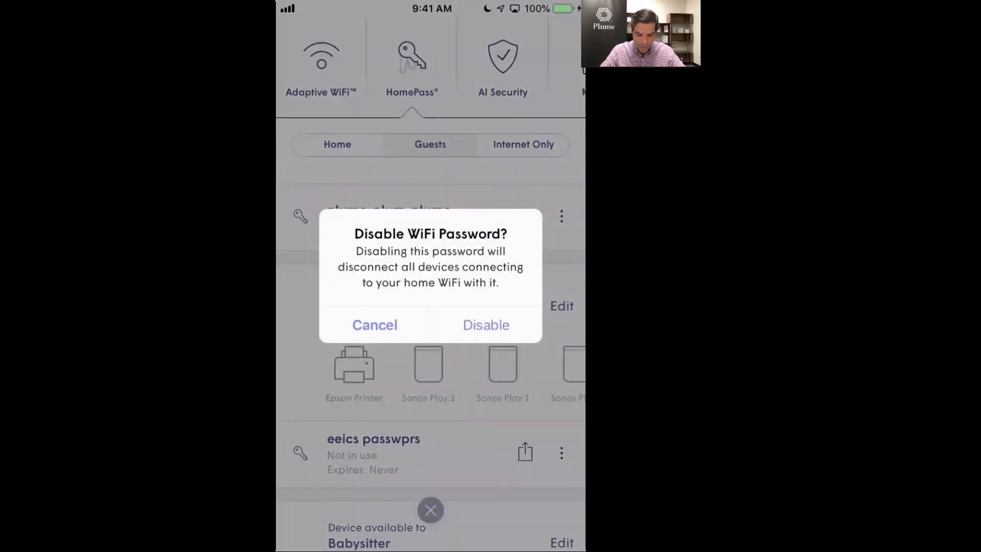
left_click(485, 325)
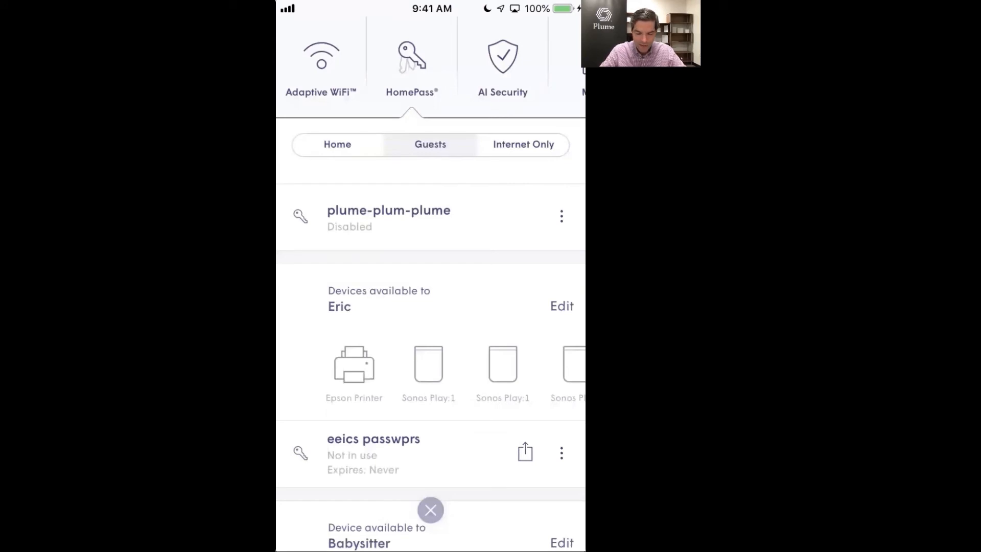
Close the HomePass screen to return to the home overview showing the plume.wifi connection.
left_click(430, 510)
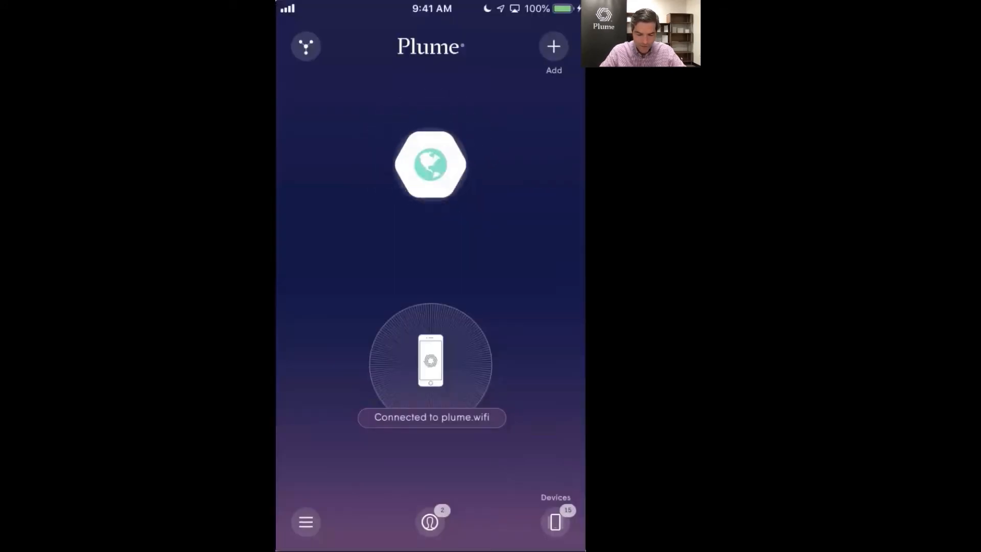
left_click(429, 164)
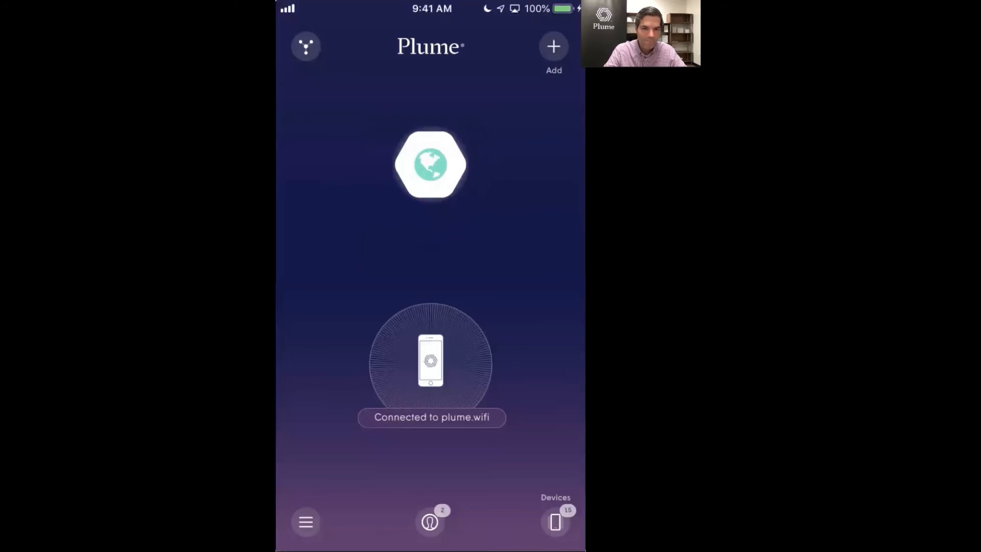
left_click(430, 164)
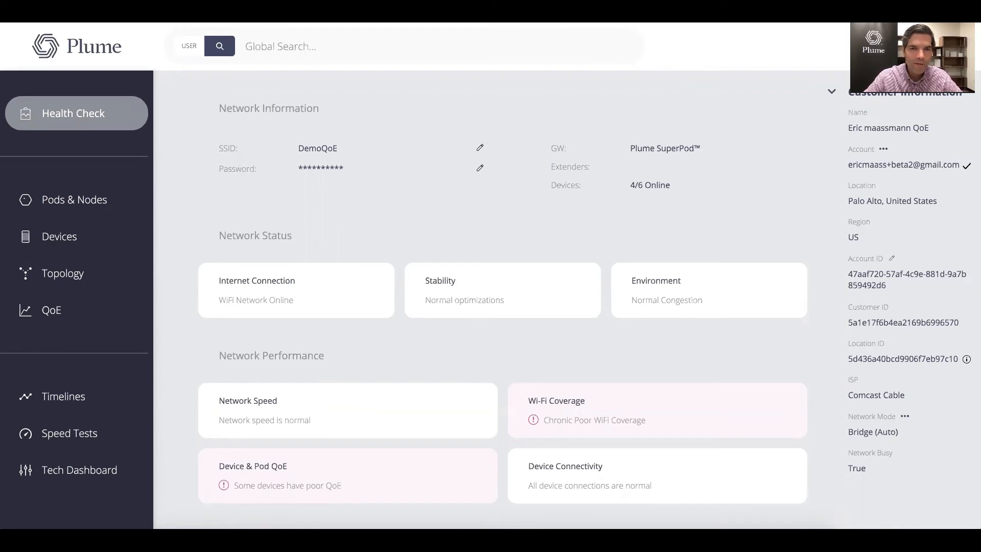
mouse_move(563, 47)
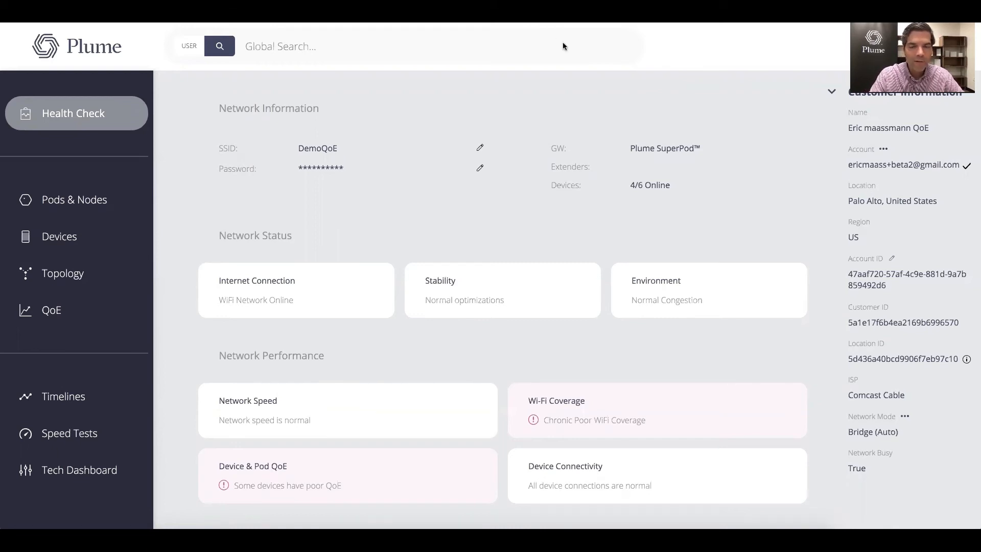
mouse_move(485, 147)
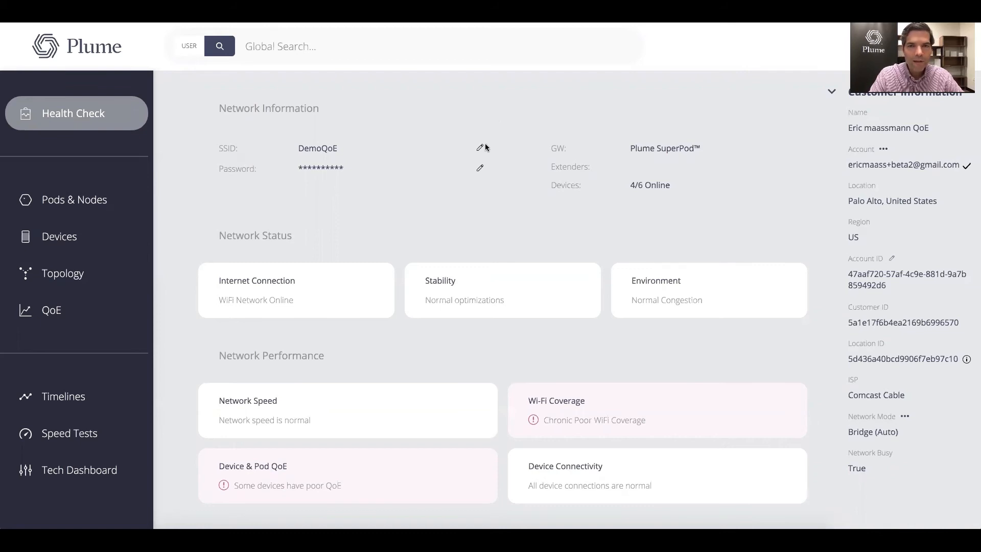
mouse_move(501, 192)
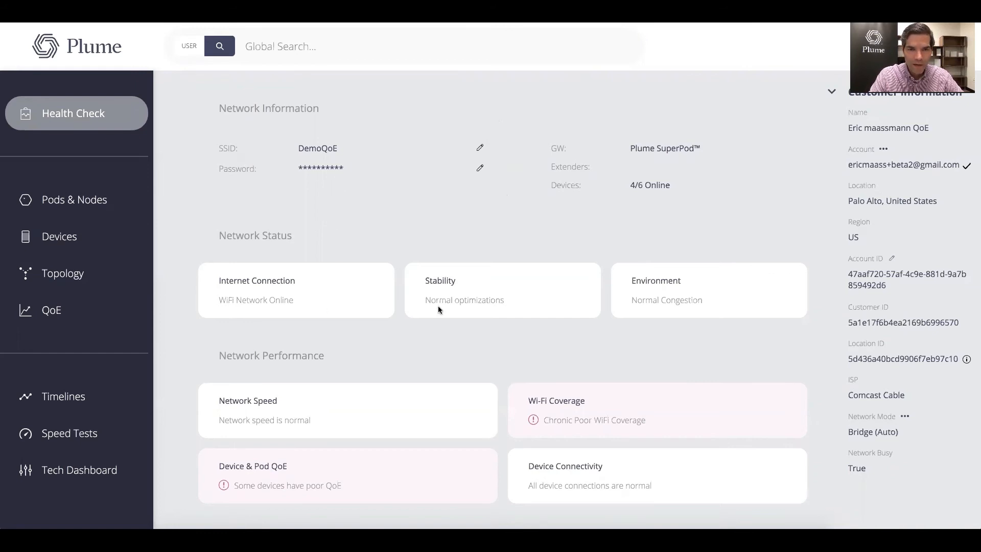
mouse_move(460, 299)
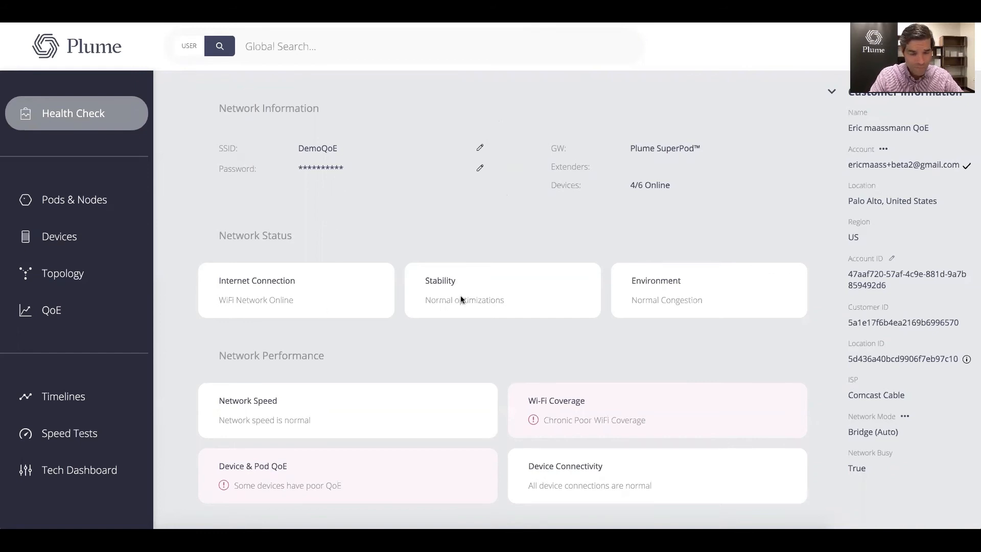
mouse_move(618, 295)
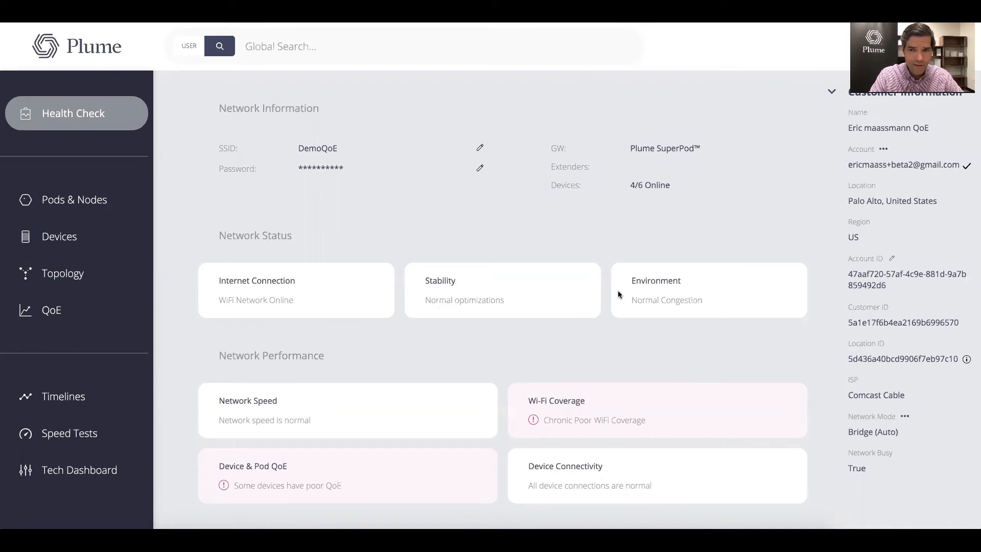
mouse_move(636, 300)
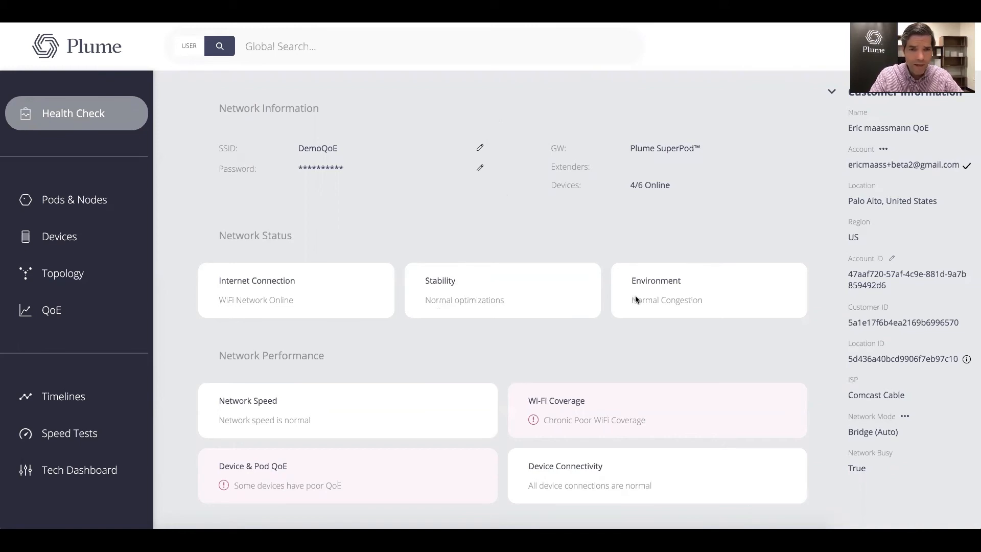
mouse_move(295, 347)
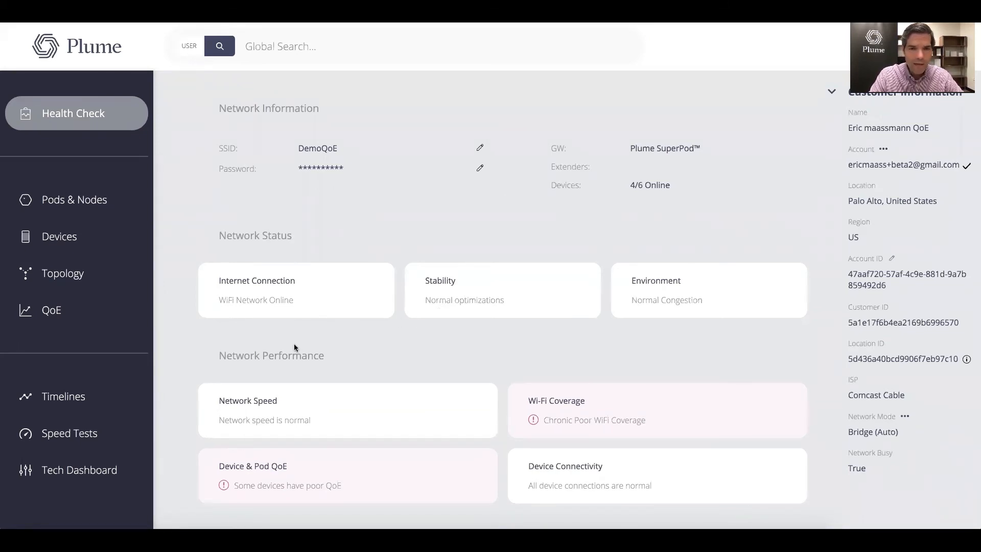
mouse_move(340, 411)
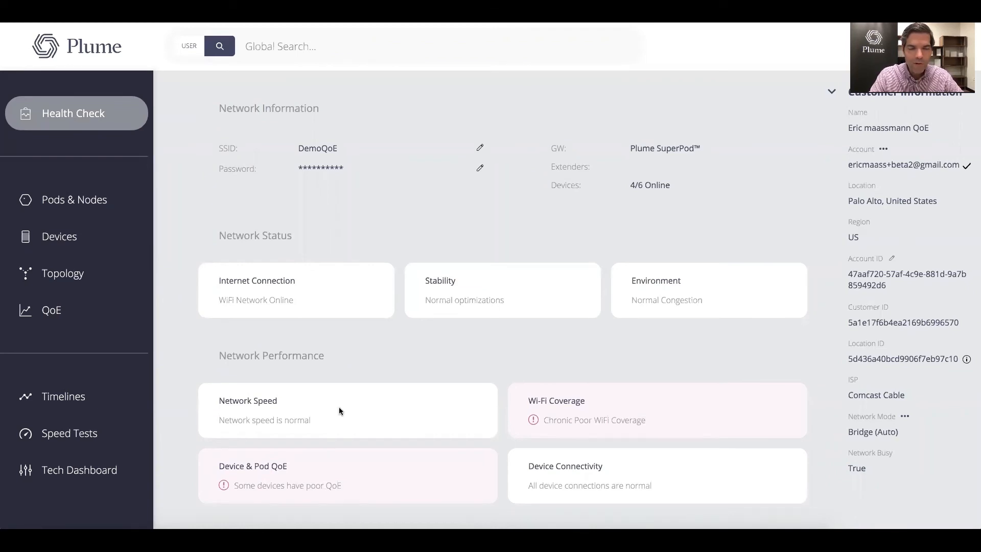
mouse_move(351, 407)
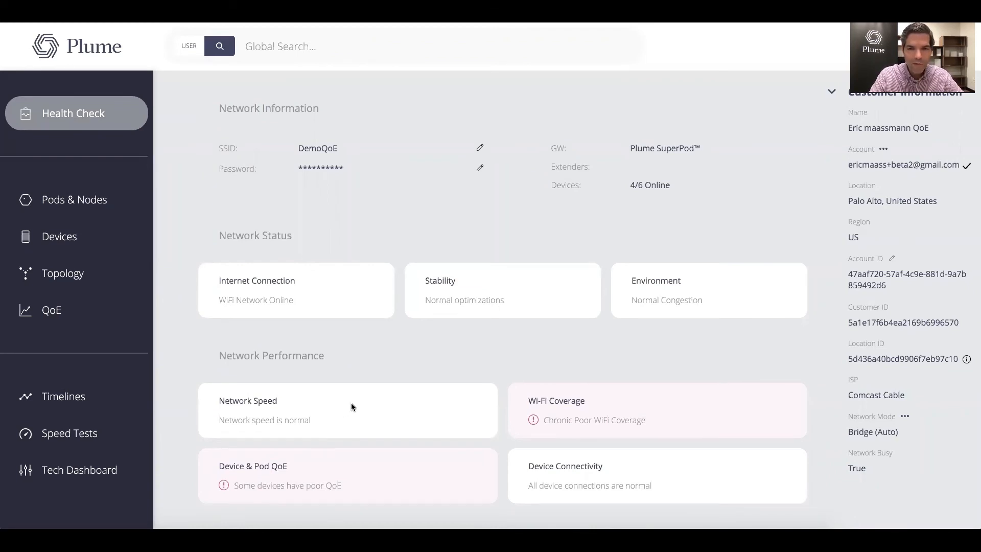
mouse_move(283, 466)
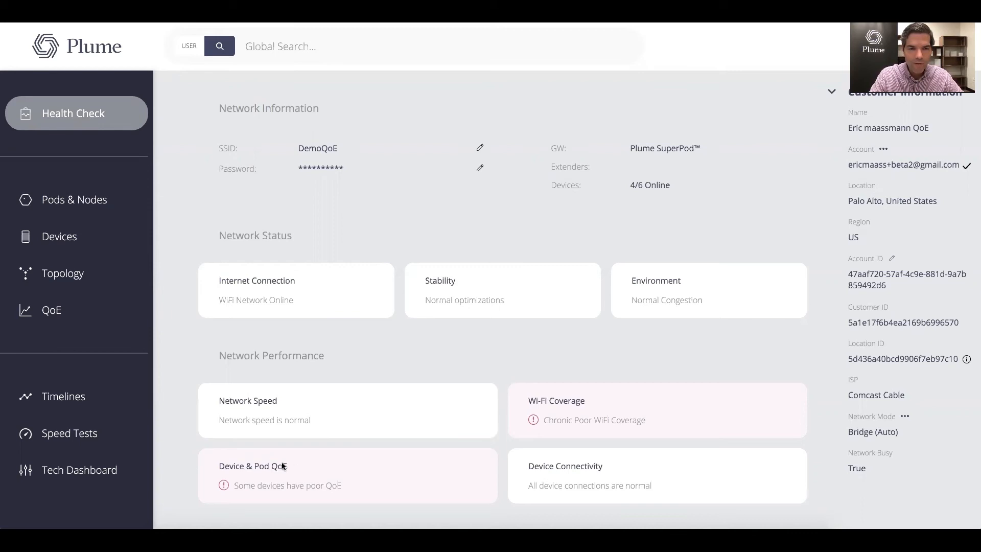
mouse_move(576, 423)
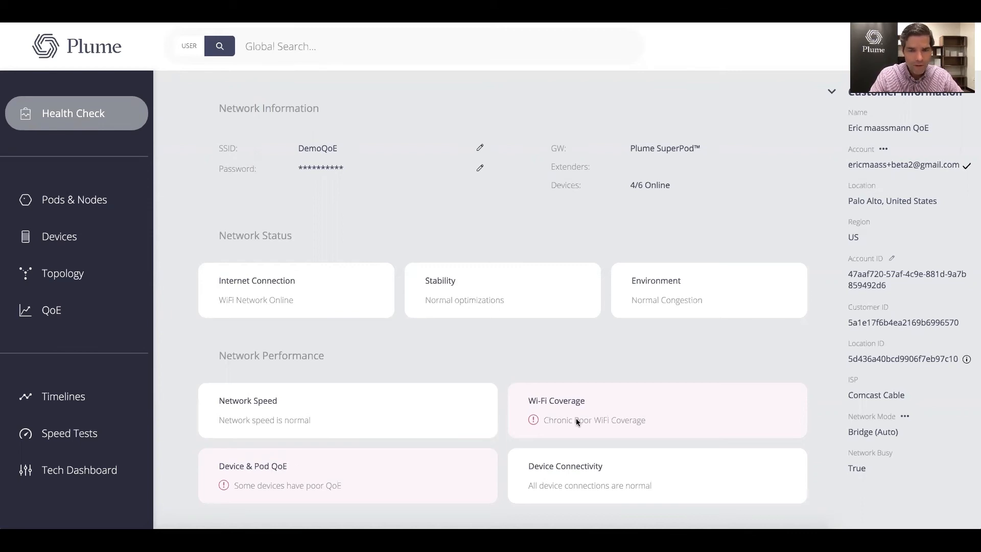
mouse_move(581, 412)
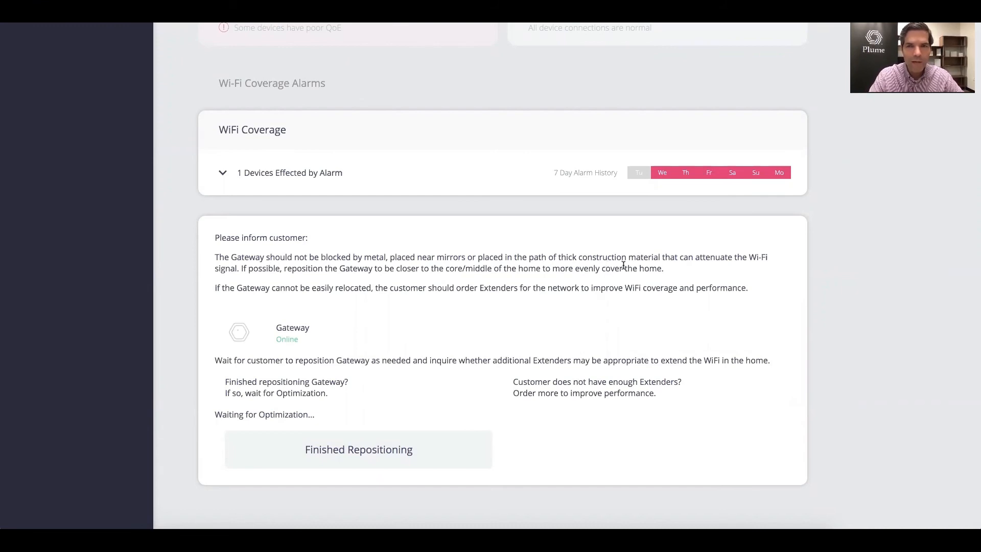
mouse_move(751, 183)
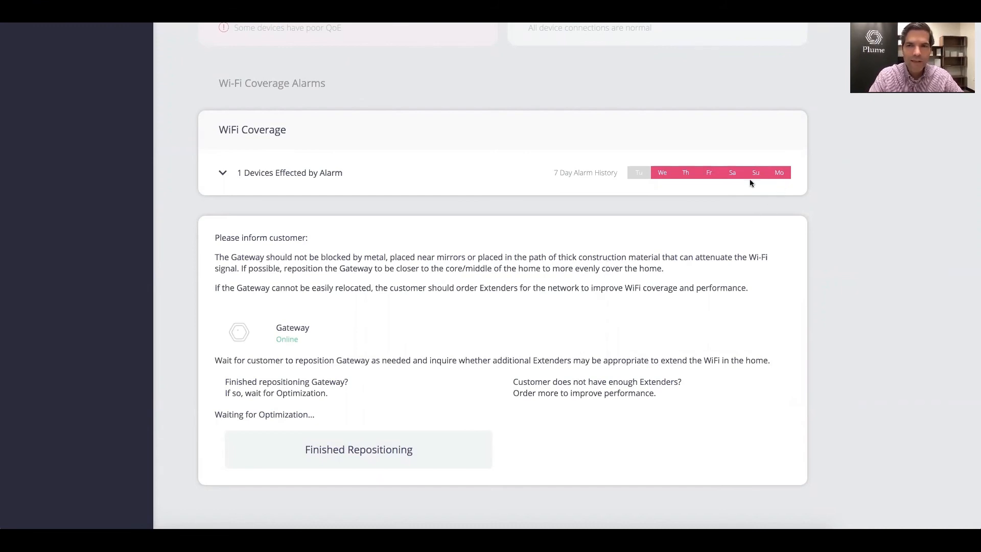
mouse_move(621, 182)
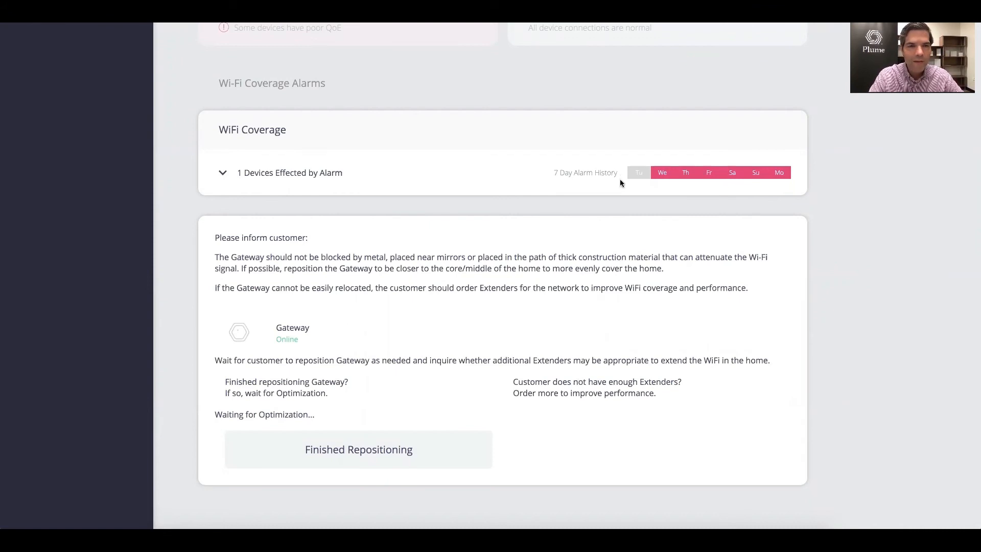
mouse_move(519, 314)
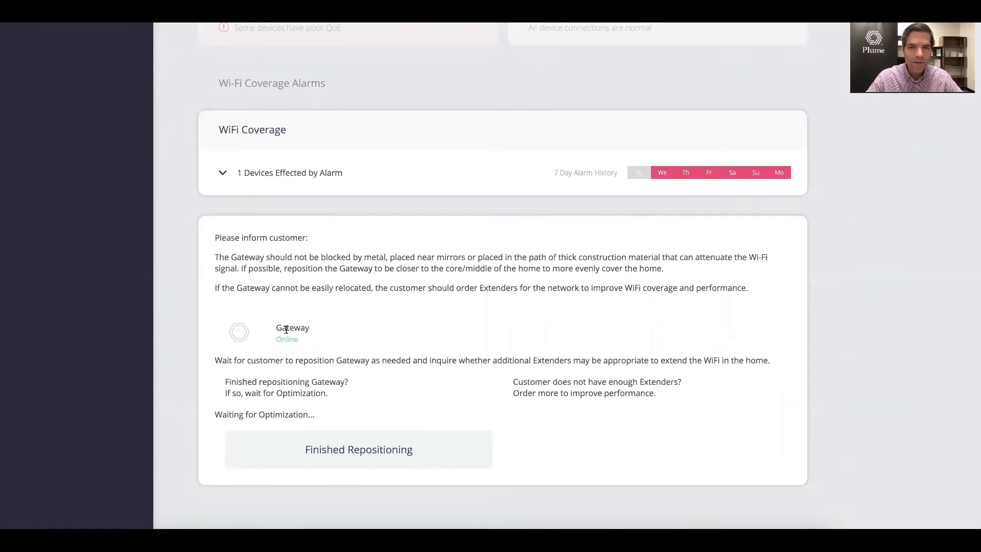
mouse_move(543, 402)
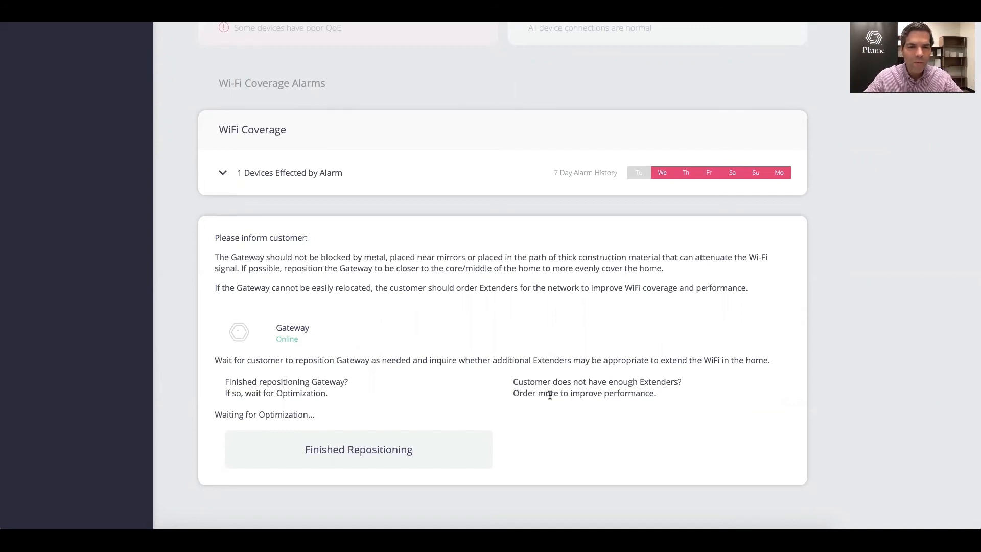
mouse_move(535, 234)
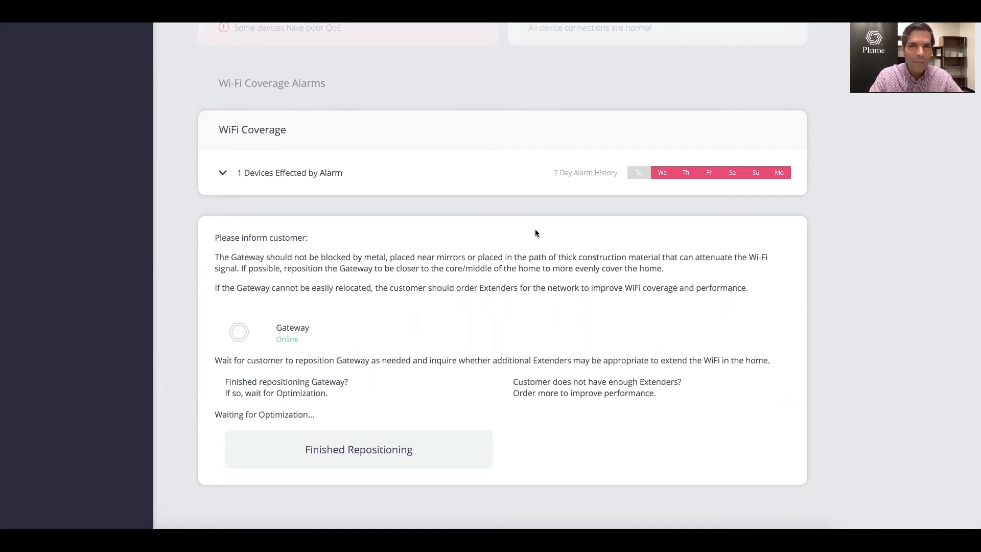
Scroll the Health Check page back up to the DemoQoE network summary.
scroll("up", 3)
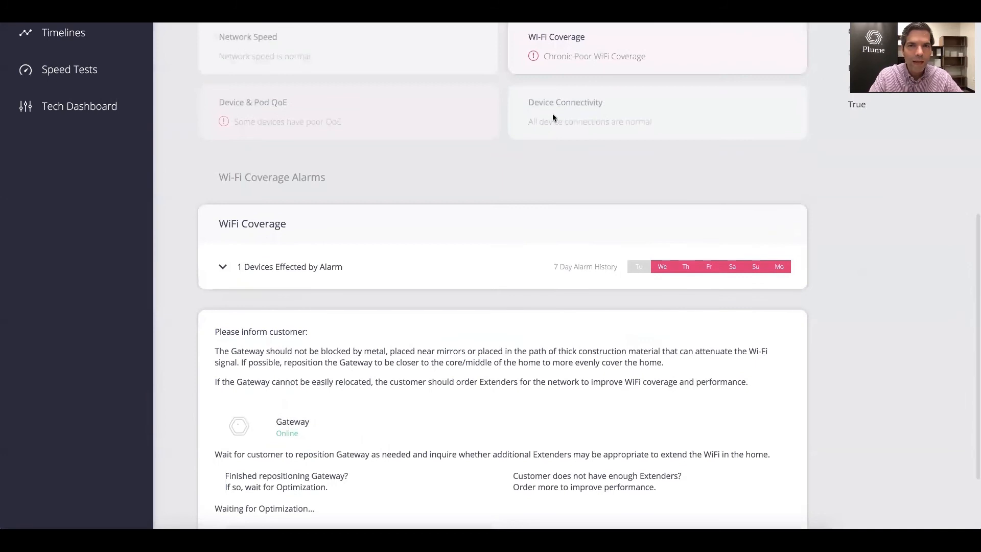
scroll("up", 3)
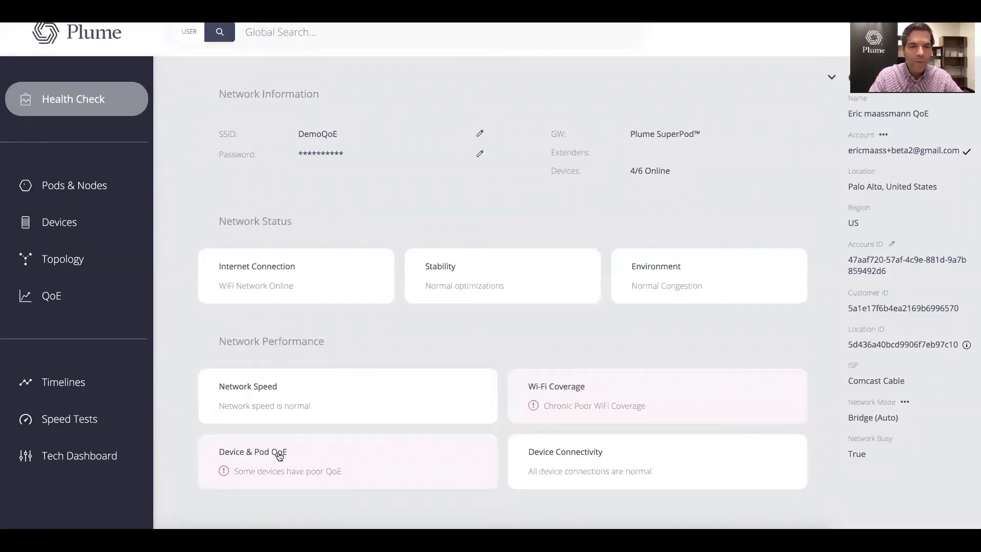
mouse_move(289, 457)
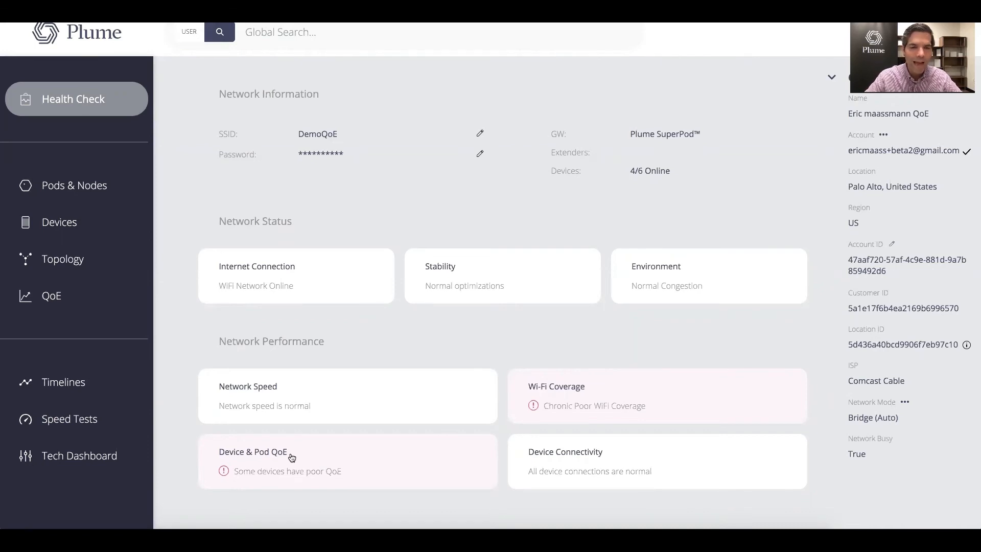
mouse_move(306, 457)
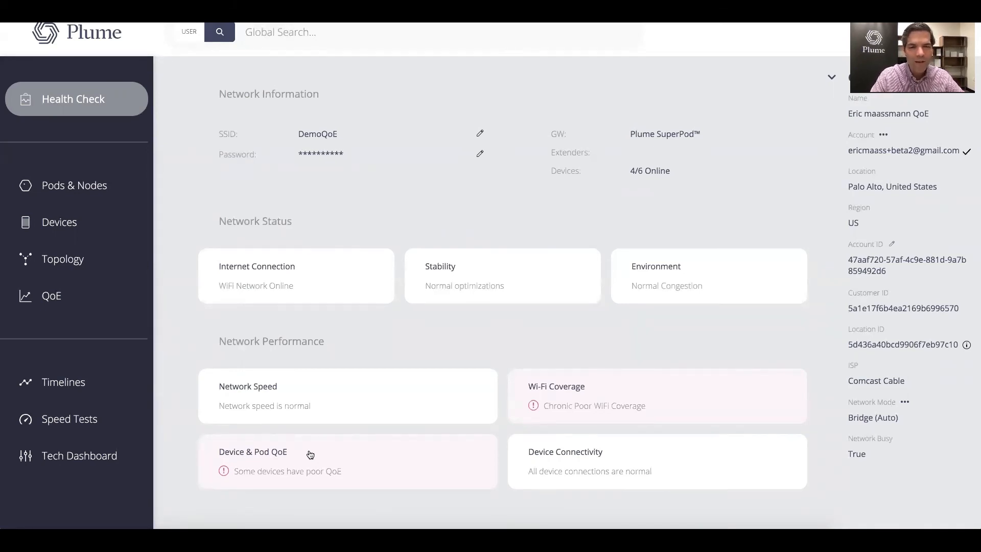
mouse_move(234, 322)
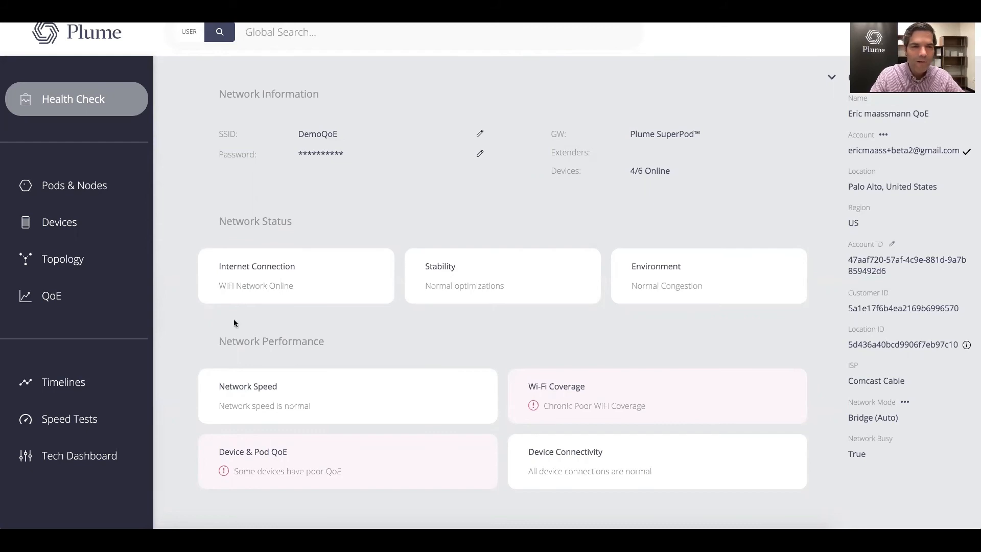
mouse_move(50, 295)
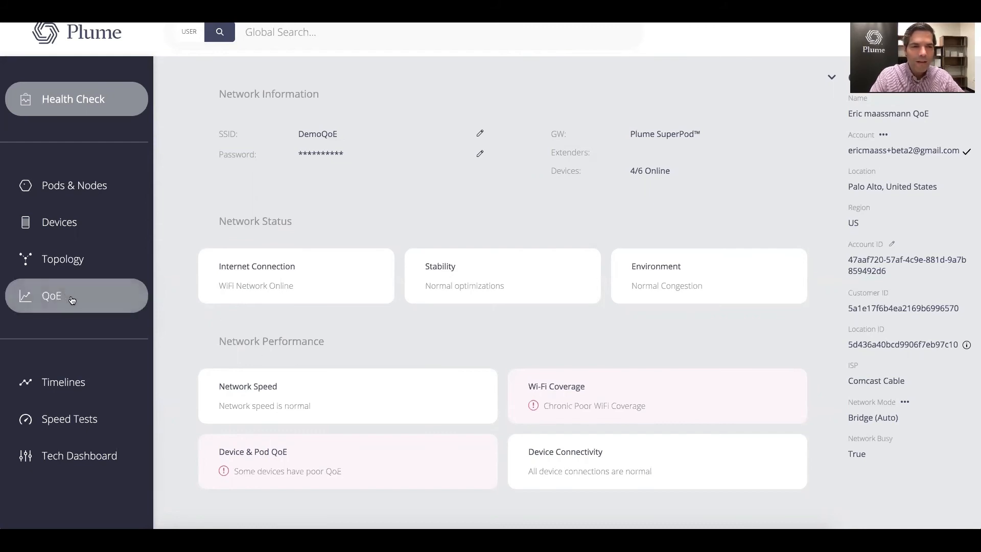
left_click(51, 296)
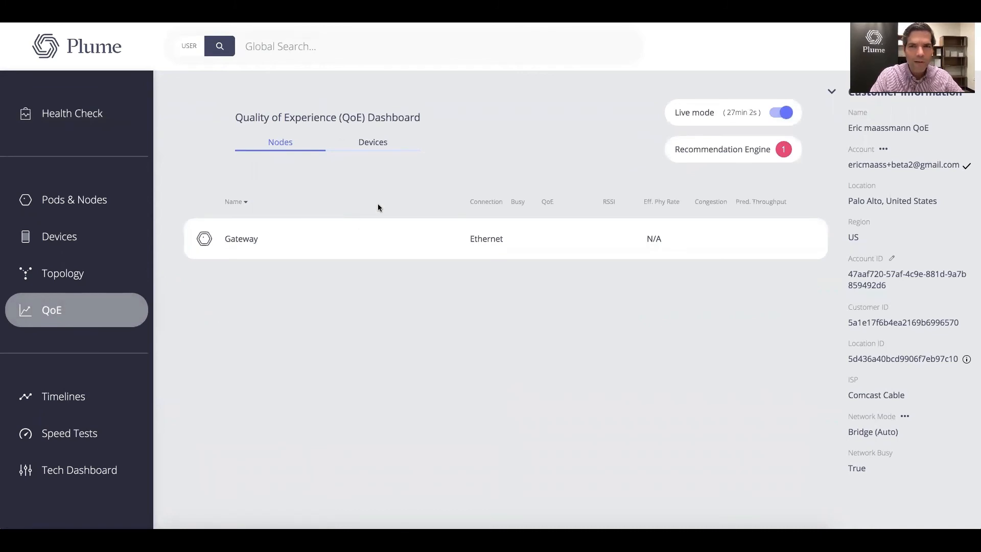
mouse_move(297, 123)
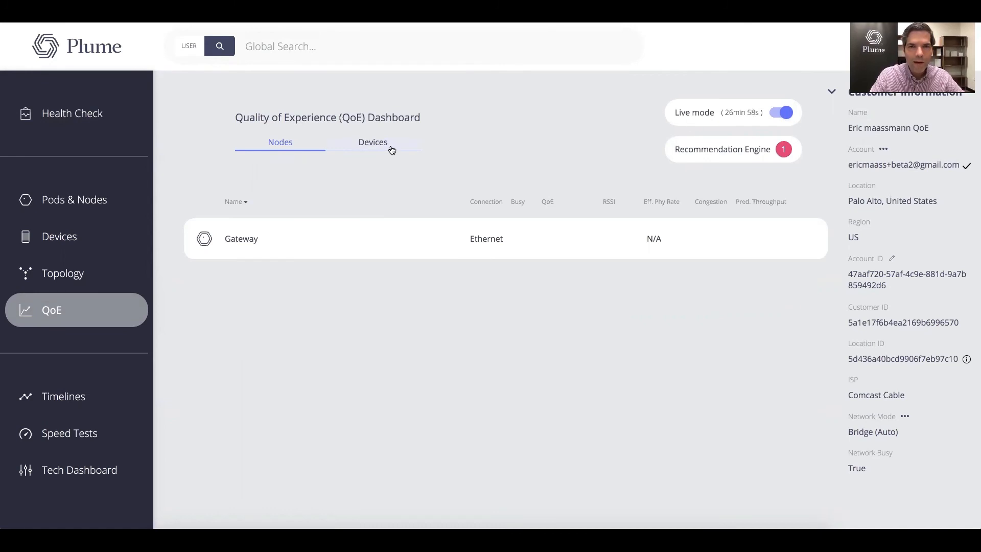
left_click(373, 142)
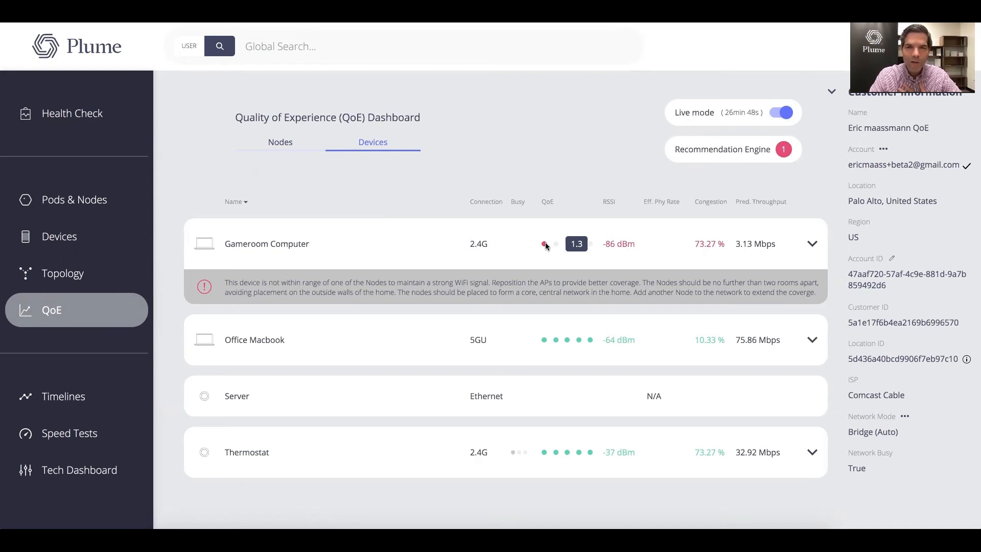
mouse_move(561, 348)
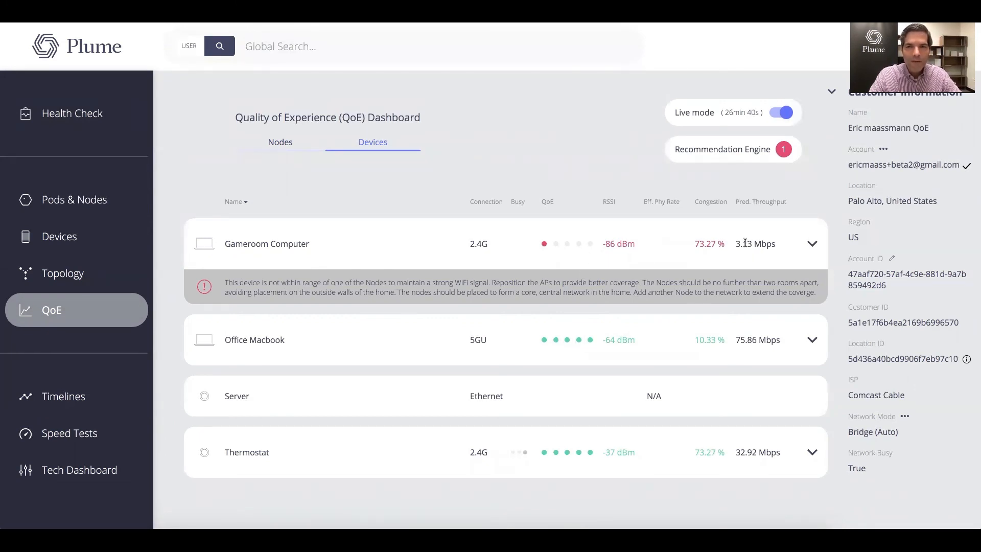
double_click(755, 243)
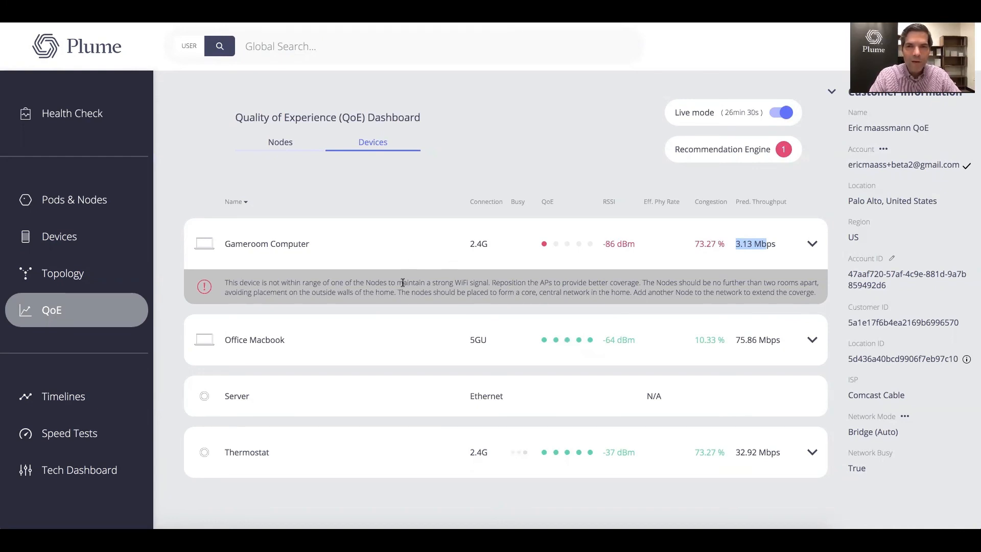
mouse_move(453, 281)
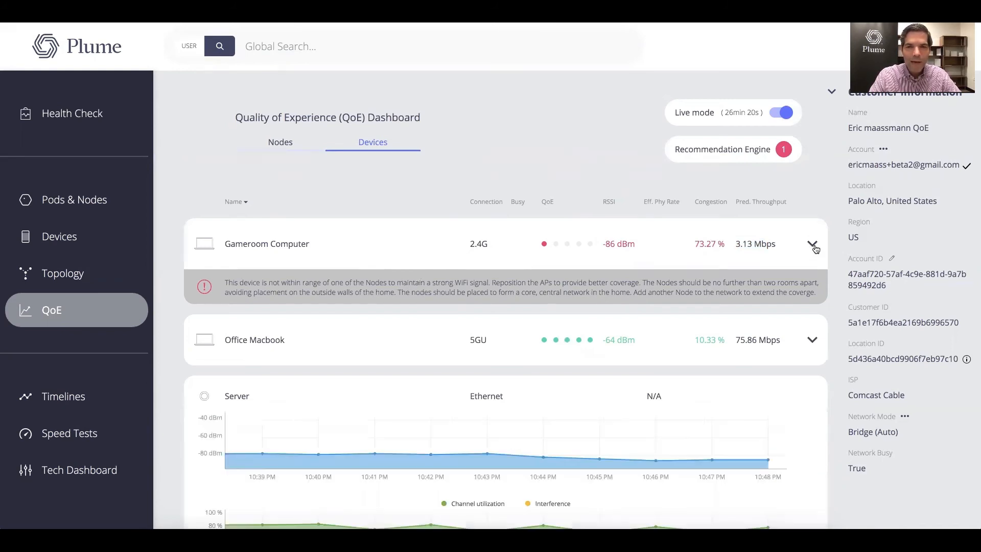
Expand Gameroom Computer's row and scroll through its need-based score, RSSI and utilization charts.
left_click(813, 244)
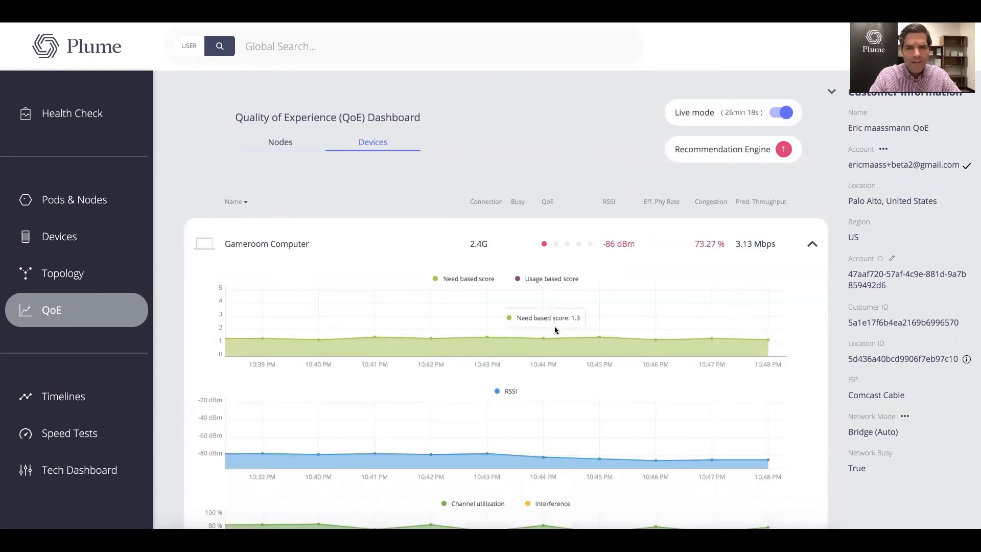
scroll("down", 3)
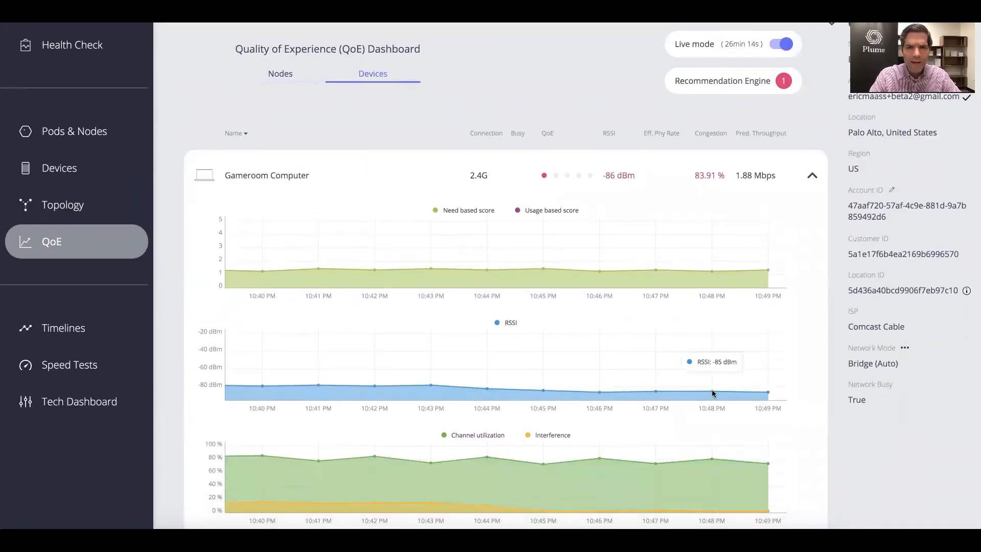
scroll("down", 3)
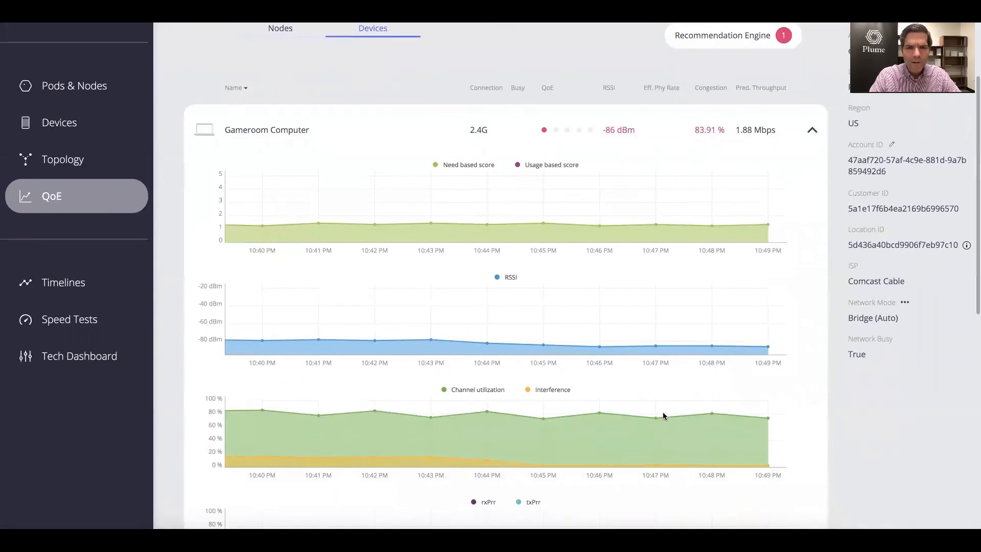
mouse_move(711, 414)
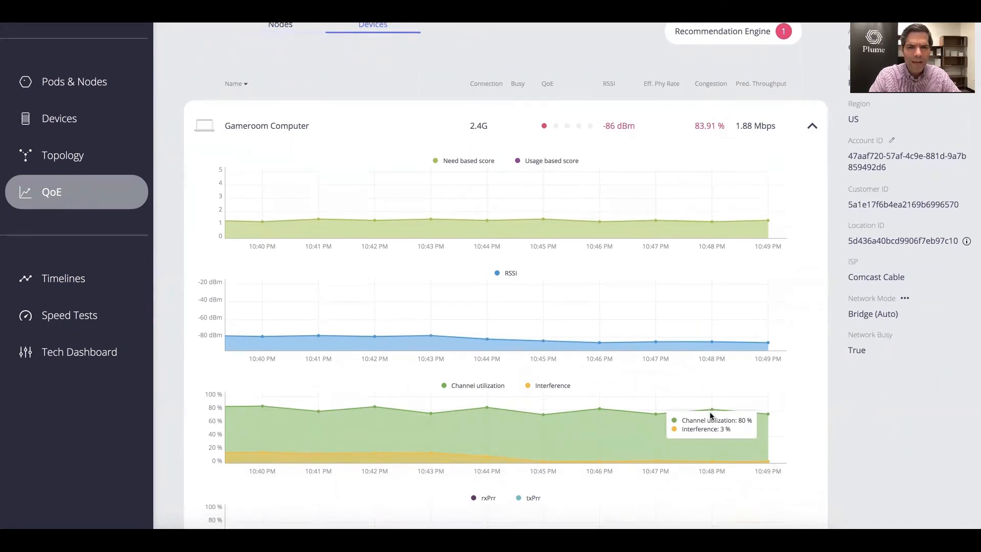
mouse_move(652, 344)
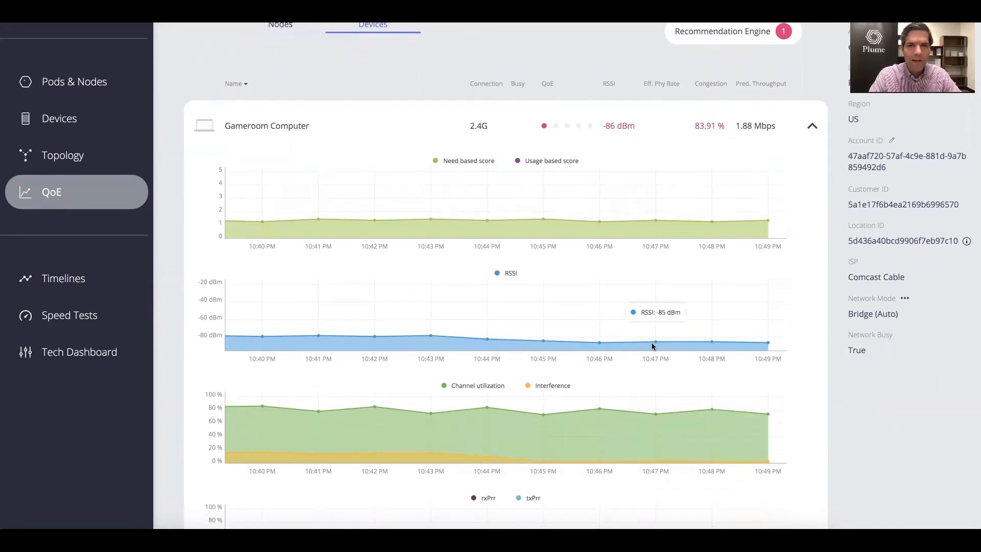
scroll("down", 3)
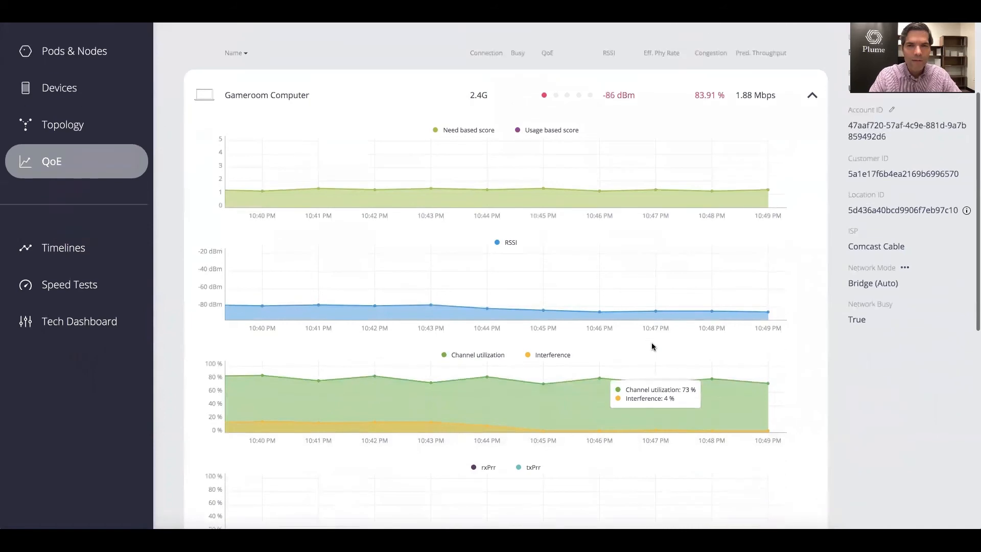
scroll("up", 3)
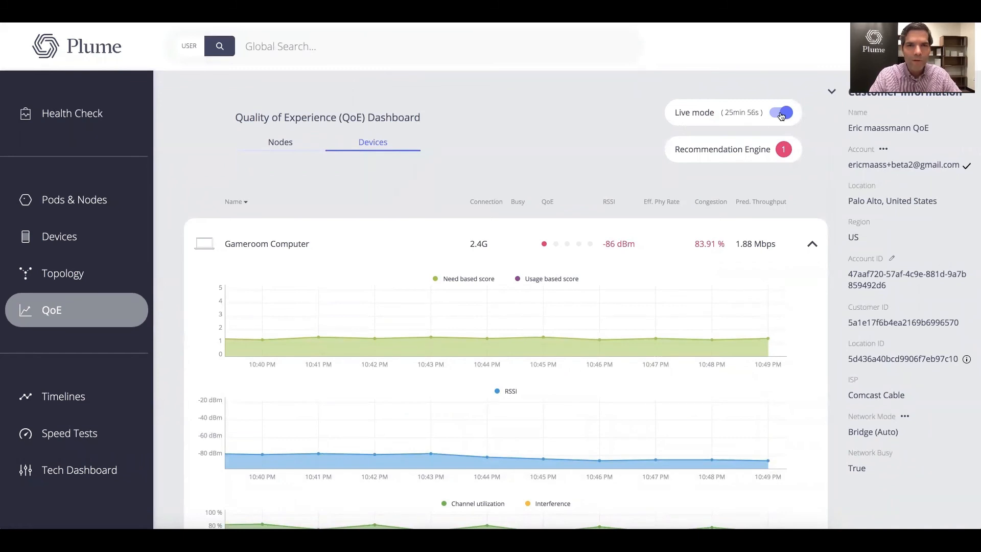
Switch off Live mode to view each device's QoE score history.
left_click(780, 112)
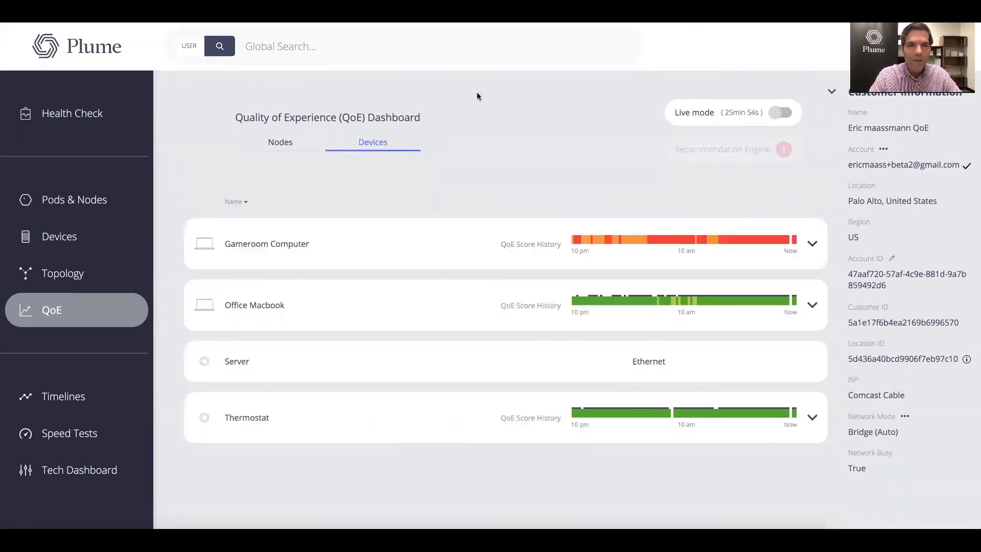
mouse_move(604, 241)
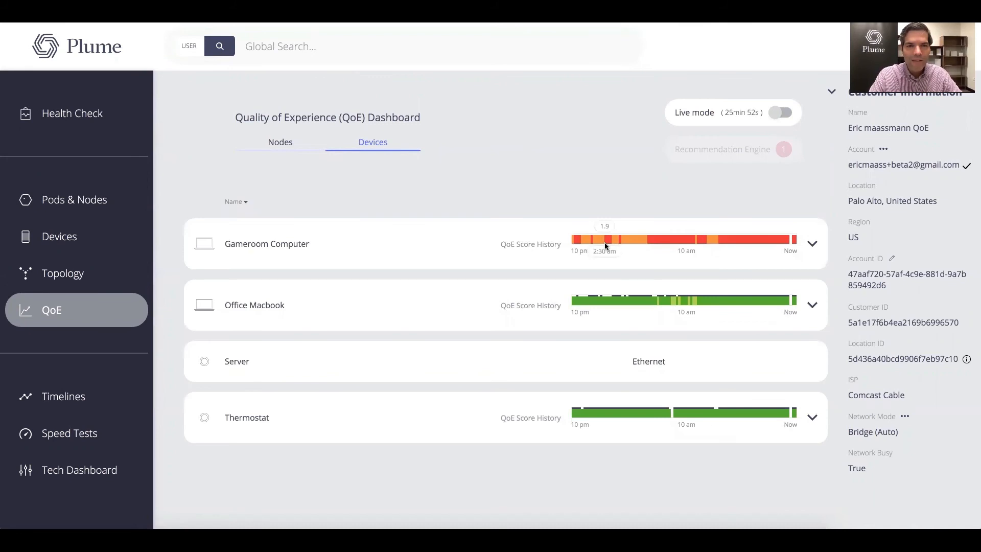
mouse_move(755, 243)
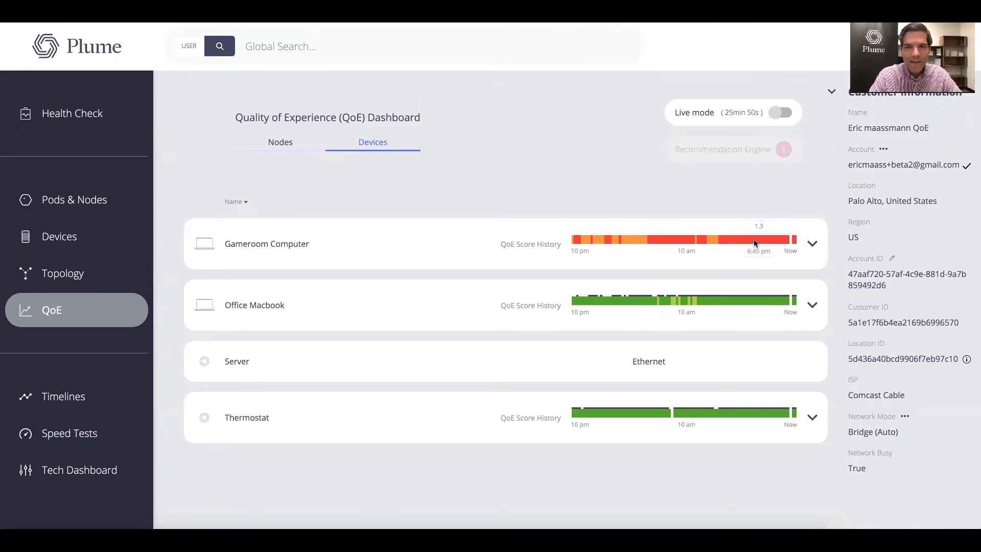
mouse_move(716, 240)
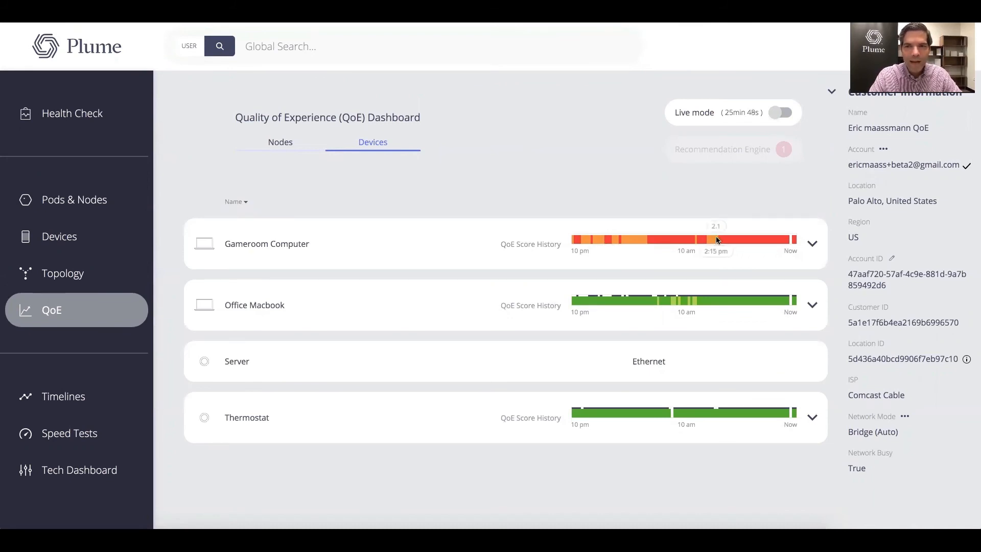
mouse_move(632, 239)
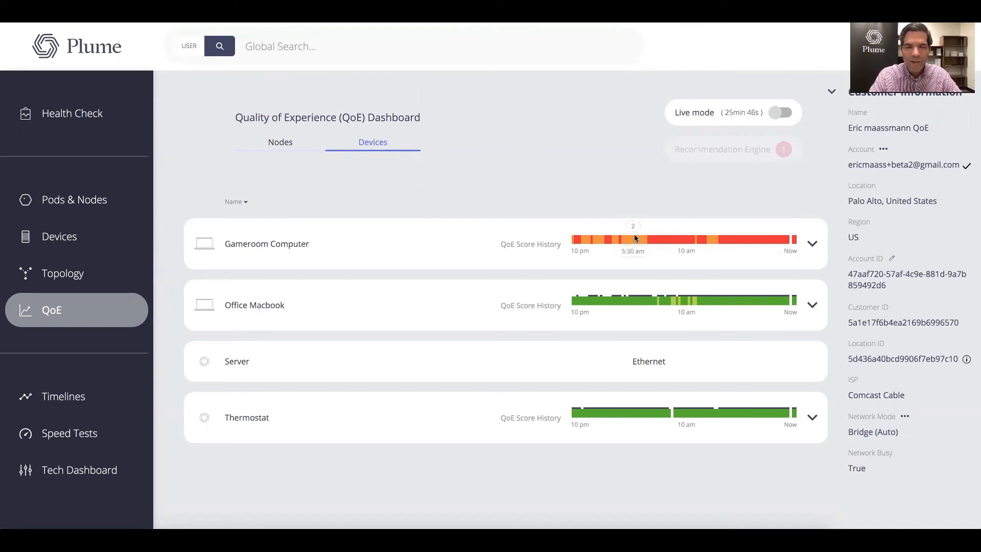
mouse_move(668, 242)
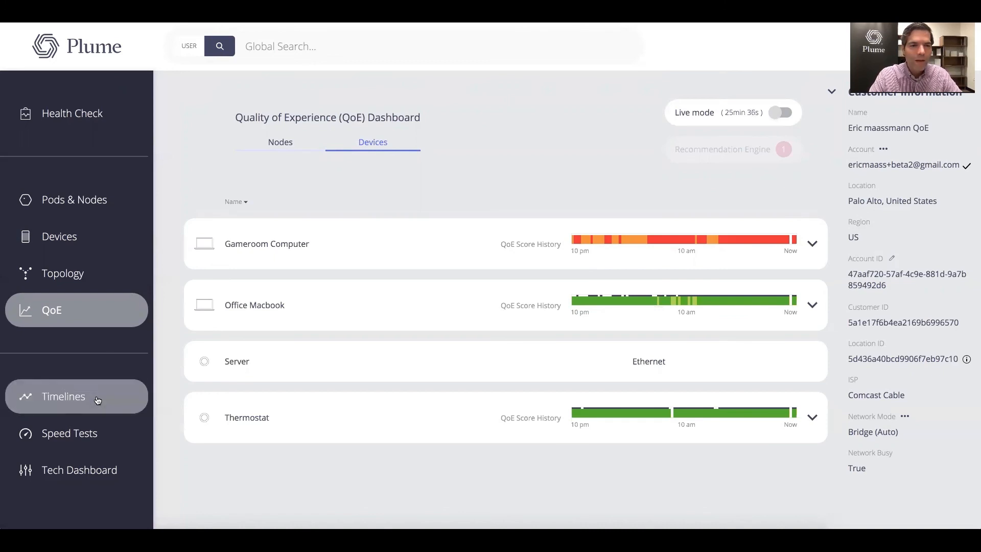
mouse_move(69, 432)
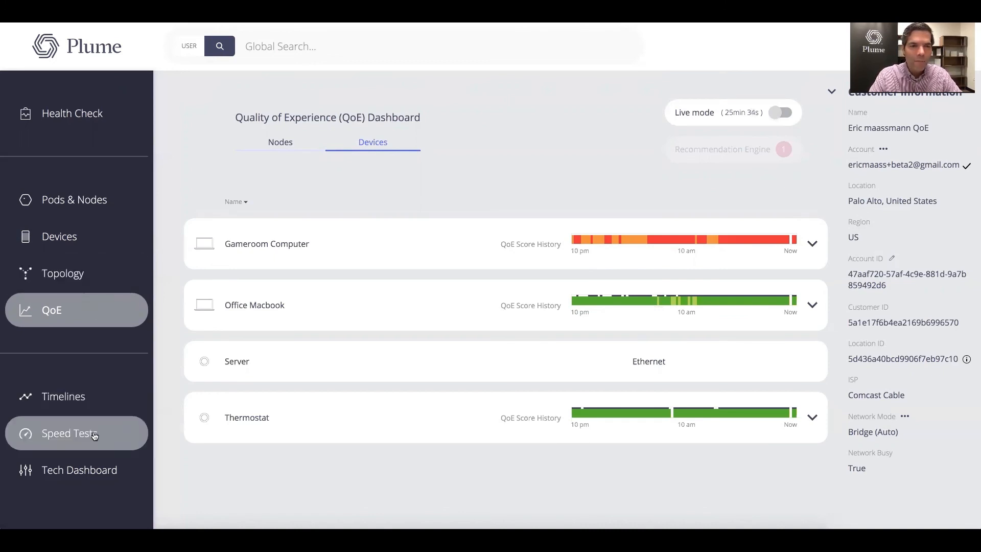
Run a new speed test on the Gateway from the Speed Tests page.
left_click(66, 433)
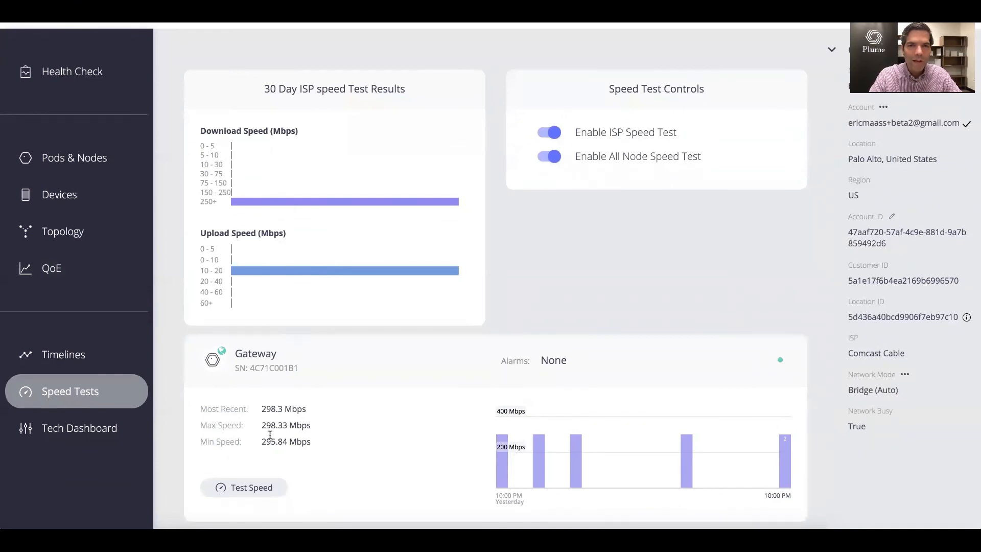
left_click(244, 486)
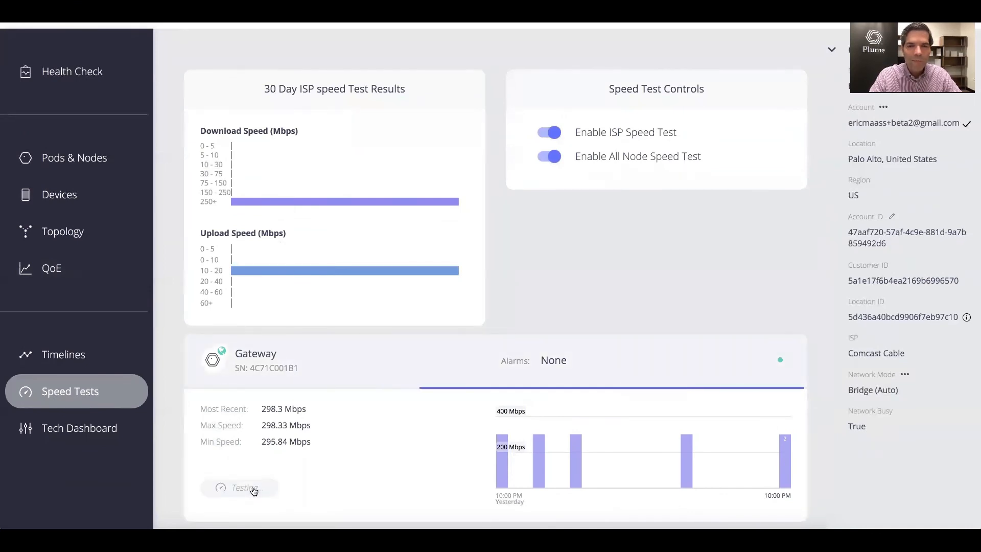
left_click(240, 487)
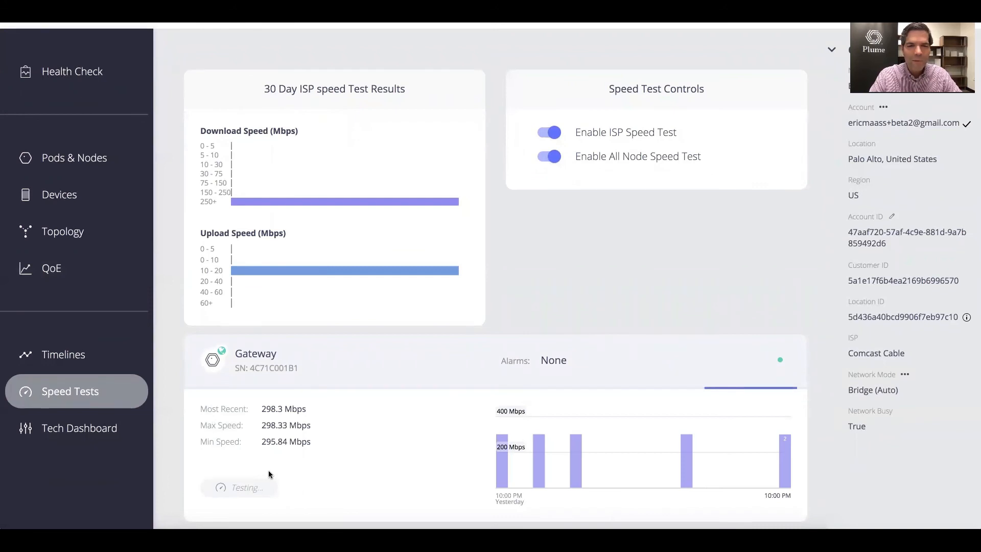
mouse_move(378, 432)
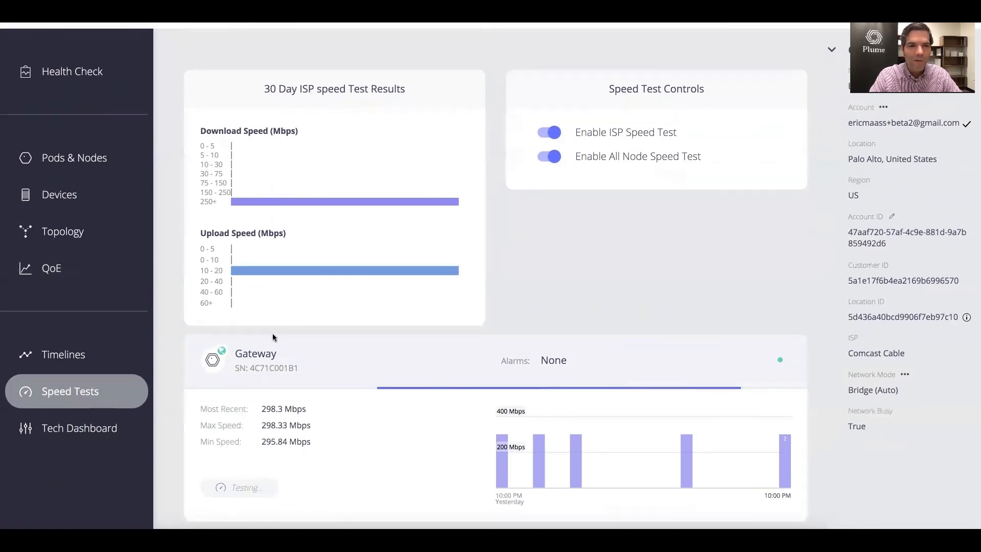
Browse the Topology and Devices pages, ending on the Tech Dashboard overview.
left_click(64, 273)
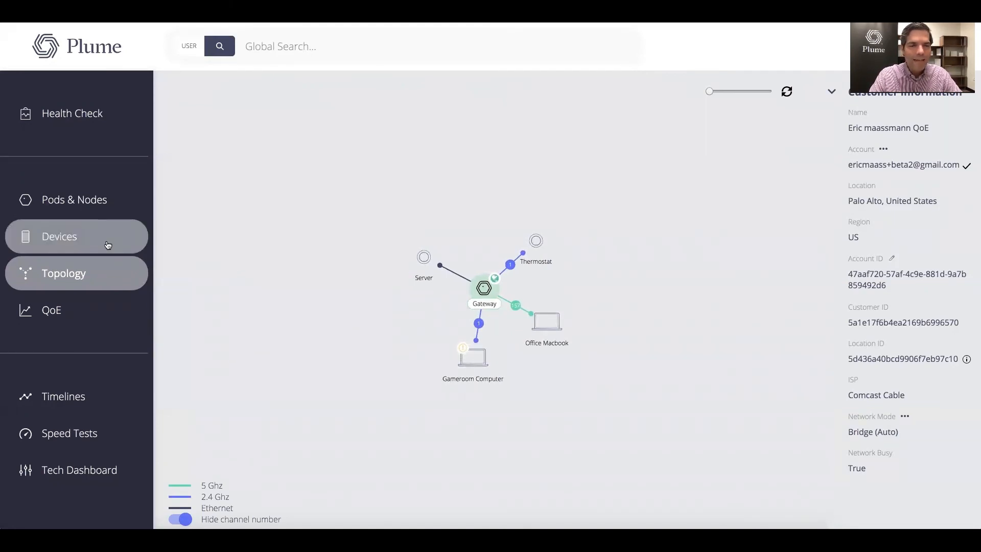
left_click(59, 236)
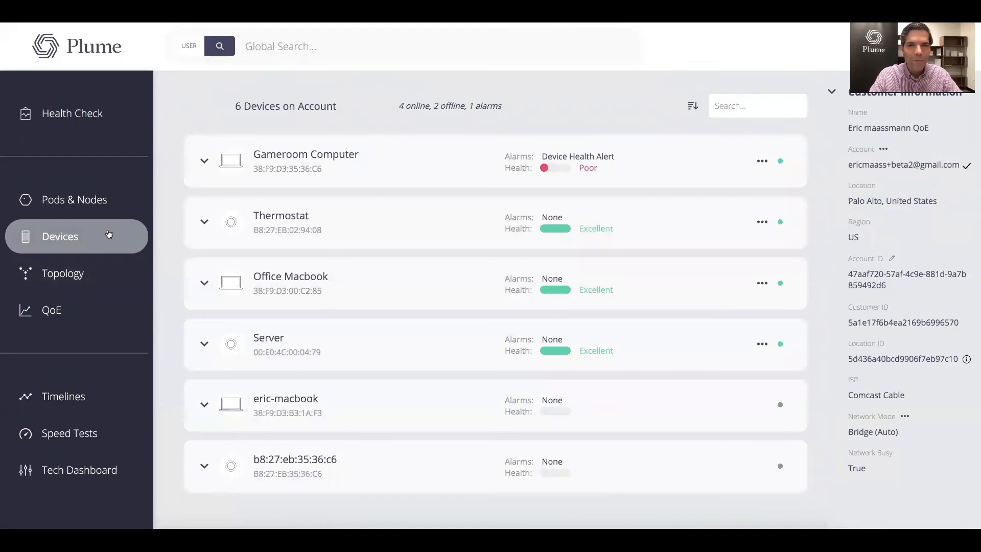
mouse_move(410, 323)
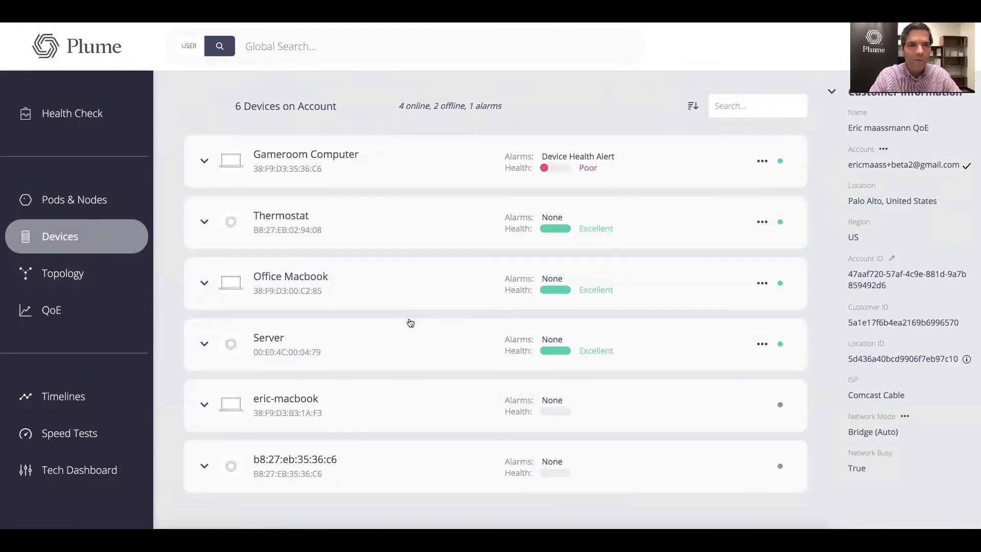
left_click(80, 469)
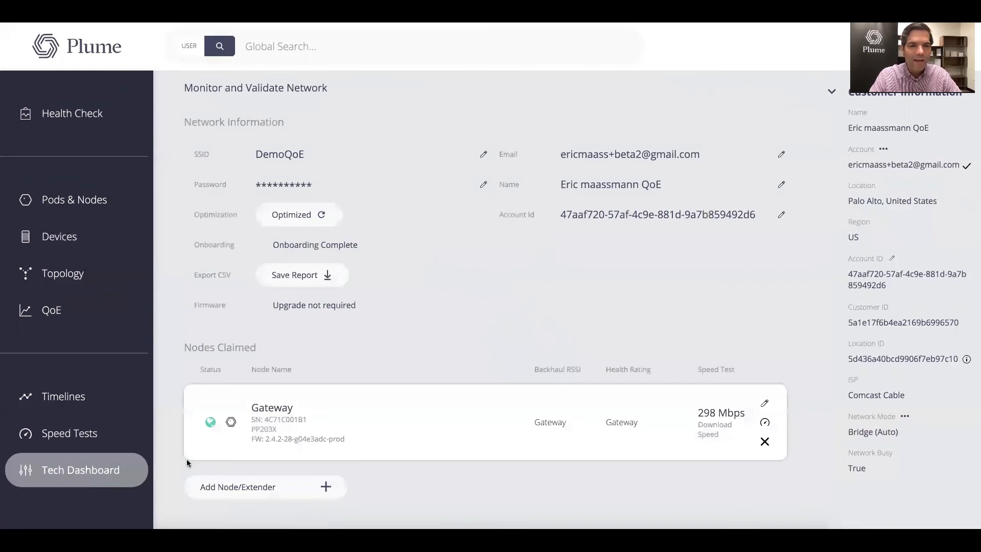
mouse_move(294, 486)
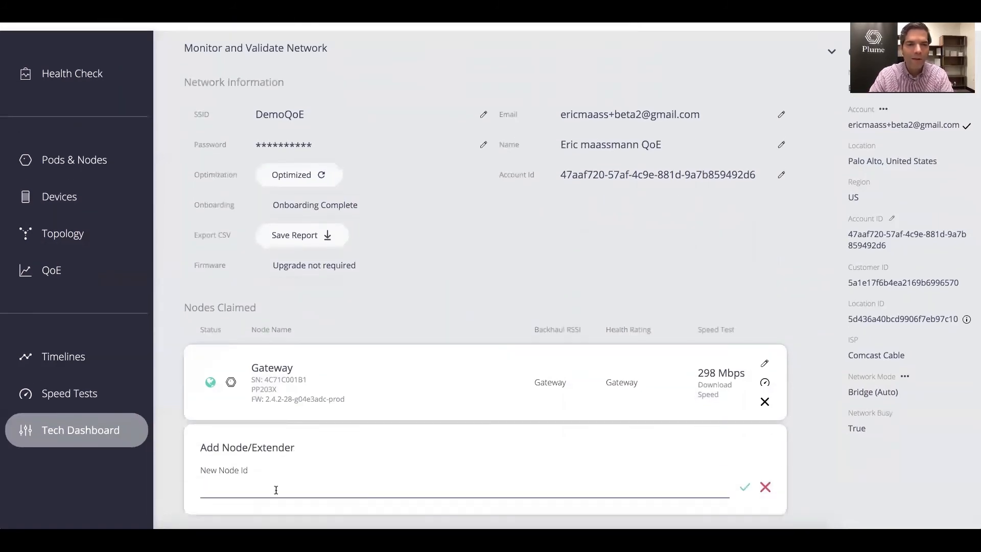
type("4")
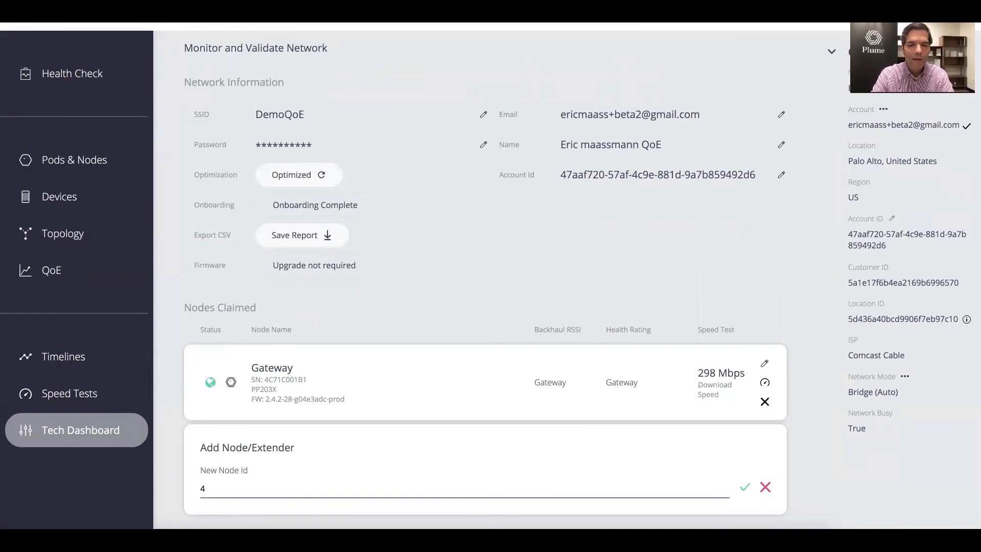
type("C7")
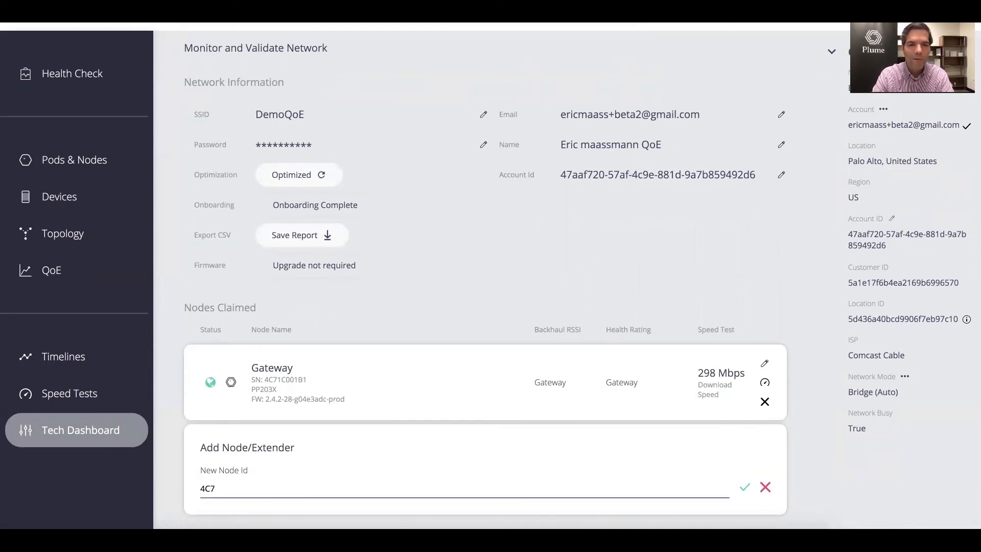
type("9992233")
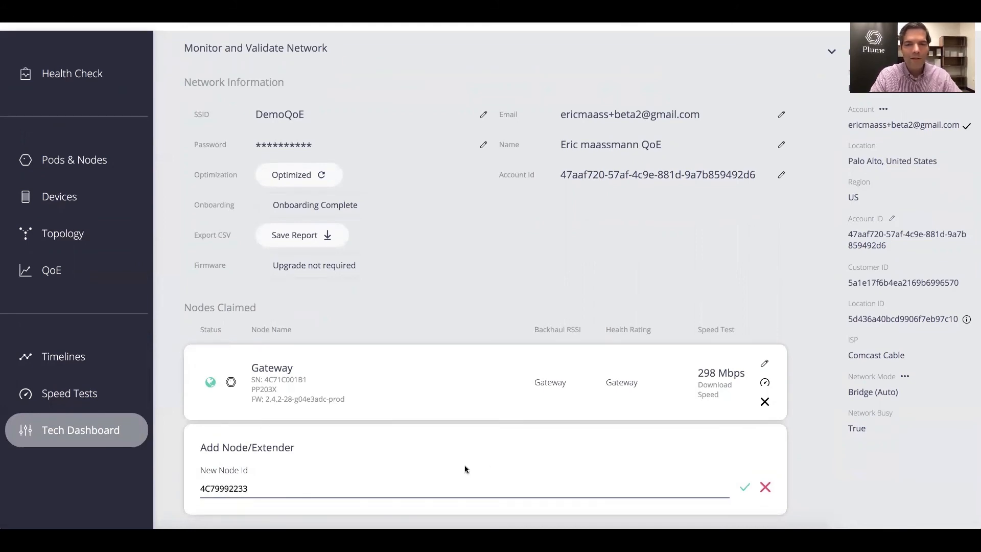
mouse_move(407, 339)
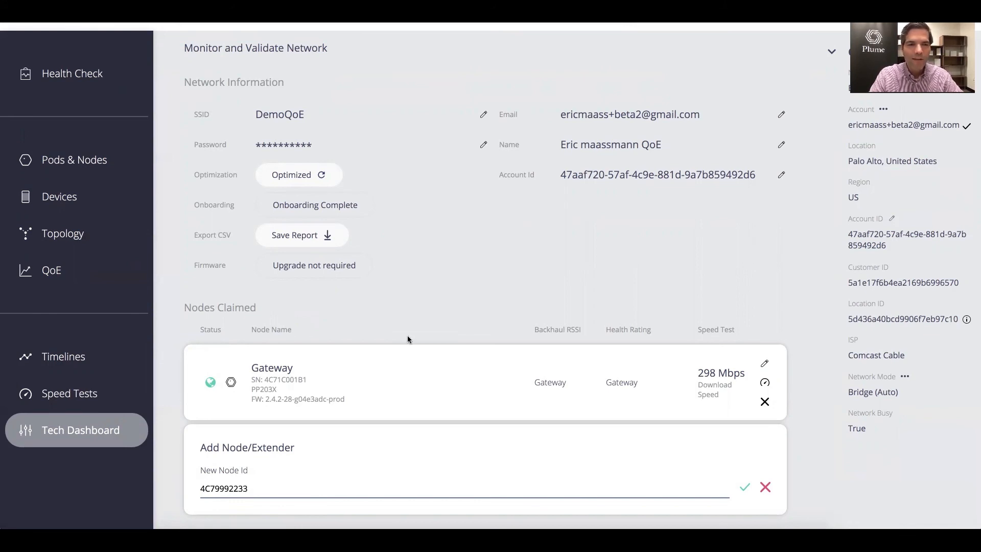
mouse_move(431, 374)
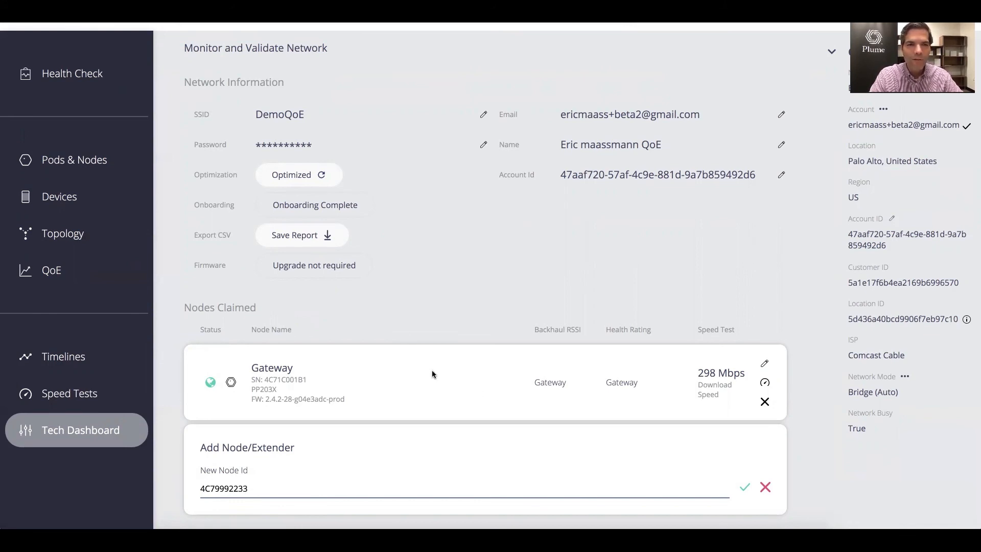
mouse_move(463, 339)
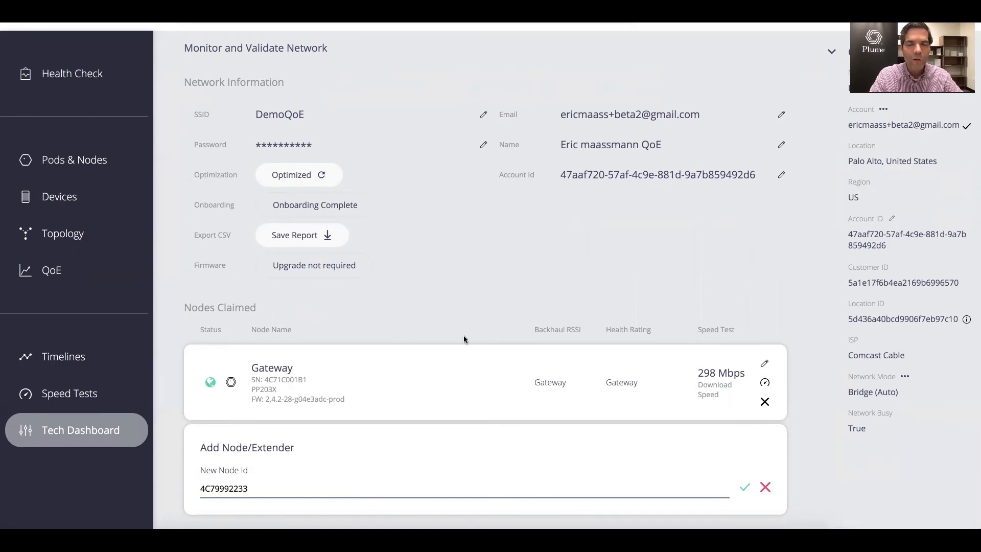
mouse_move(471, 276)
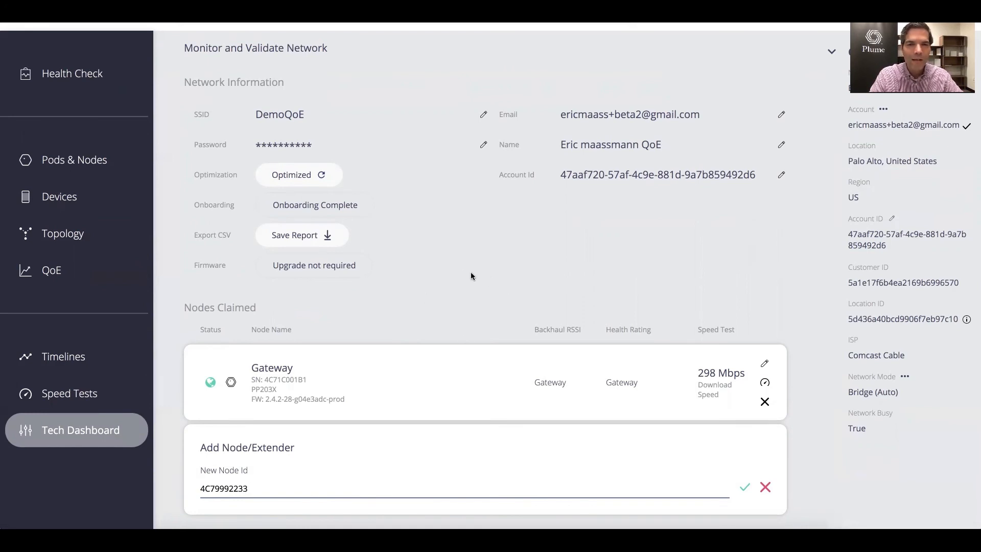
mouse_move(449, 77)
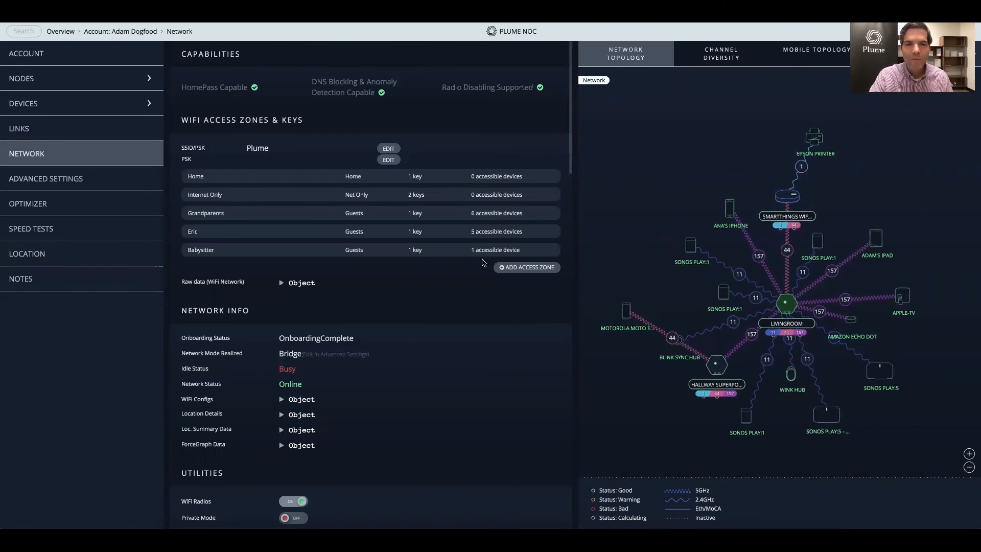
Scroll the Network page through Network Info, Utilities and the topology map.
scroll("down", 3)
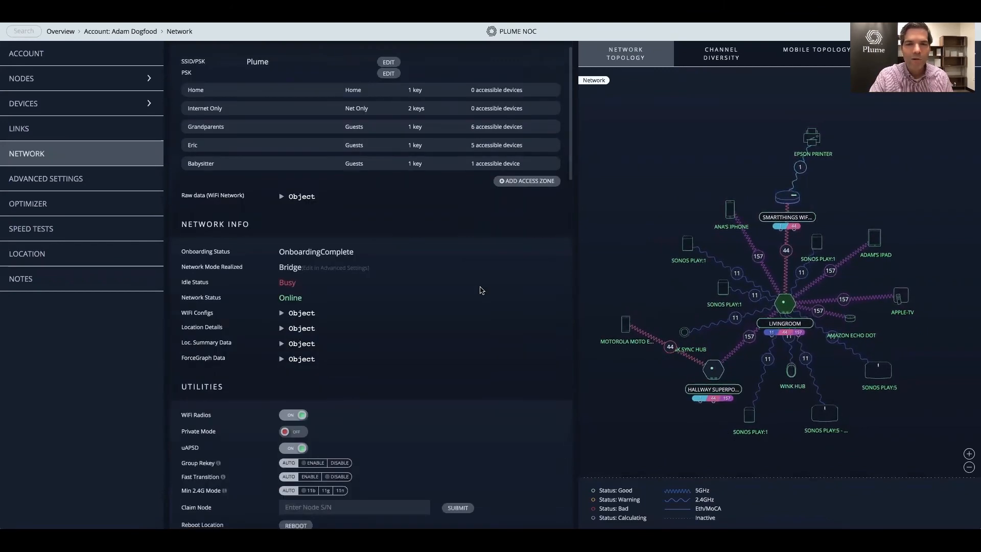
scroll("down", 3)
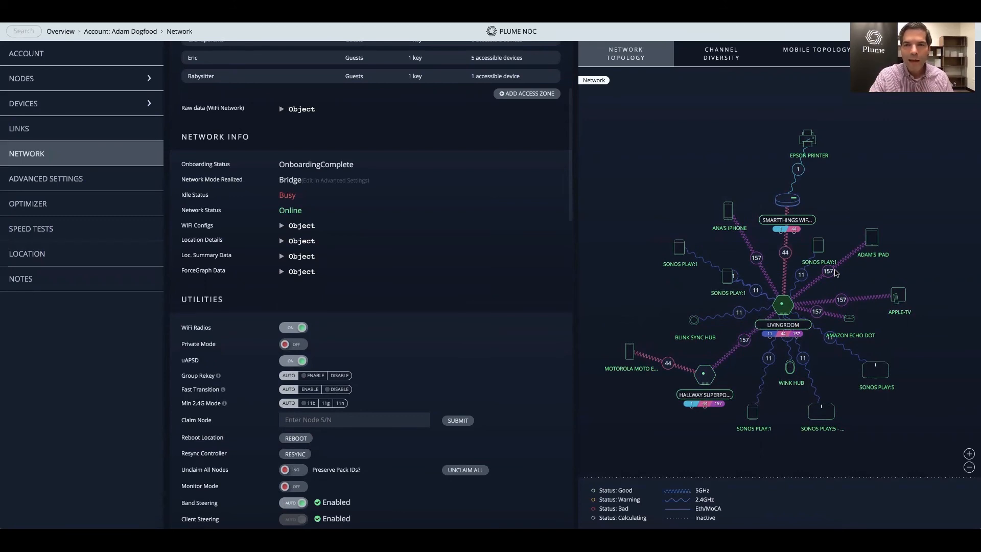
mouse_move(827, 277)
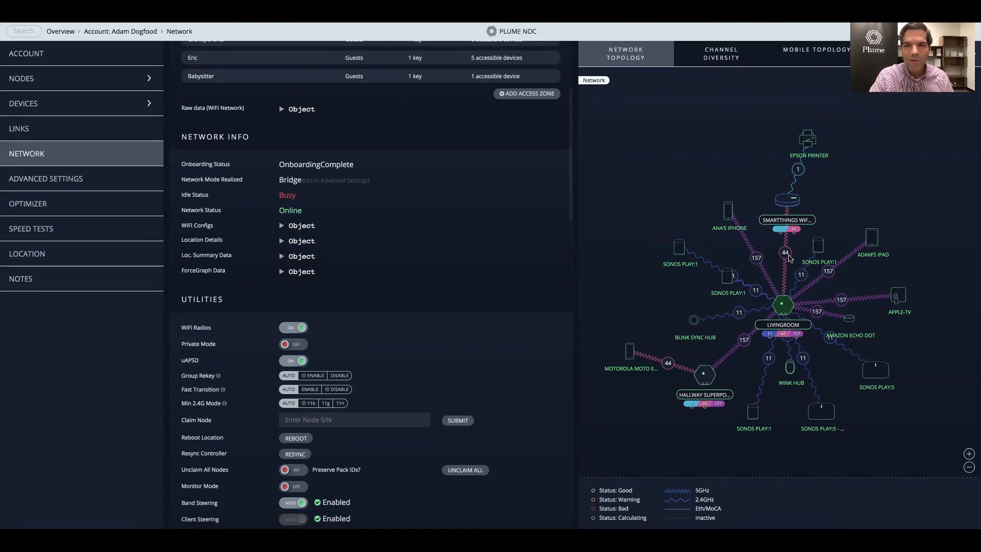
mouse_move(855, 400)
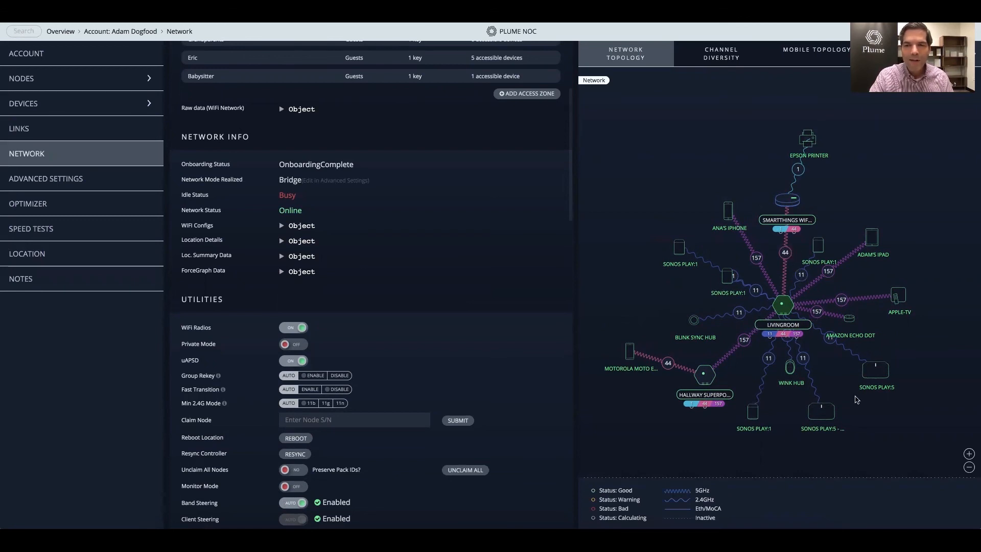
mouse_move(832, 434)
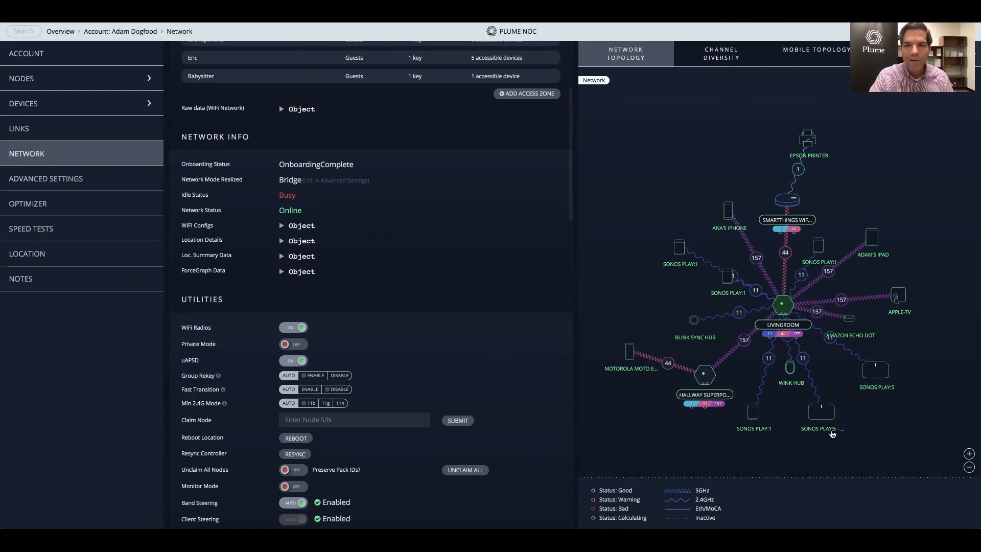
mouse_move(753, 413)
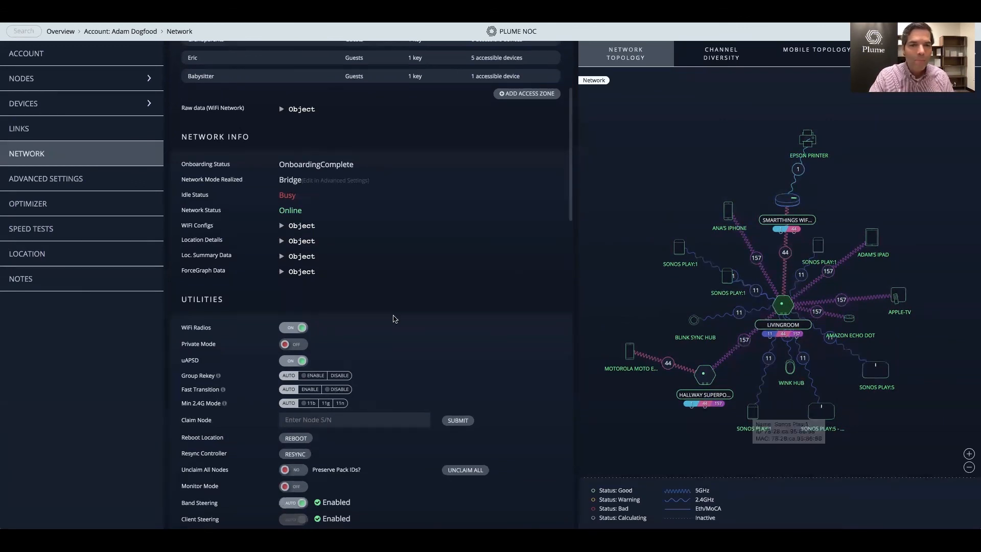
scroll("down", 3)
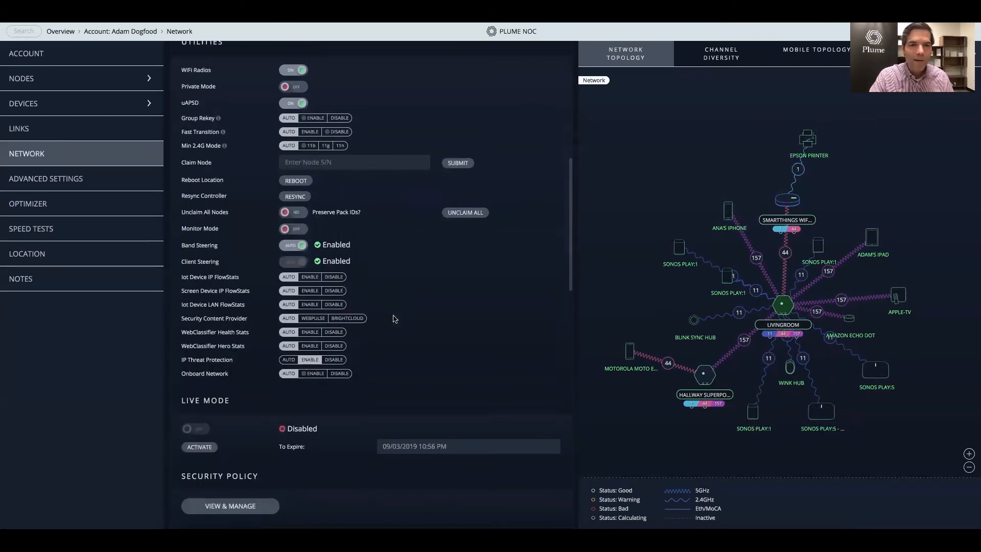
scroll("up", 3)
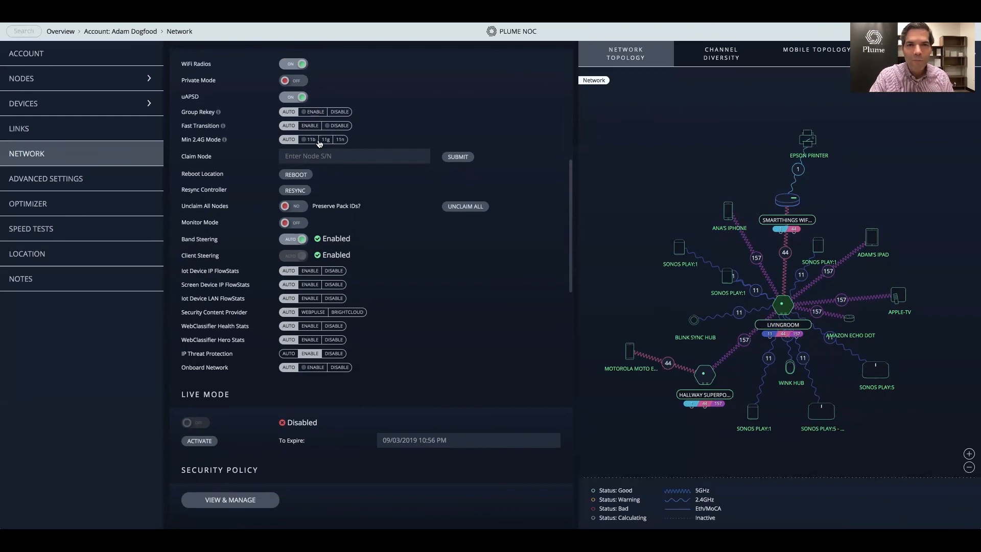
mouse_move(337, 240)
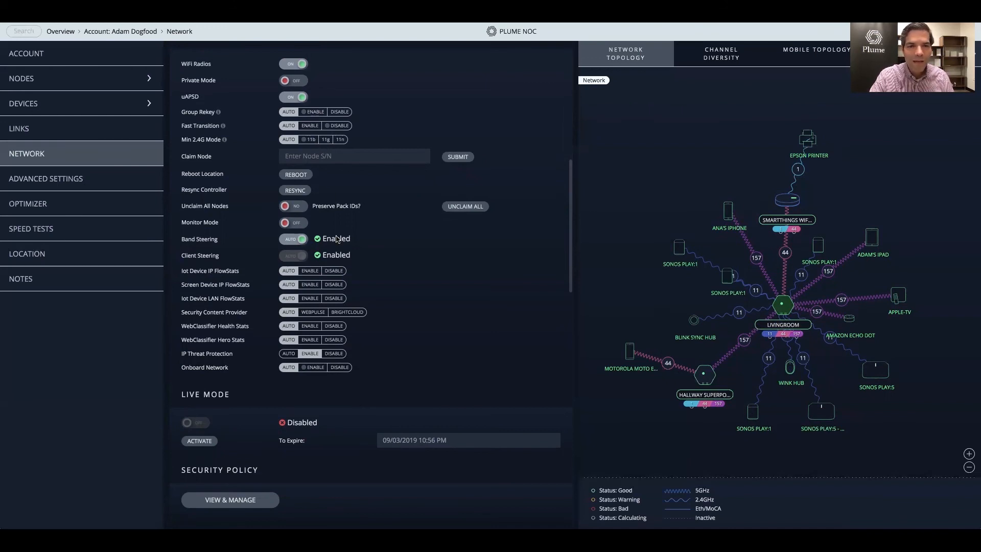
mouse_move(349, 355)
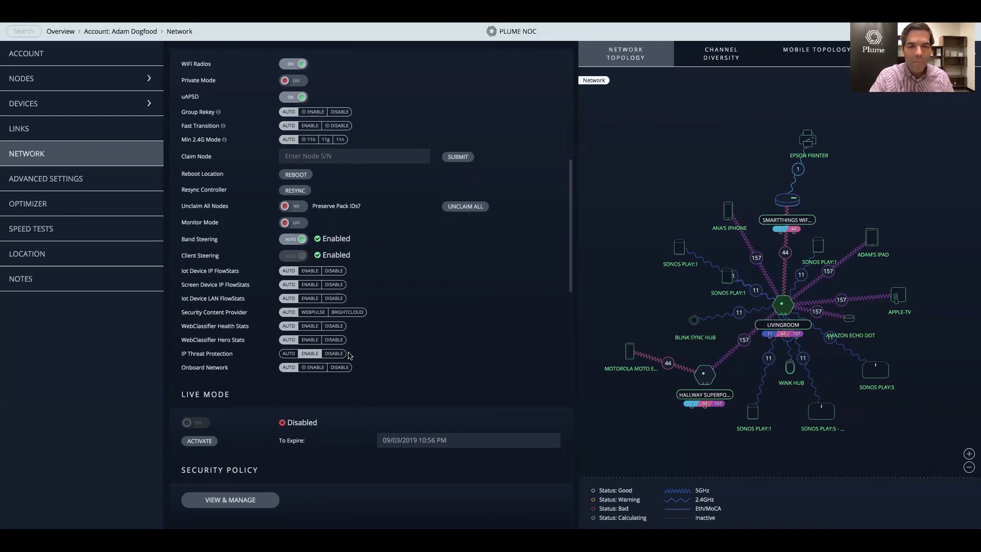
mouse_move(343, 335)
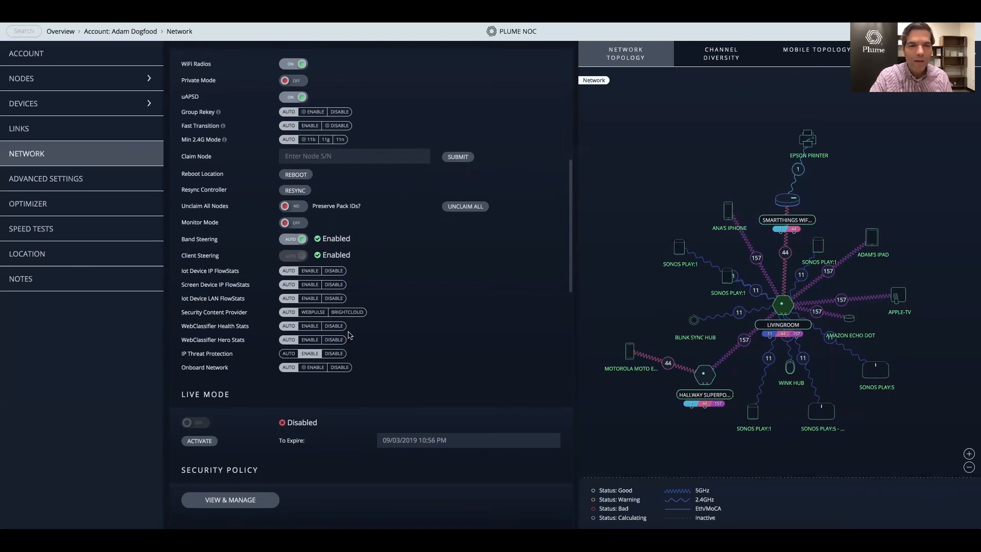
scroll("down", 3)
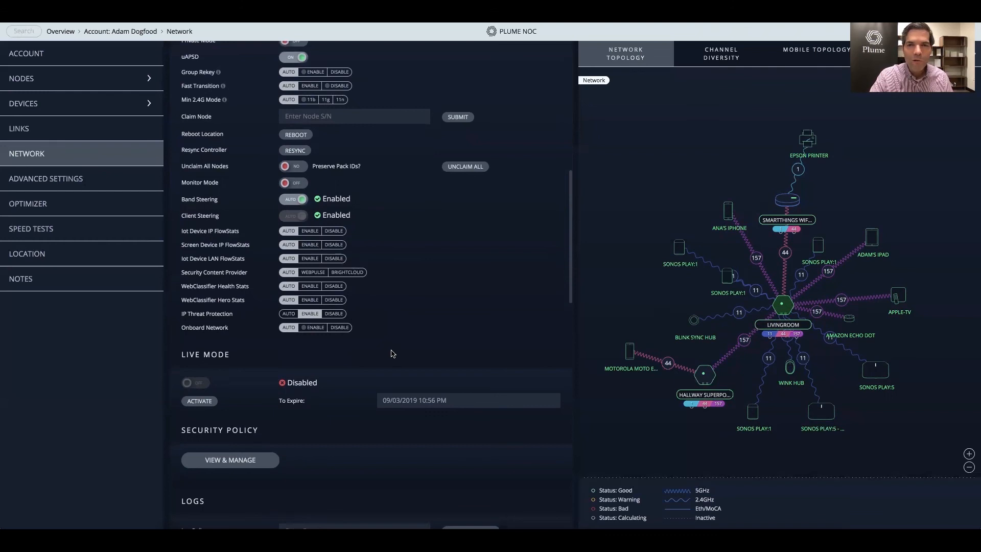
scroll("up", 3)
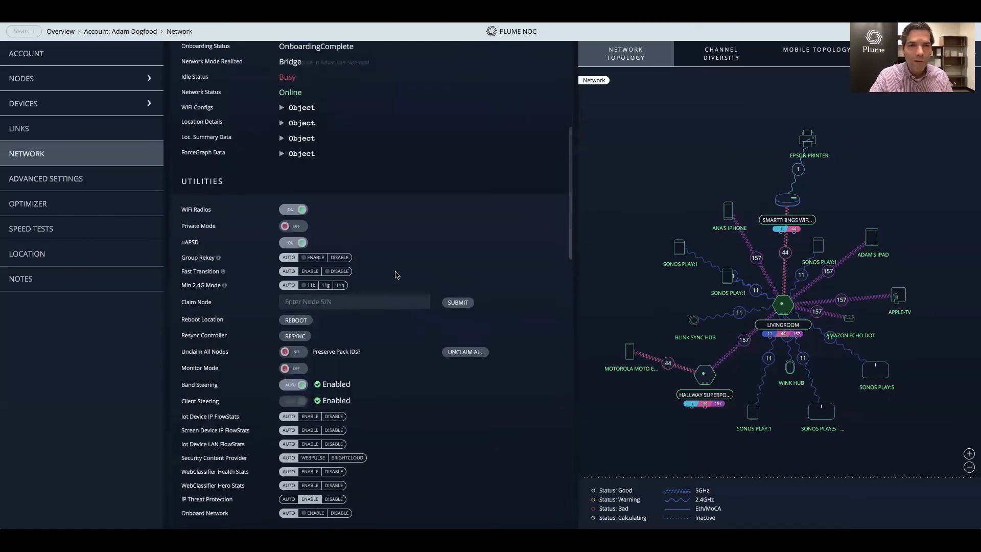
scroll("up", 3)
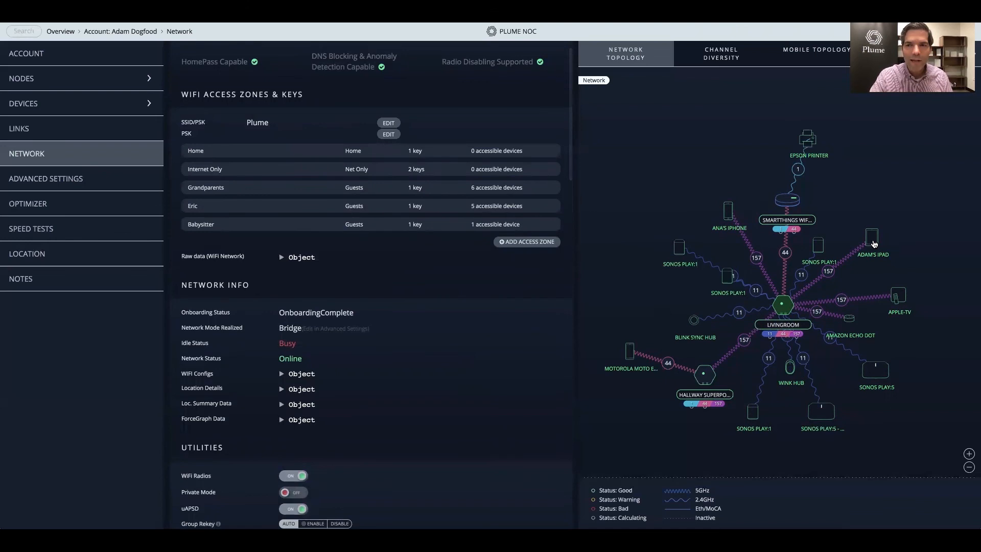
left_click(871, 240)
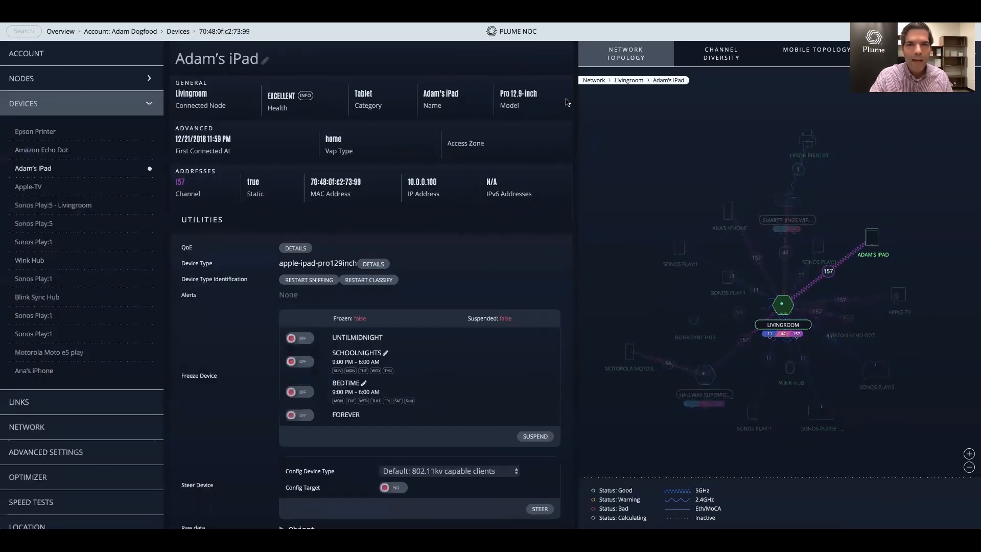
mouse_move(297, 237)
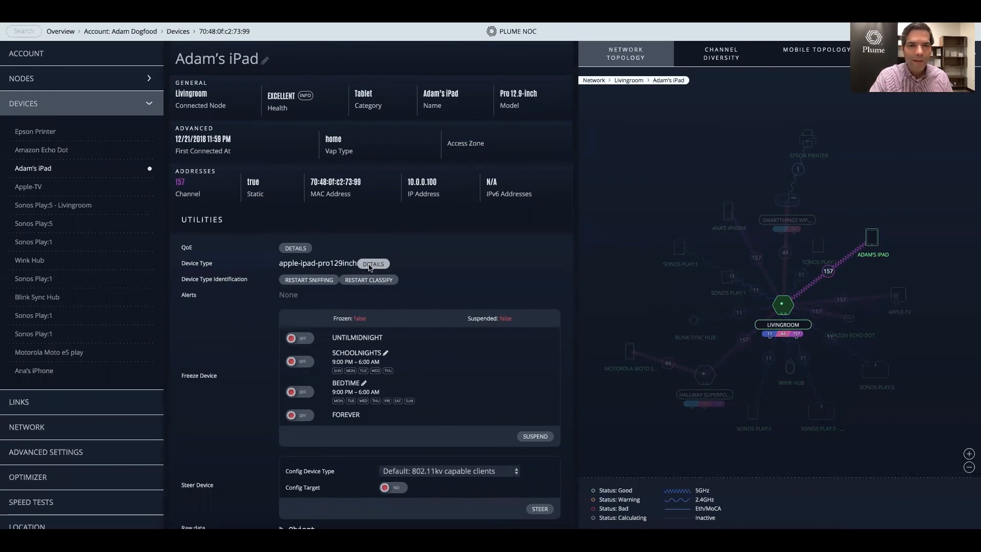
left_click(373, 264)
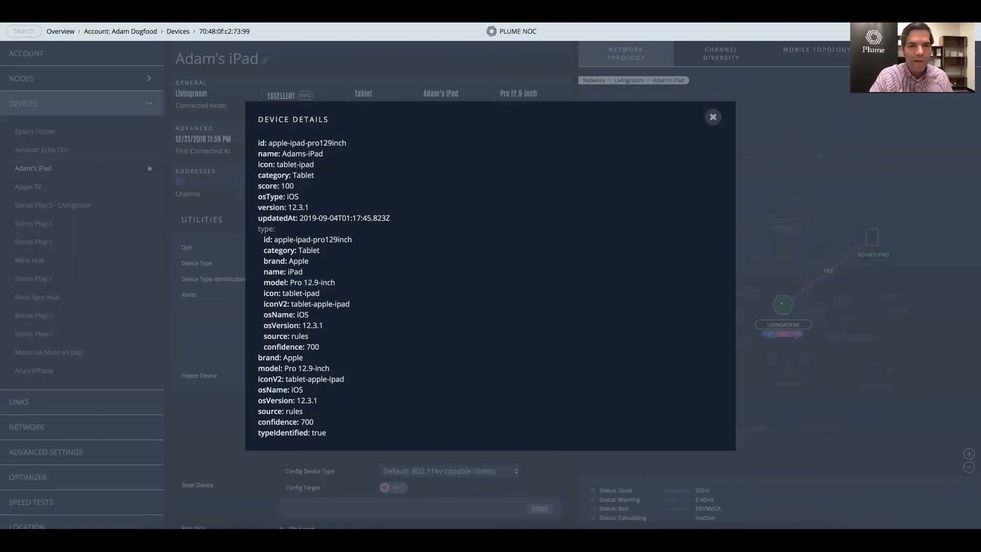
double_click(313, 324)
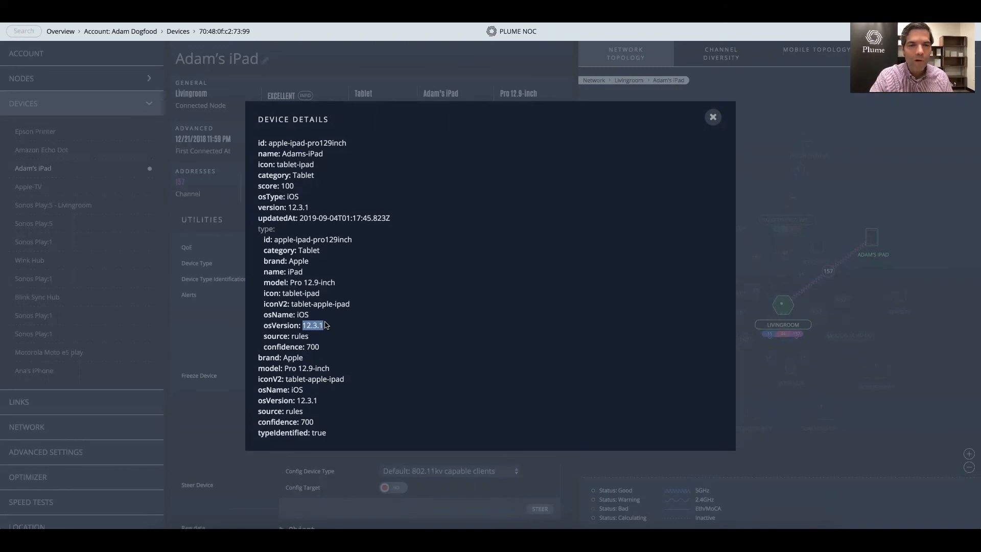
mouse_move(713, 122)
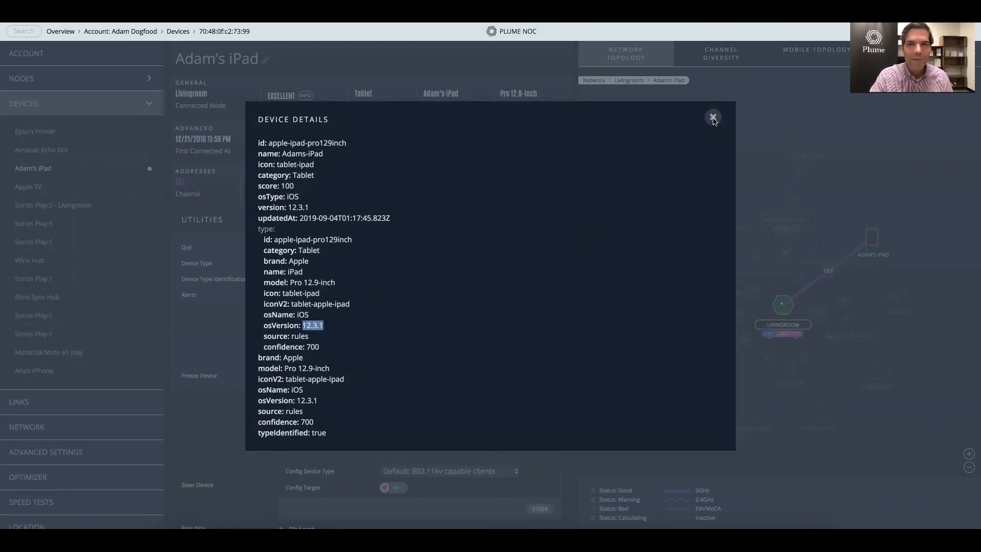
left_click(712, 117)
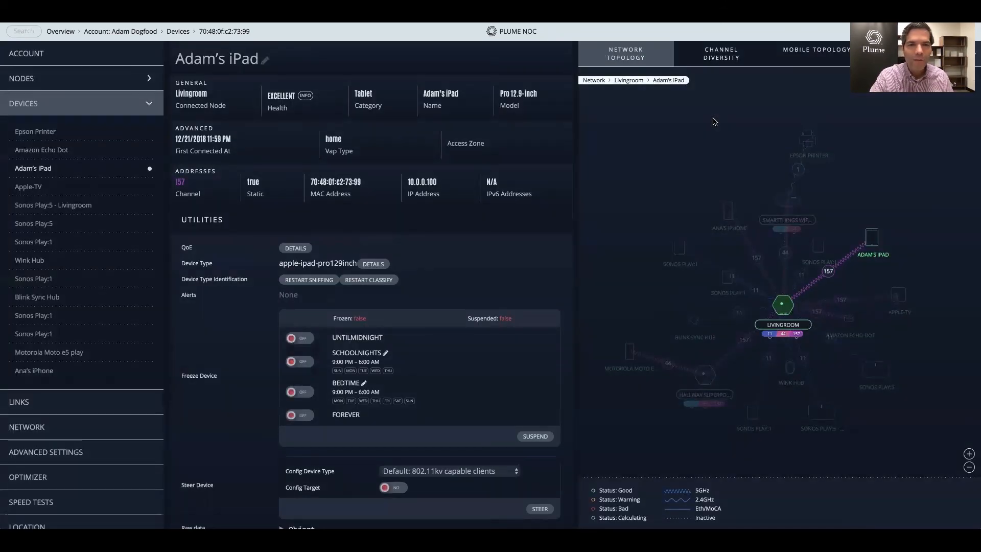
scroll("down", 3)
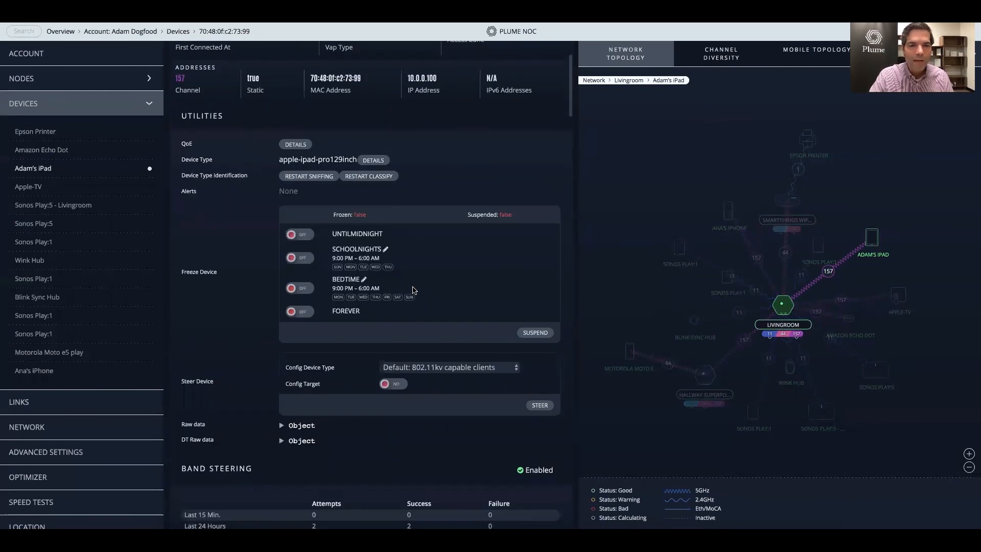
scroll("down", 3)
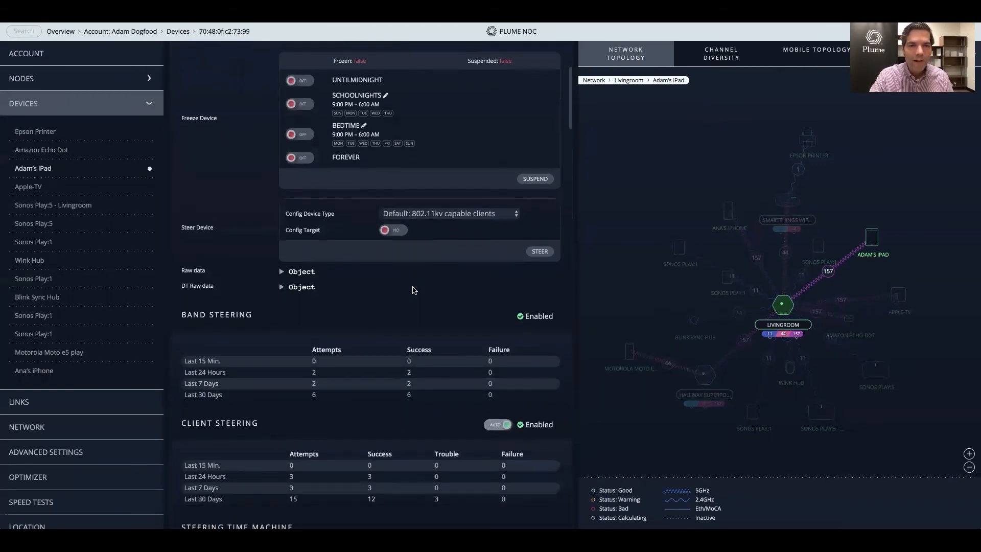
mouse_move(368, 383)
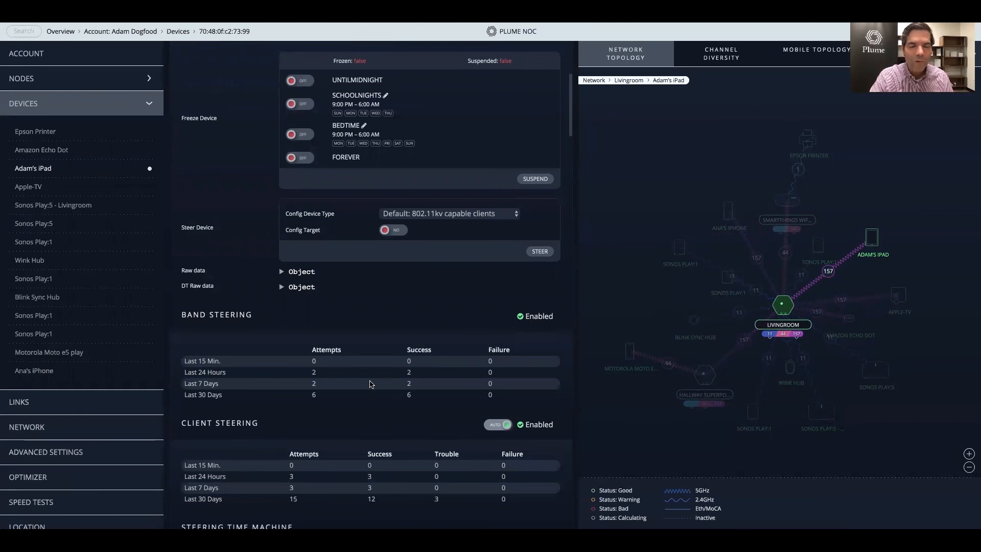
scroll("down", 3)
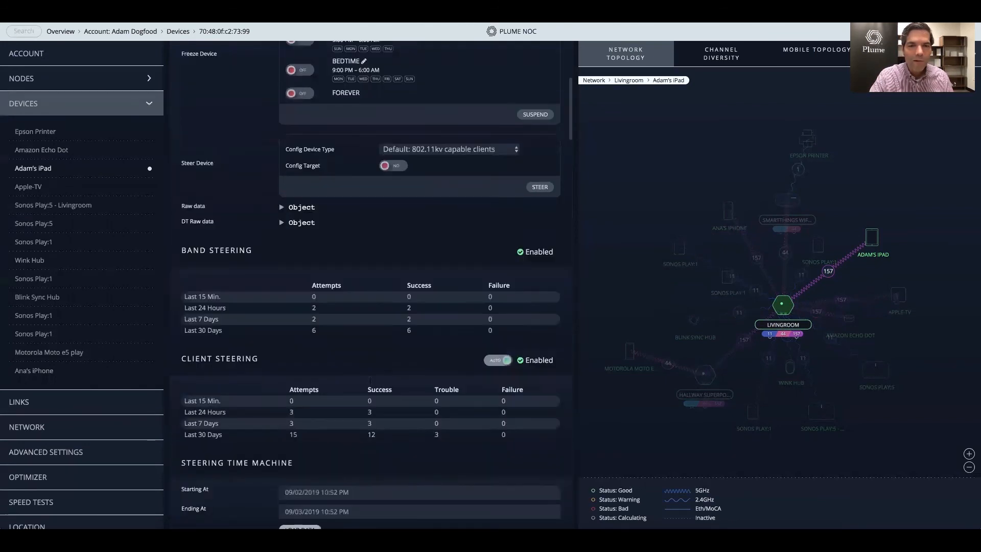
scroll("down", 3)
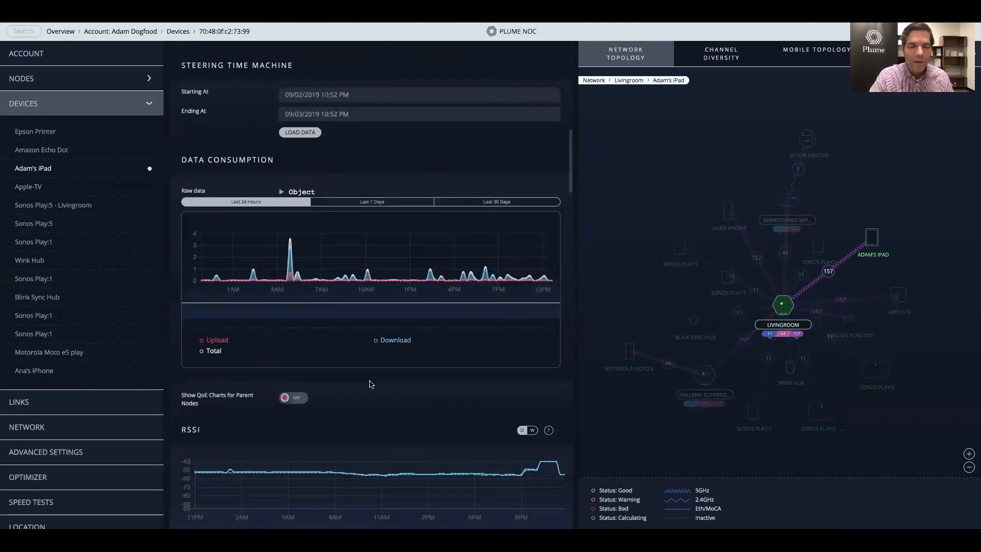
scroll("down", 3)
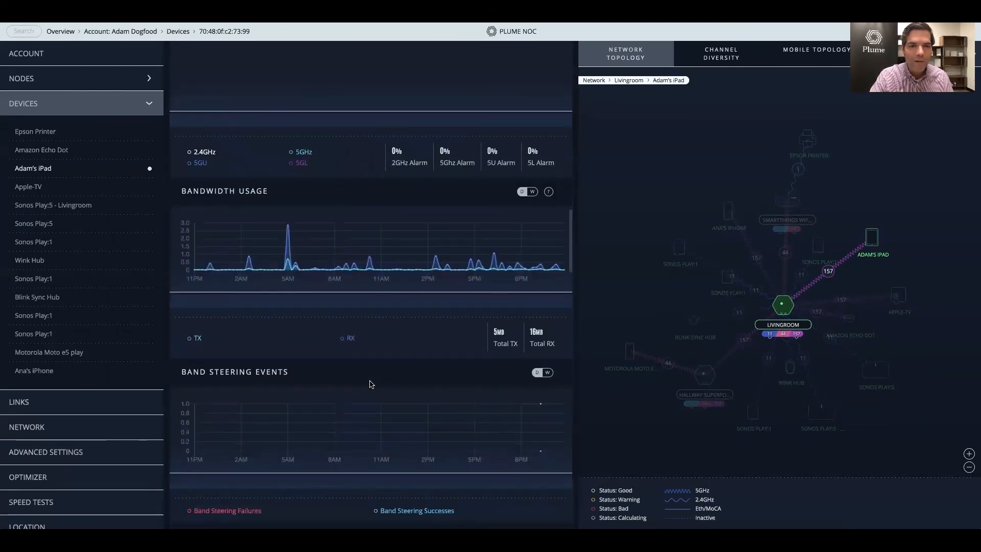
scroll("down", 3)
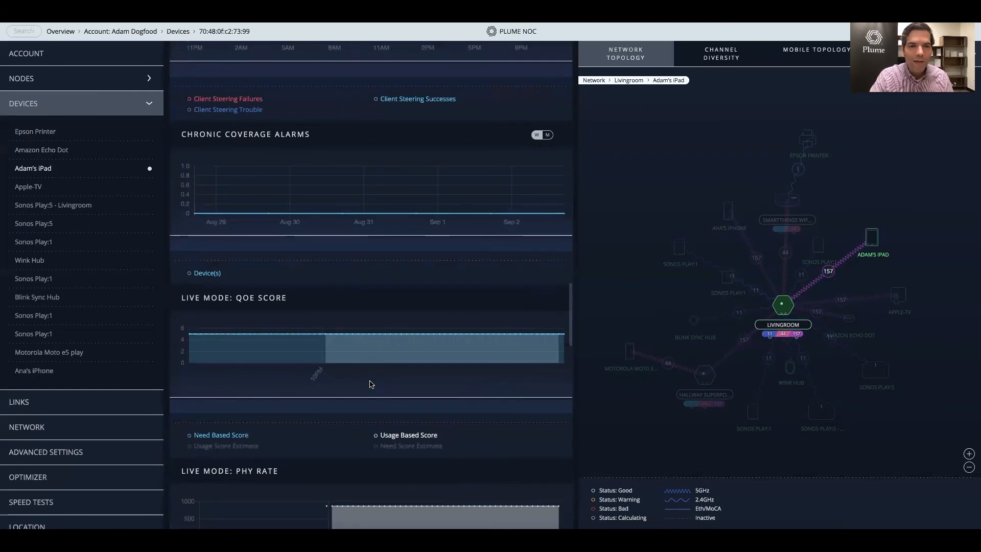
scroll("down", 3)
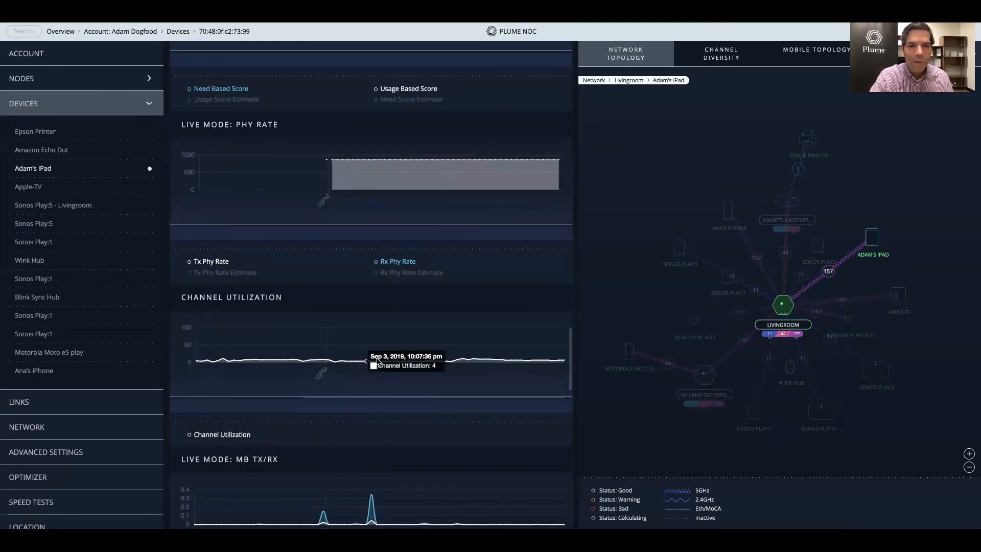
scroll("down", 3)
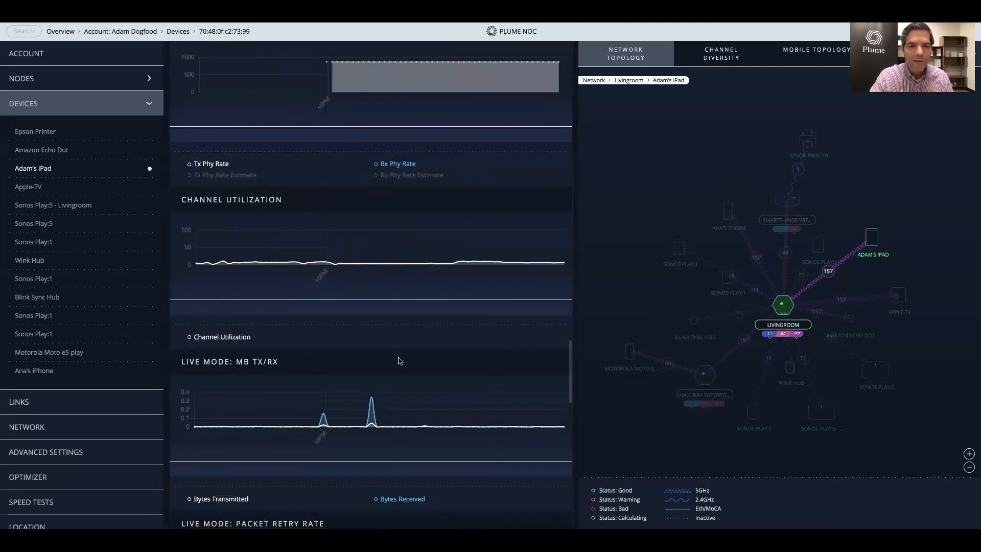
scroll("down", 3)
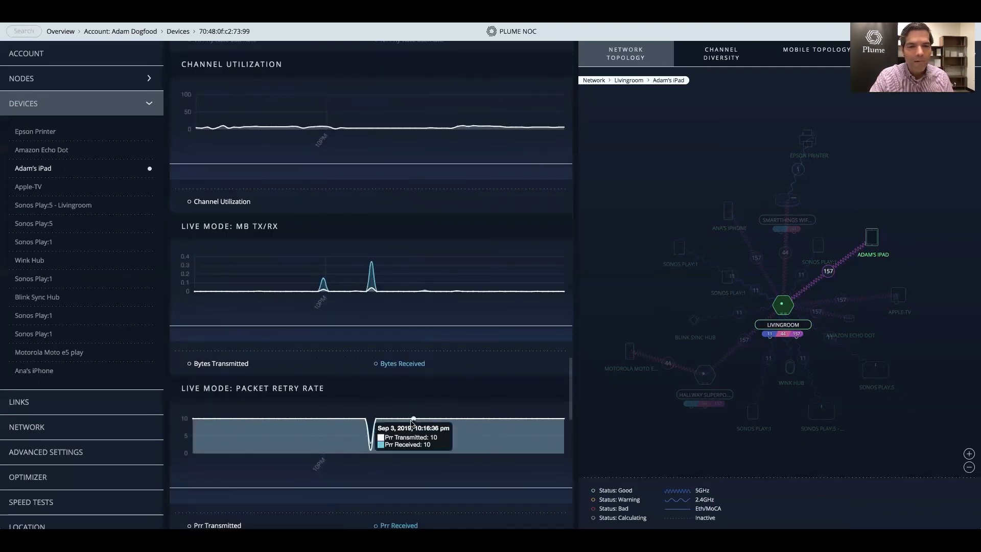
scroll("down", 3)
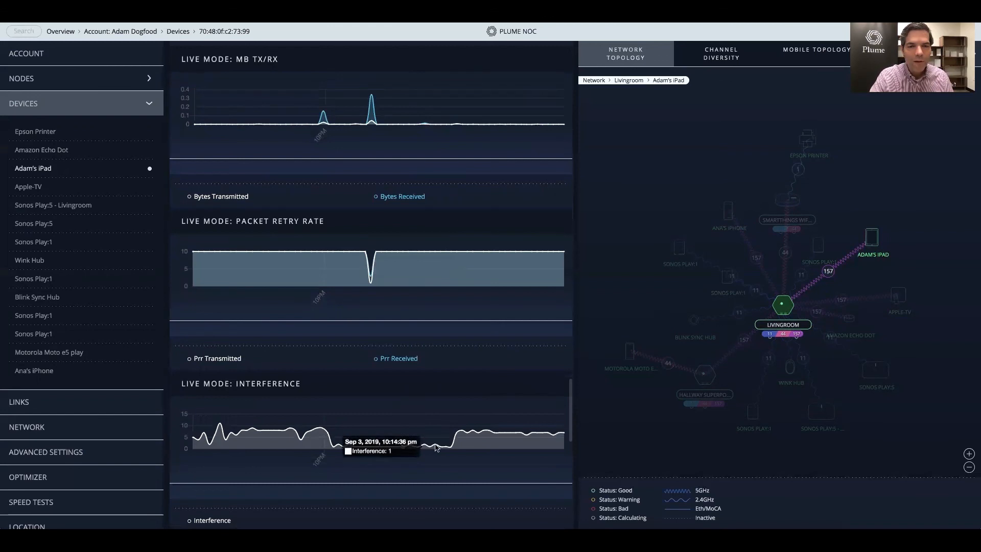
mouse_move(492, 437)
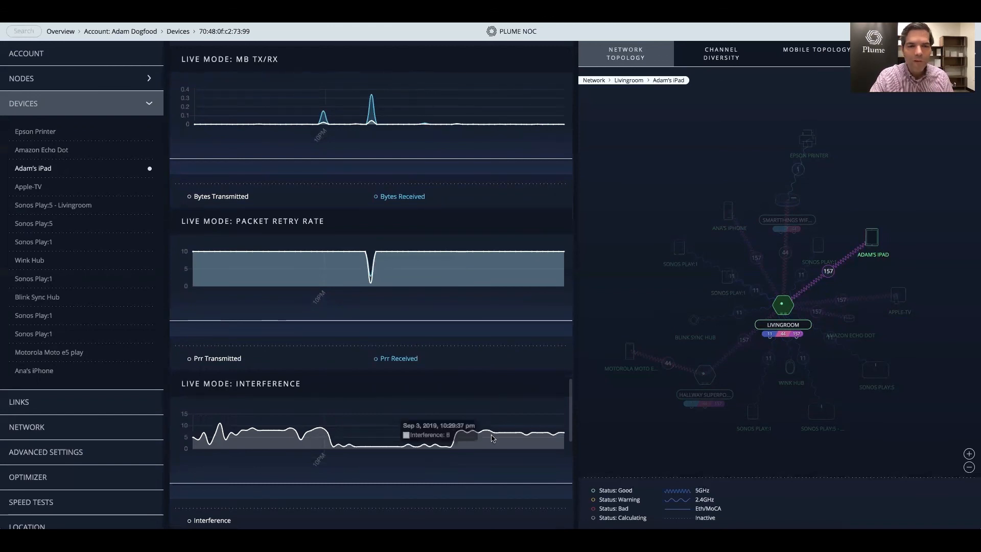
scroll("down", 3)
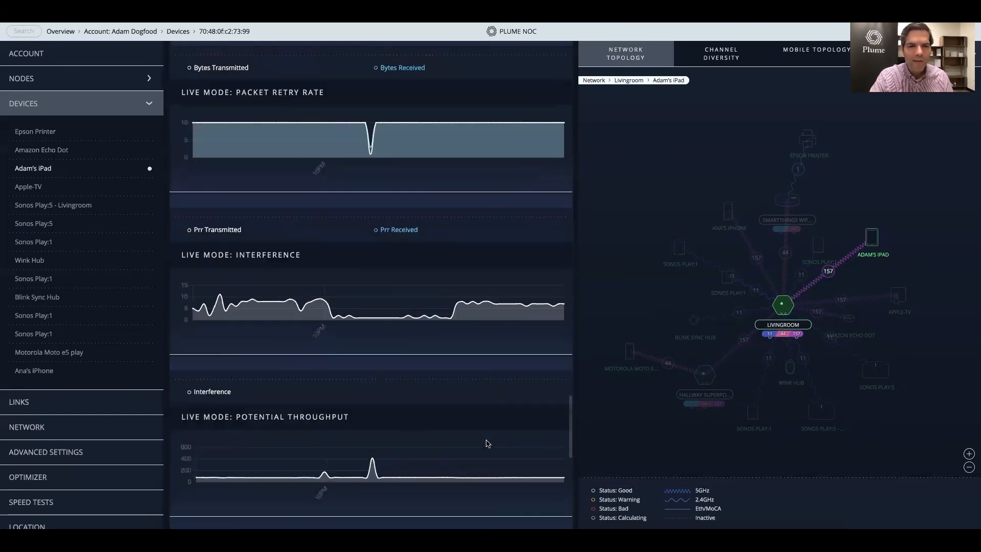
mouse_move(371, 477)
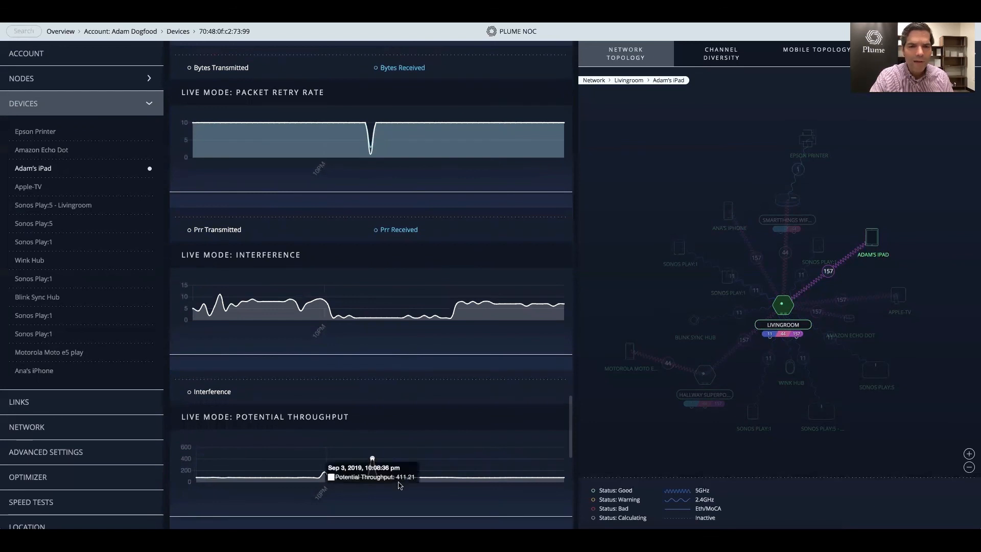
mouse_move(414, 478)
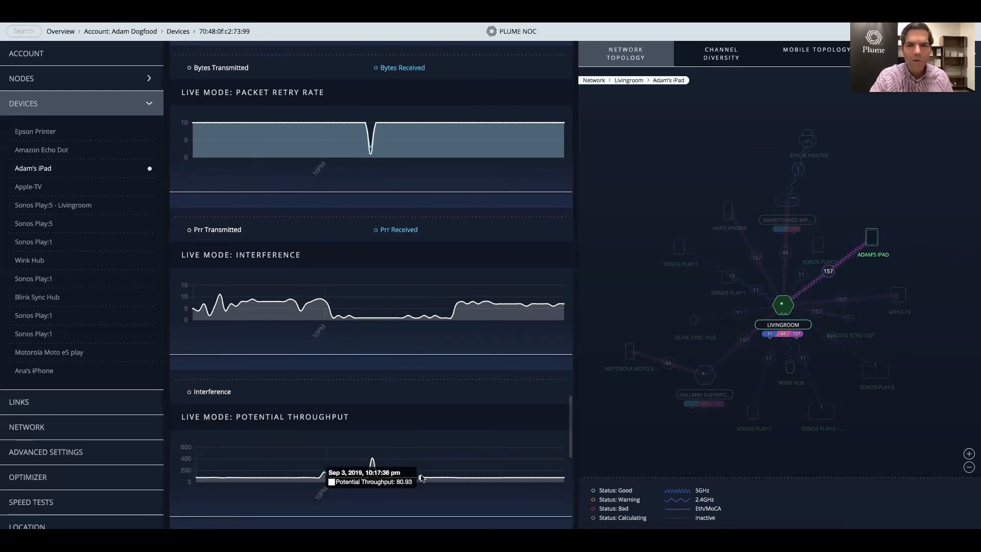
mouse_move(307, 387)
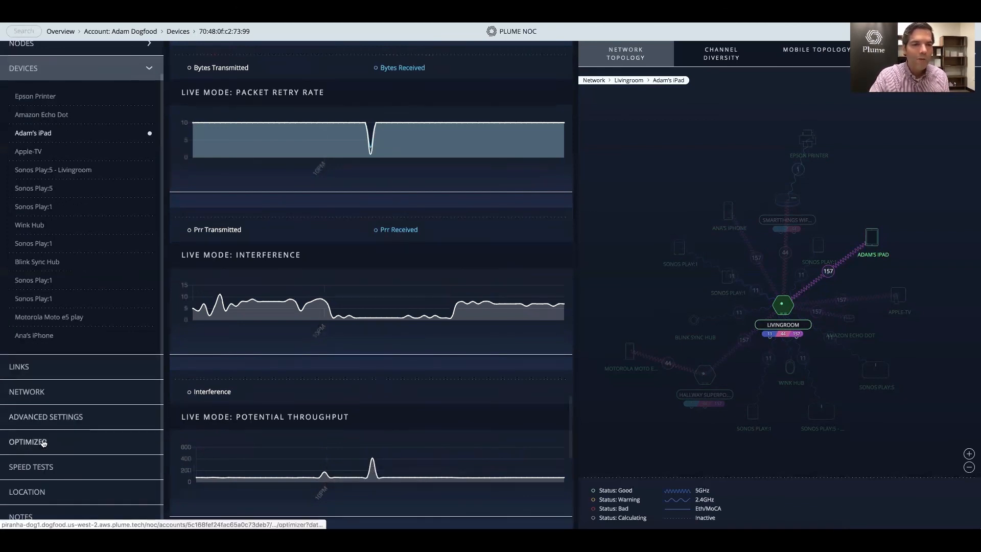
Run a new node speed test on the Hallway SuperPod from Speed Tests.
left_click(31, 466)
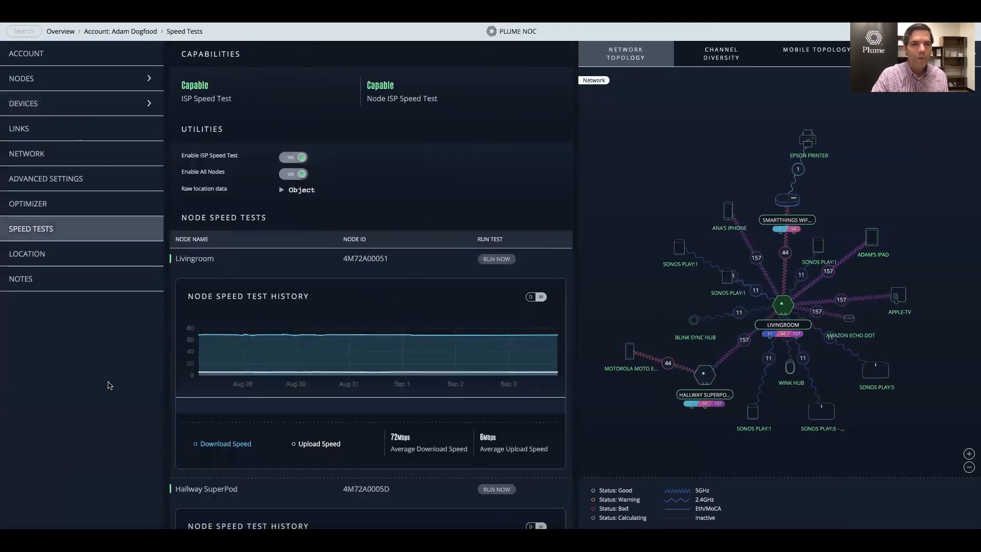
scroll("down", 3)
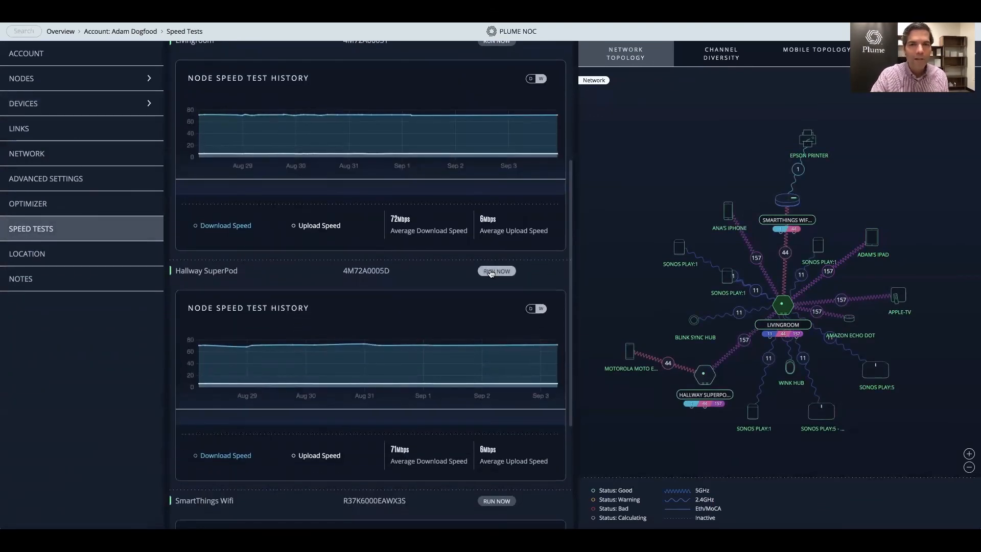
left_click(495, 270)
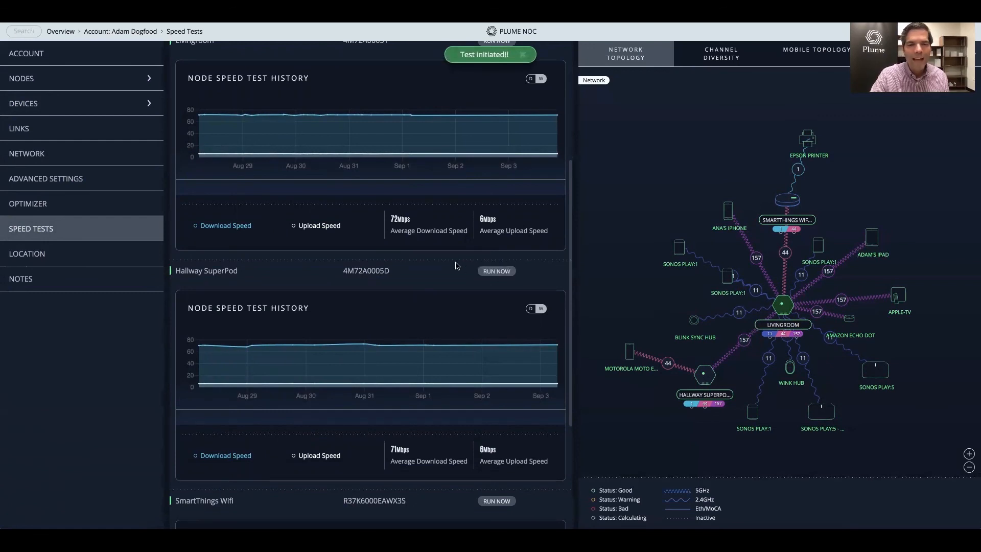
mouse_move(369, 345)
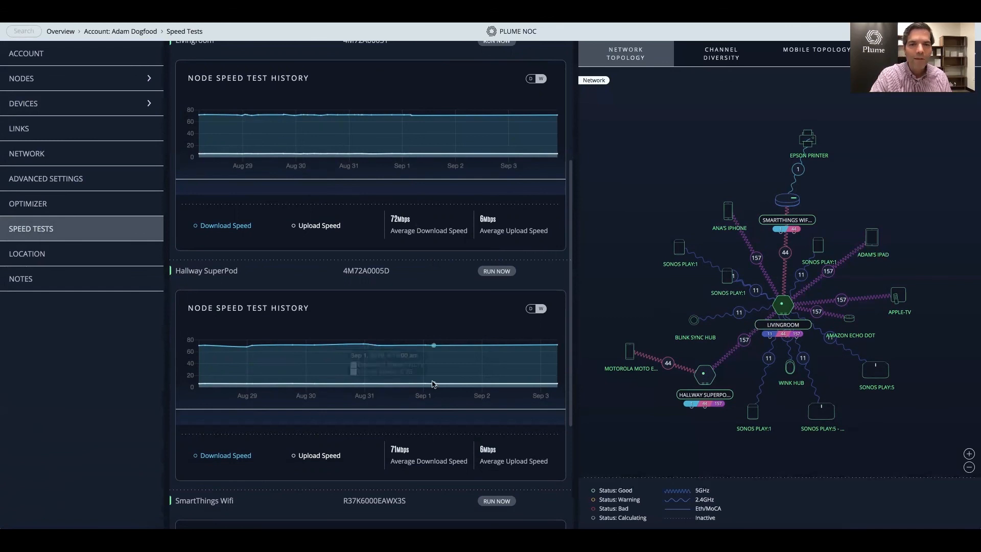
scroll("down", 3)
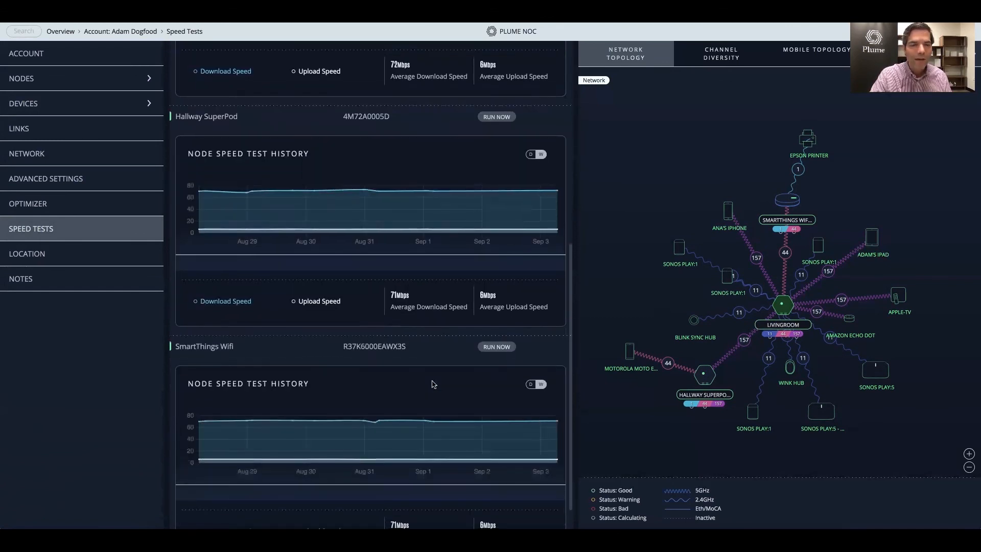
scroll("up", 3)
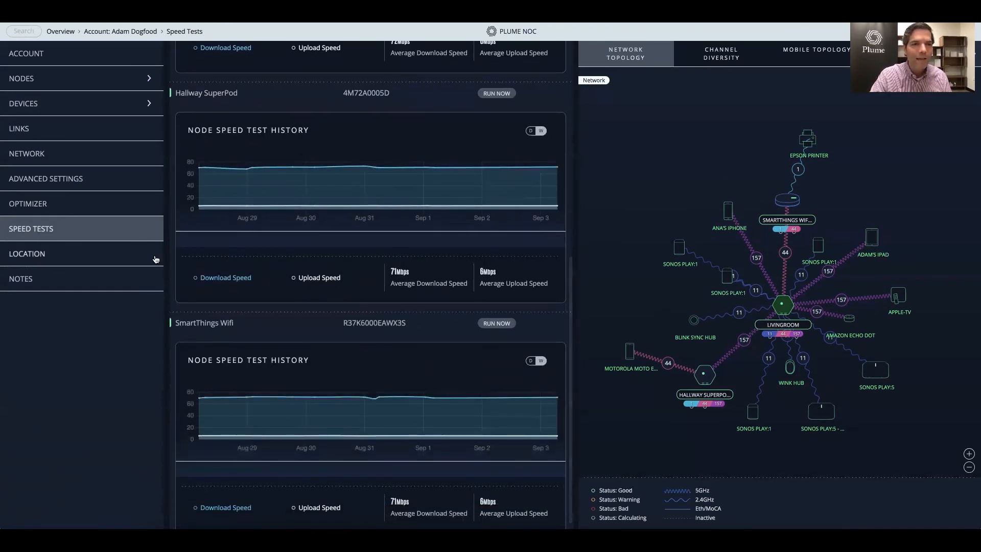
mouse_move(137, 259)
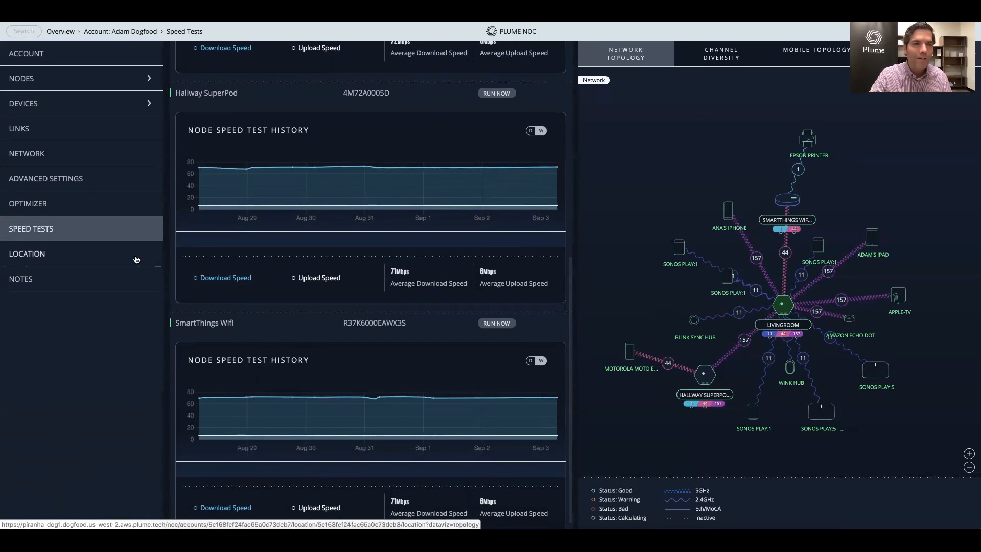
Open Location Info and scroll to the membership, pod authorizations and firmware details.
left_click(27, 253)
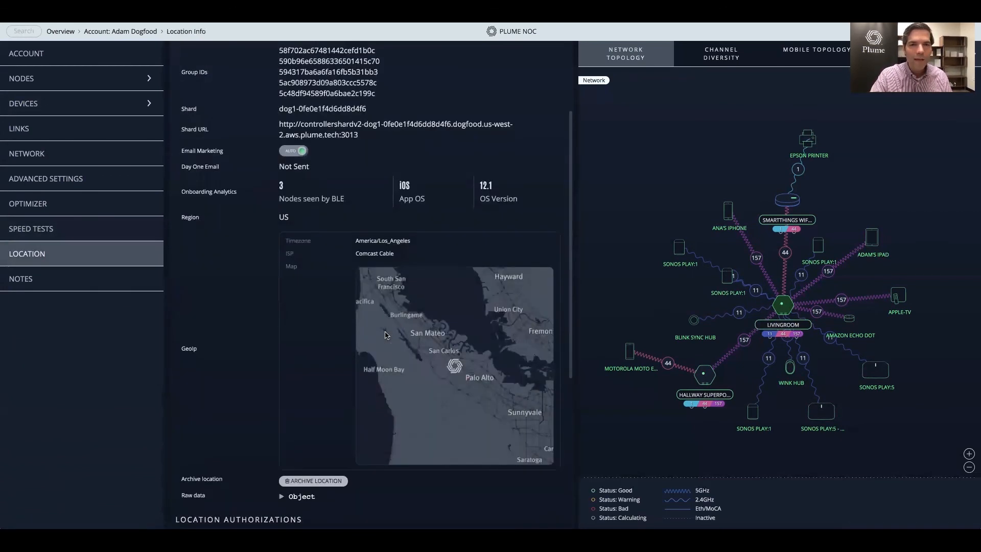
scroll("down", 3)
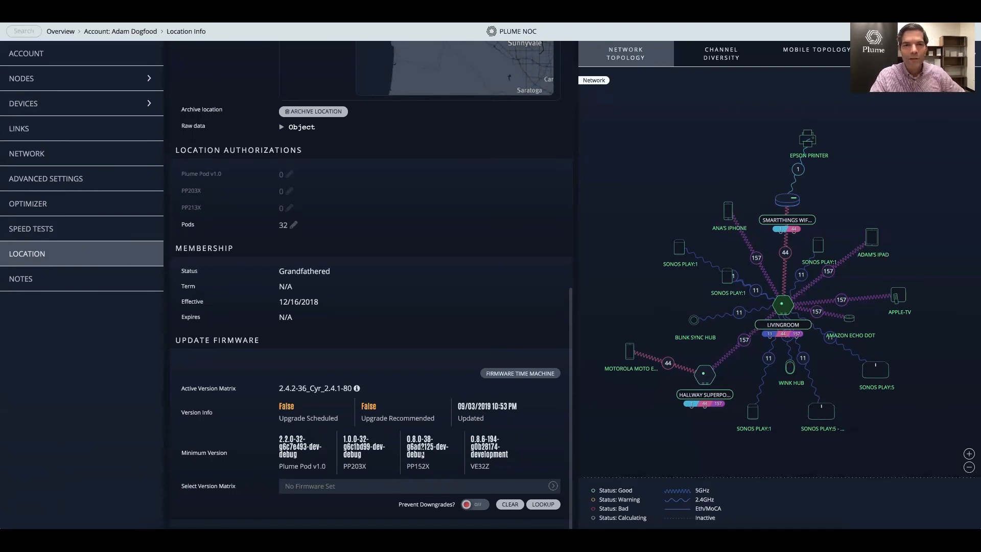
mouse_move(434, 108)
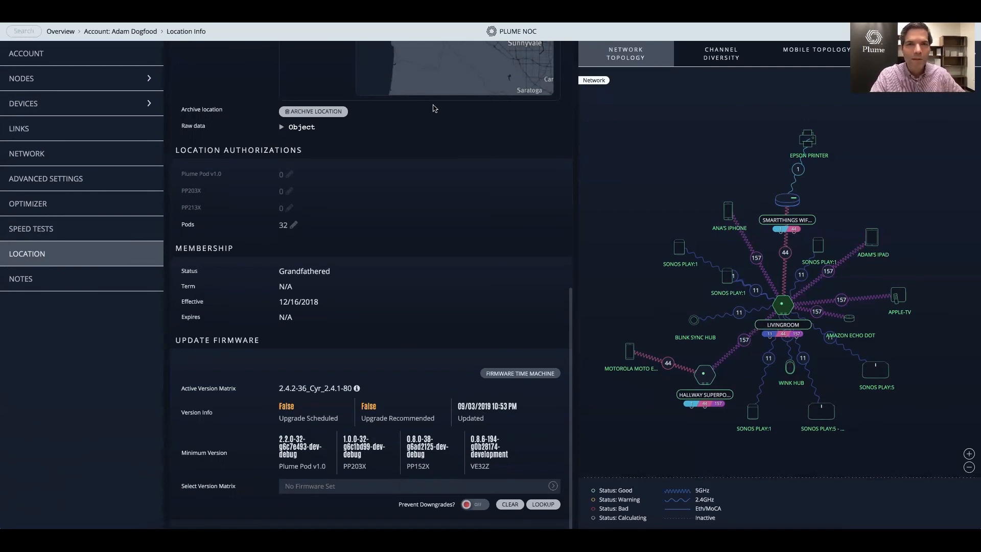
mouse_move(490, 219)
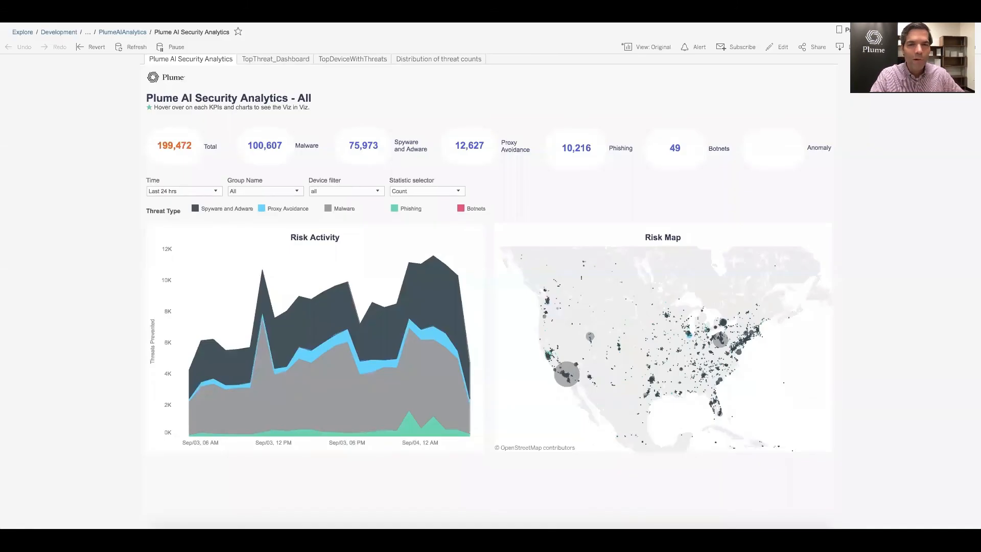
mouse_move(290, 129)
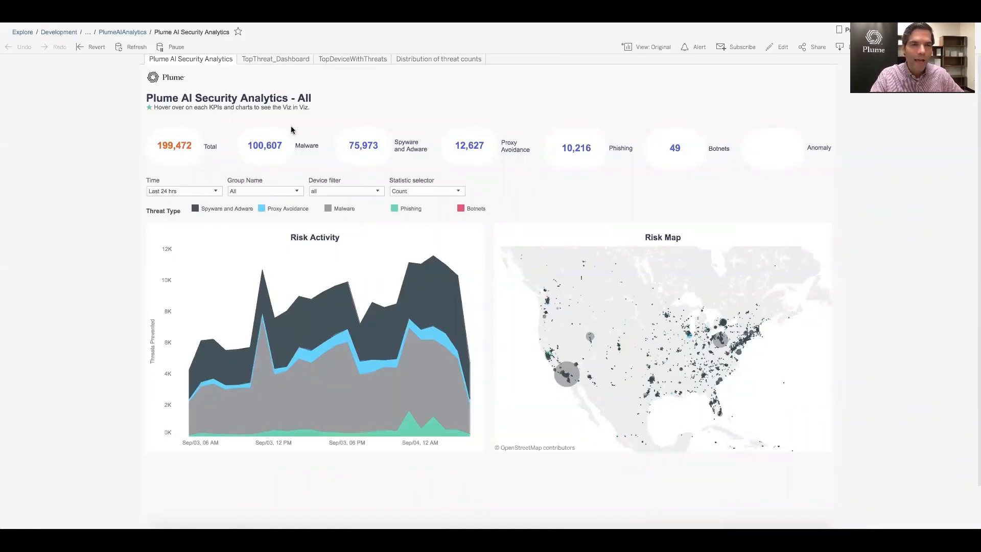
mouse_move(284, 120)
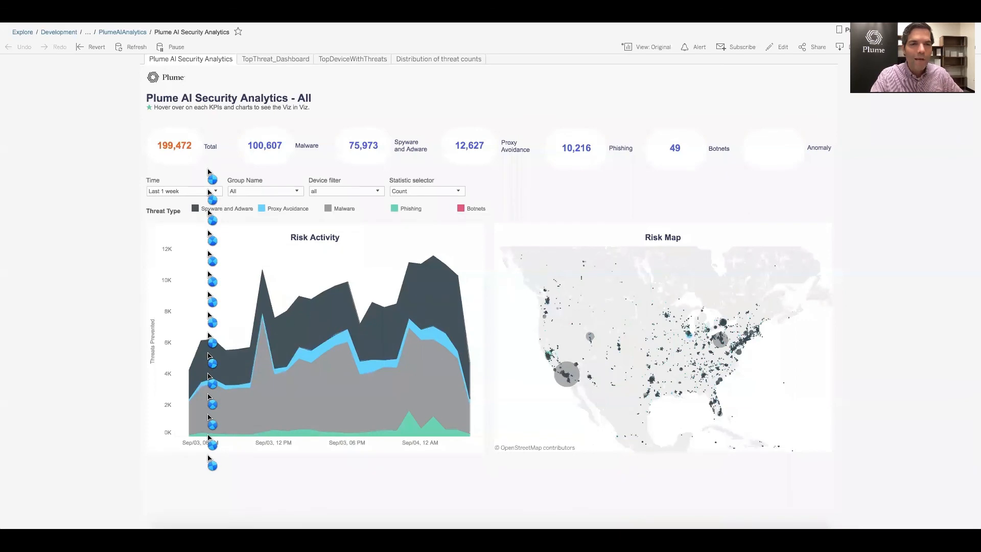
Set the security dashboard's Time filter to Last 1 week, then view TopThreat_Dashboard.
left_click(136, 46)
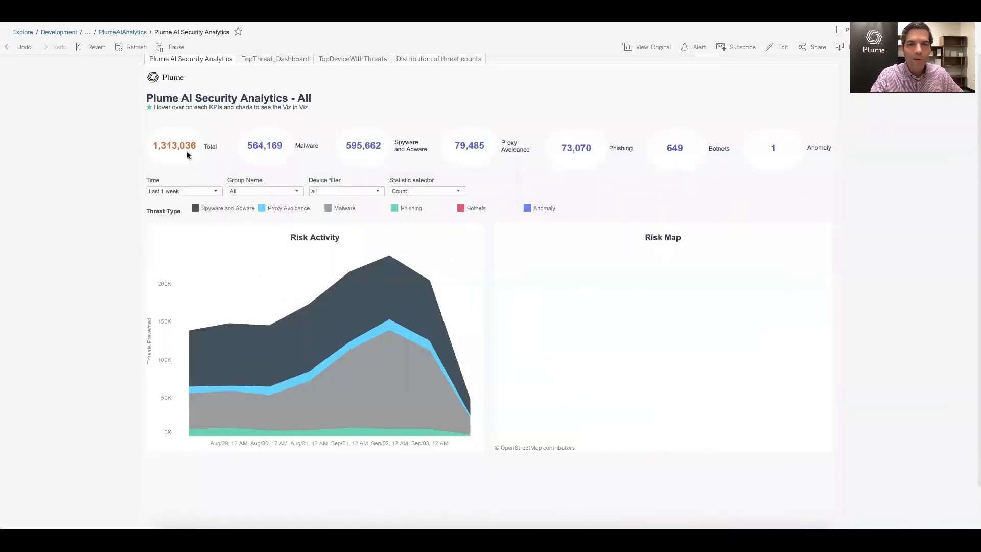
mouse_move(174, 145)
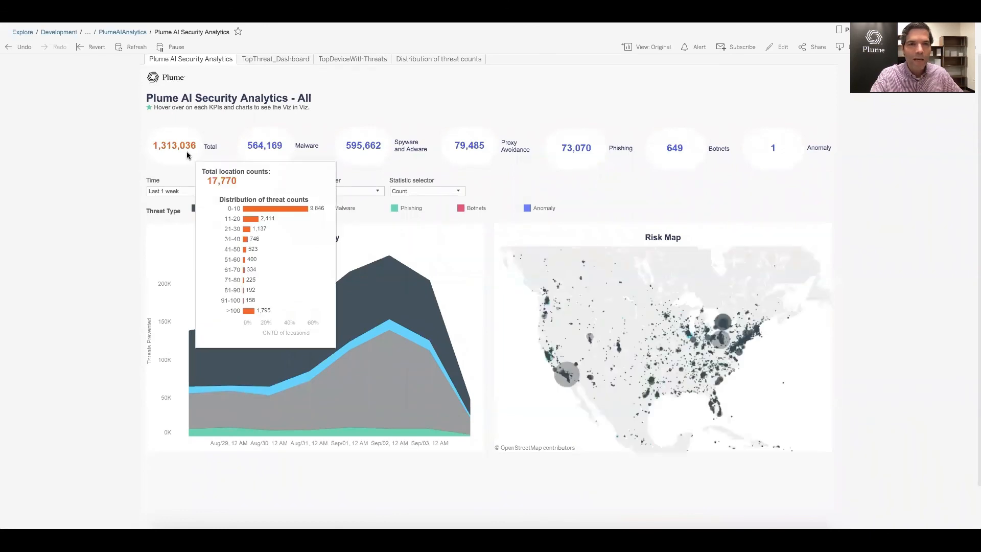
mouse_move(300, 162)
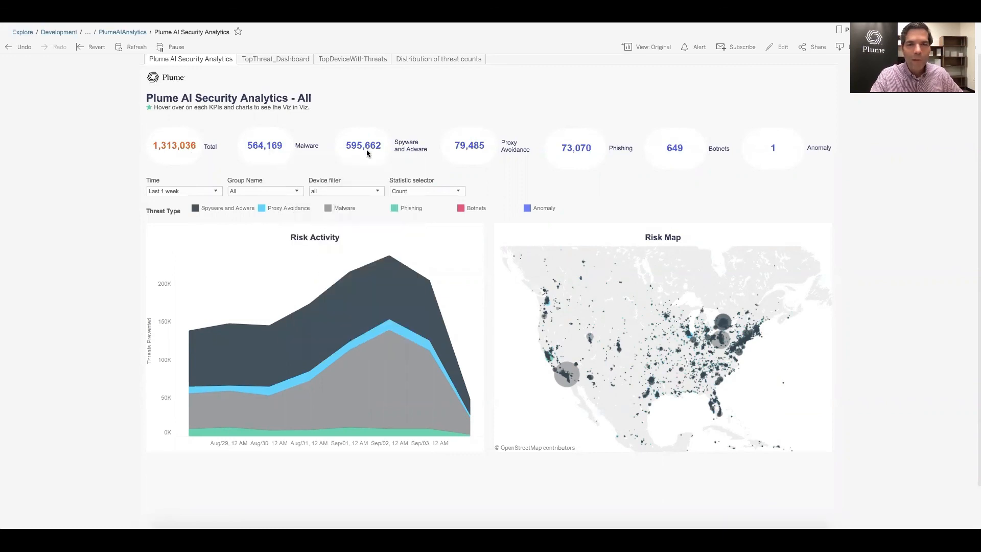
mouse_move(362, 145)
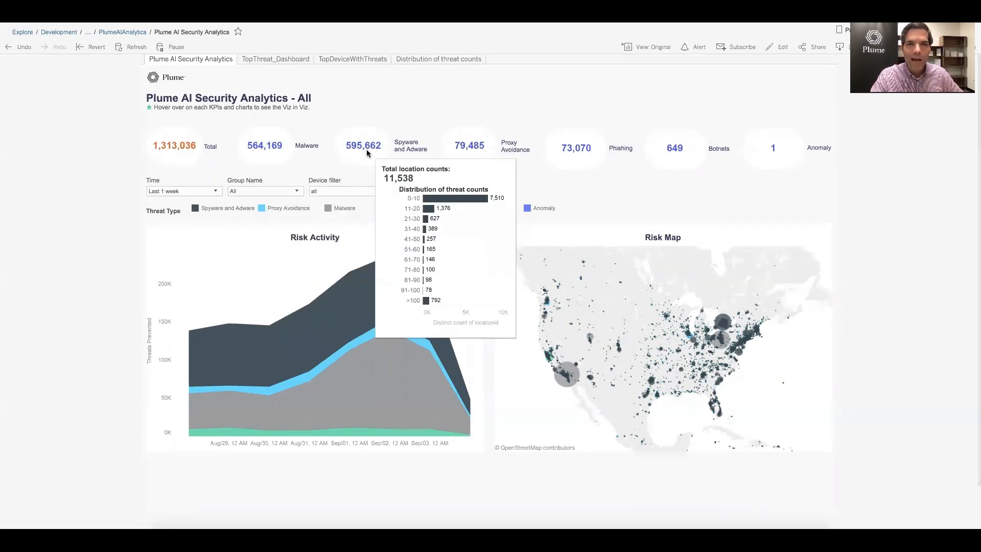
mouse_move(638, 184)
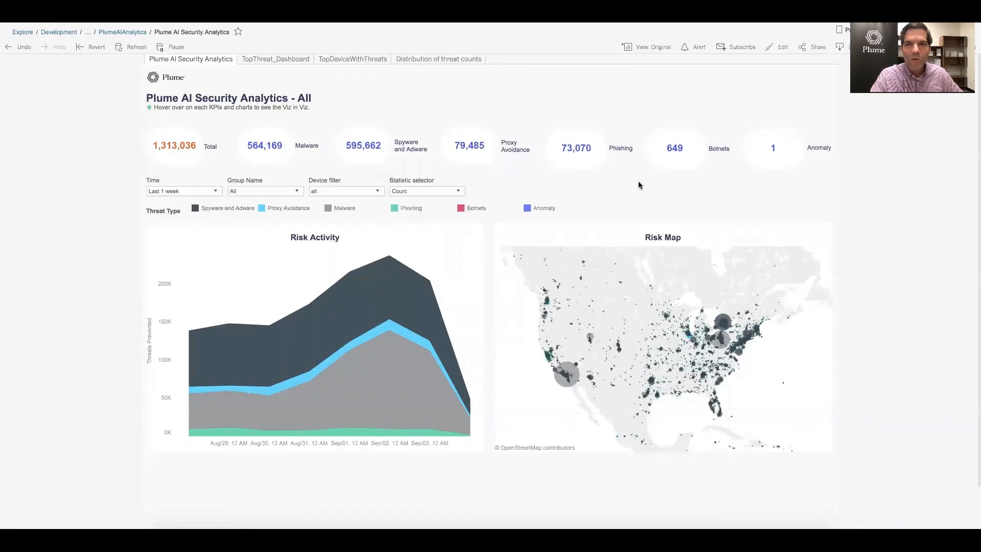
mouse_move(675, 155)
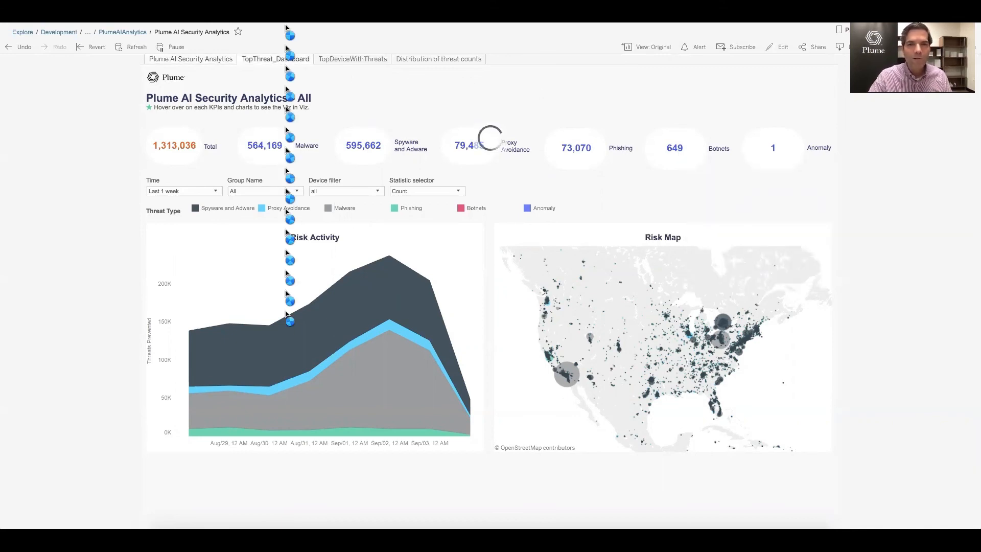
left_click(275, 59)
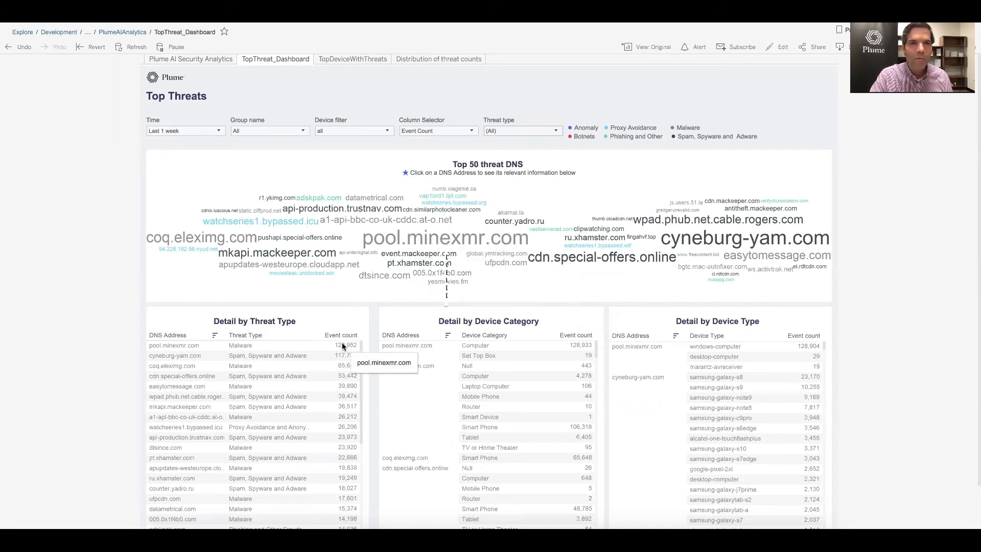
mouse_move(287, 93)
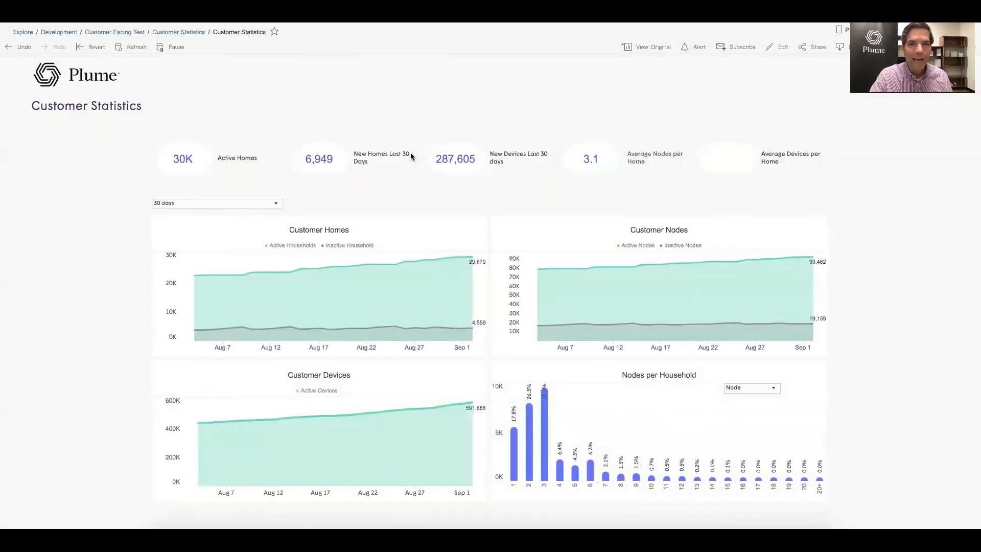
mouse_move(472, 259)
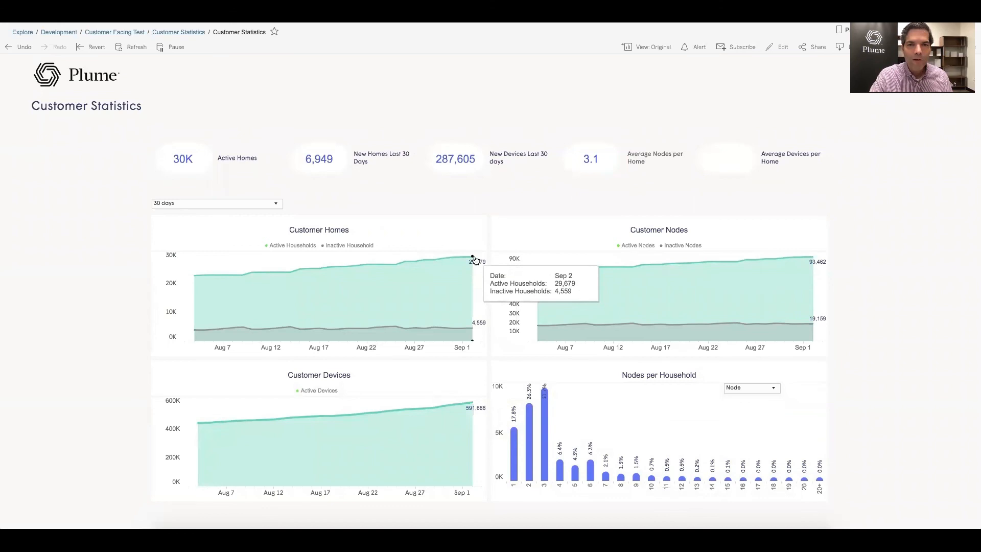
mouse_move(473, 313)
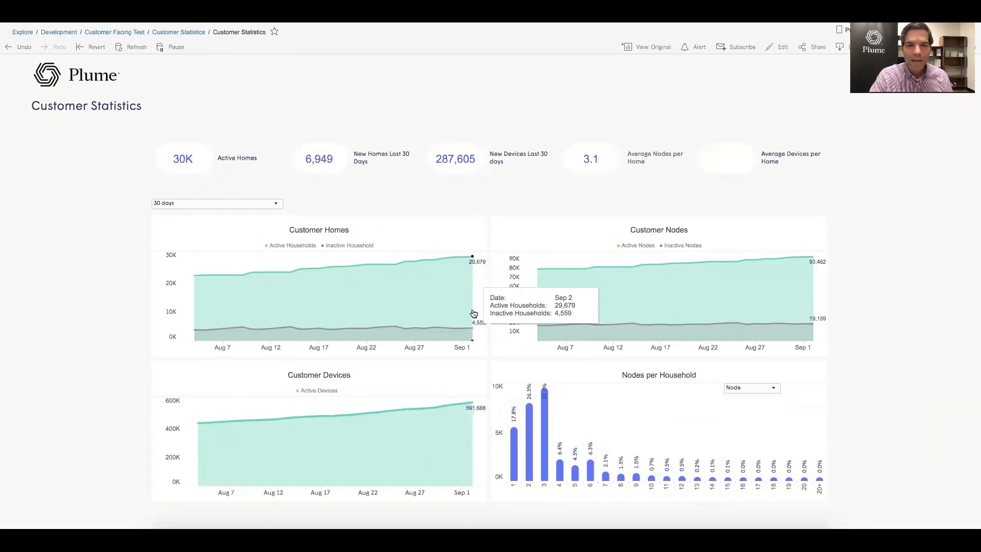
mouse_move(472, 405)
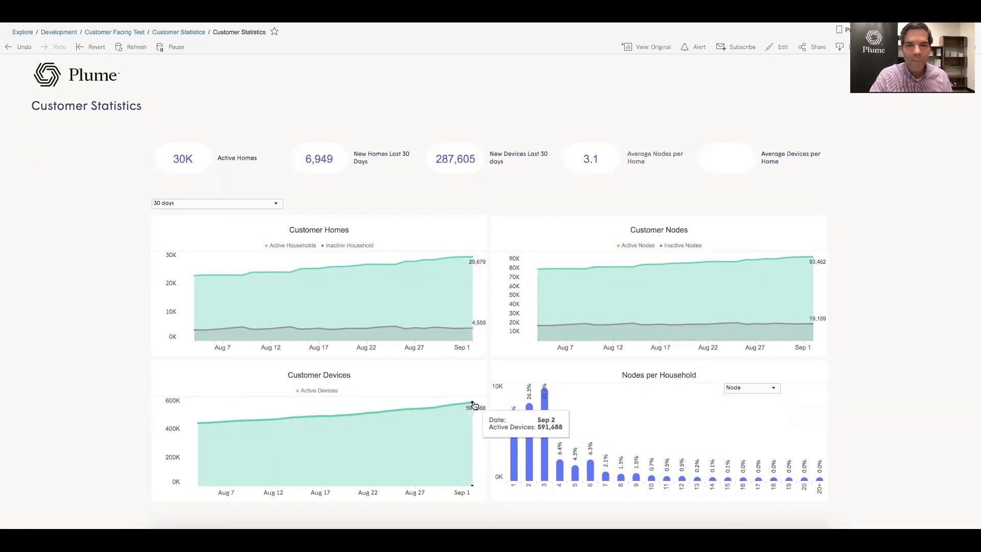
mouse_move(551, 434)
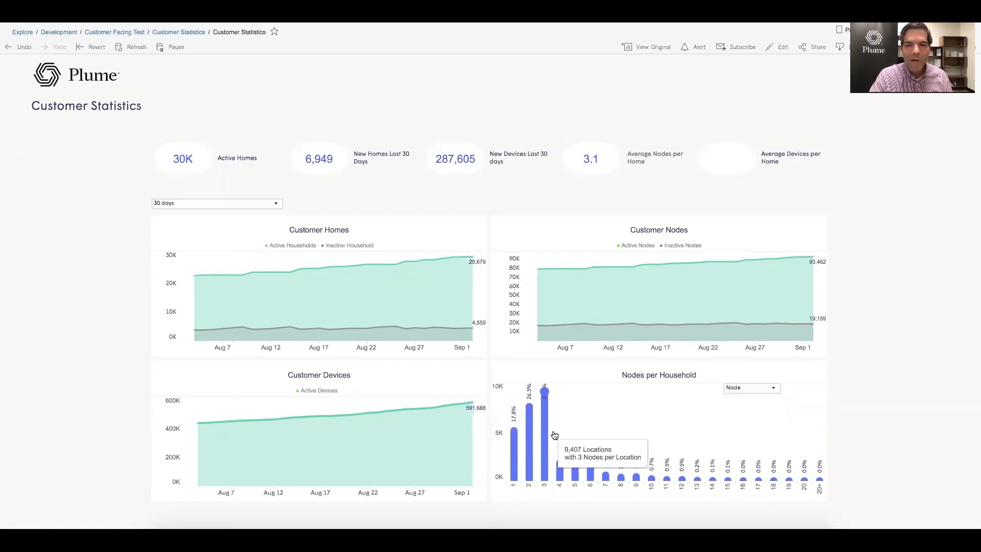
mouse_move(545, 407)
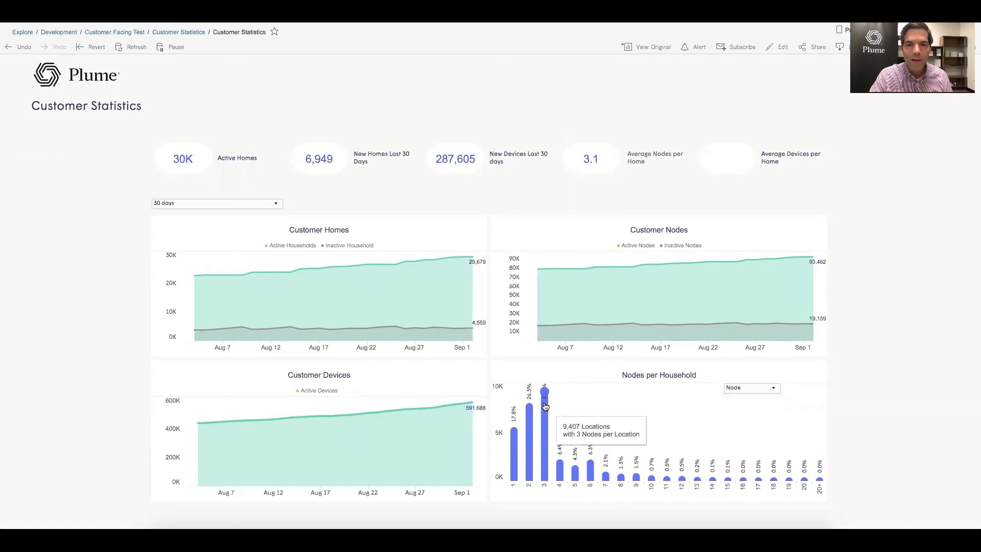
mouse_move(546, 410)
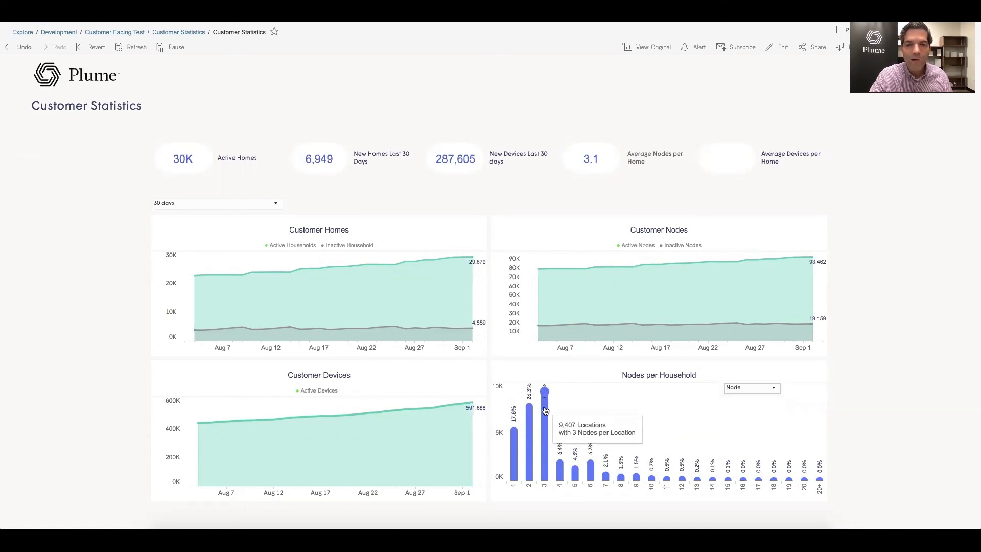
mouse_move(587, 471)
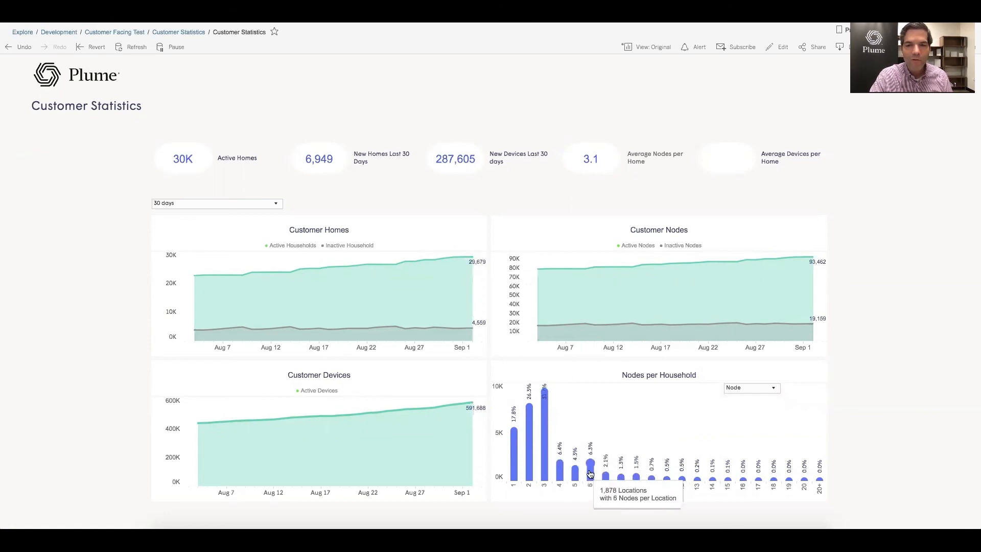
mouse_move(818, 479)
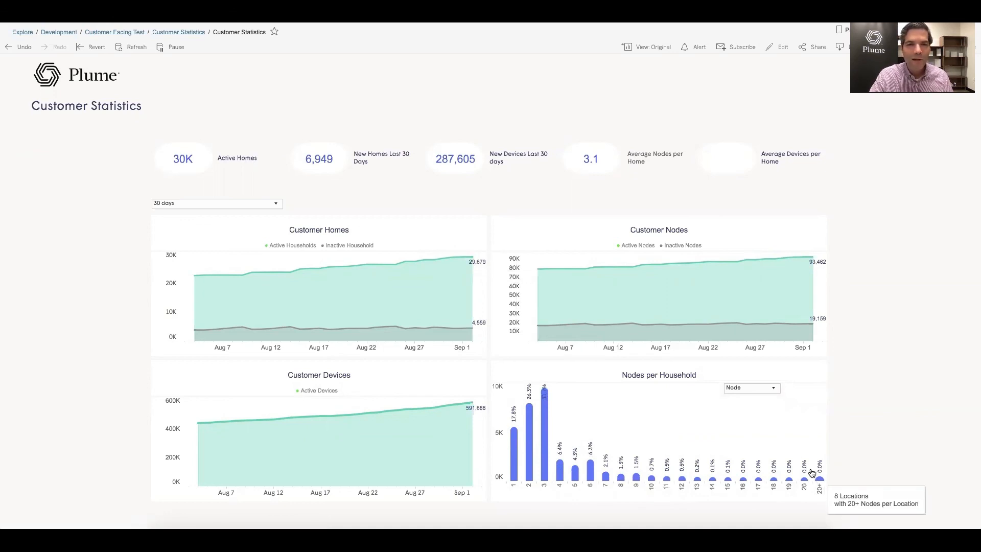
mouse_move(731, 425)
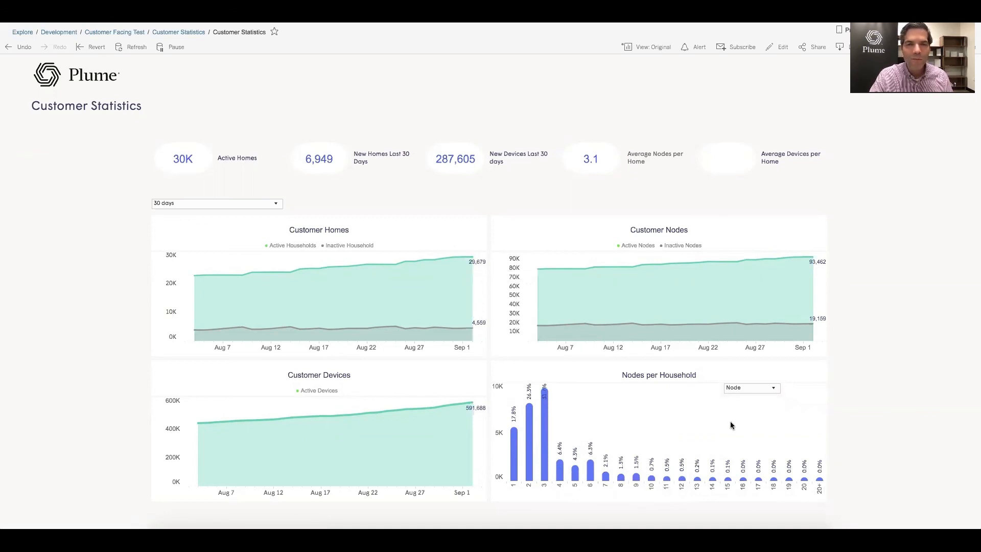
mouse_move(402, 109)
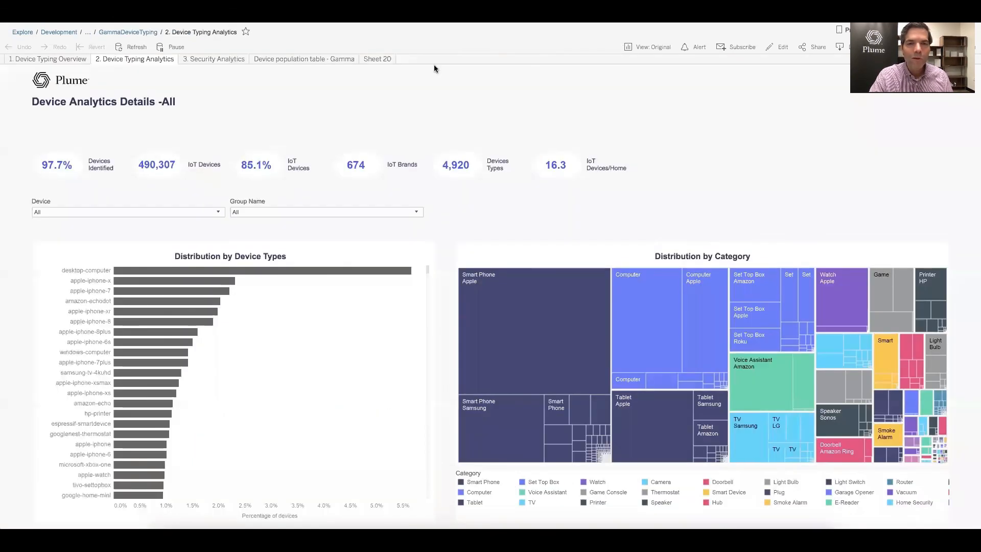
mouse_move(753, 232)
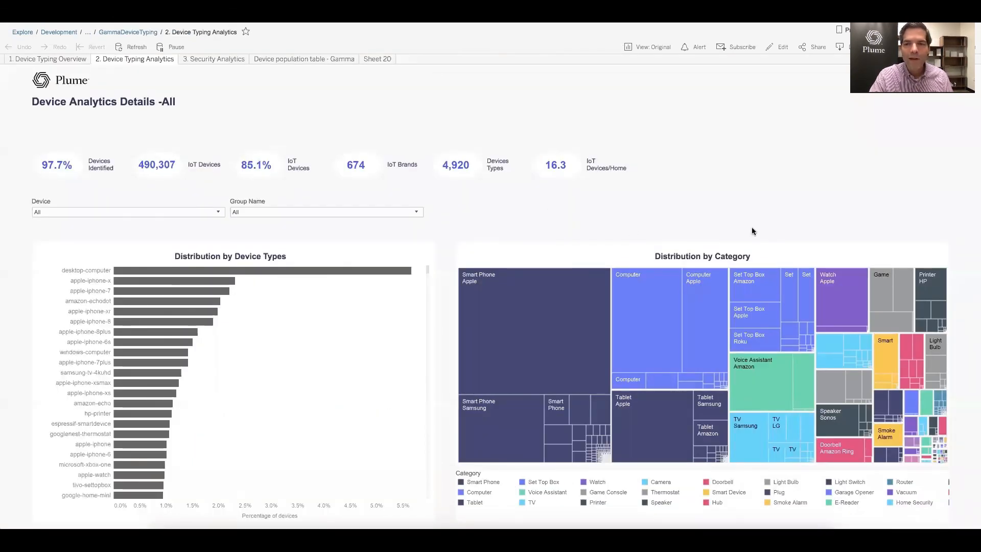
mouse_move(777, 234)
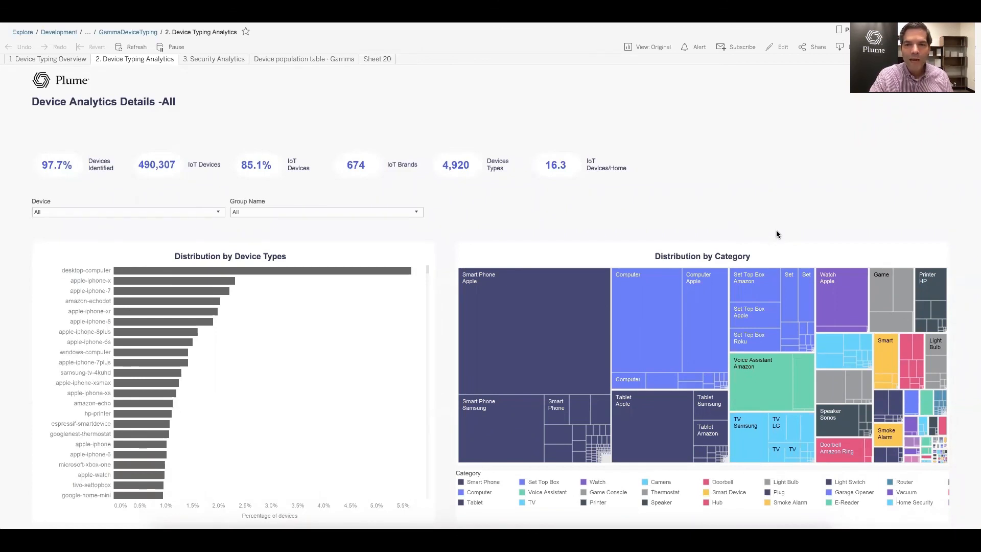
mouse_move(787, 239)
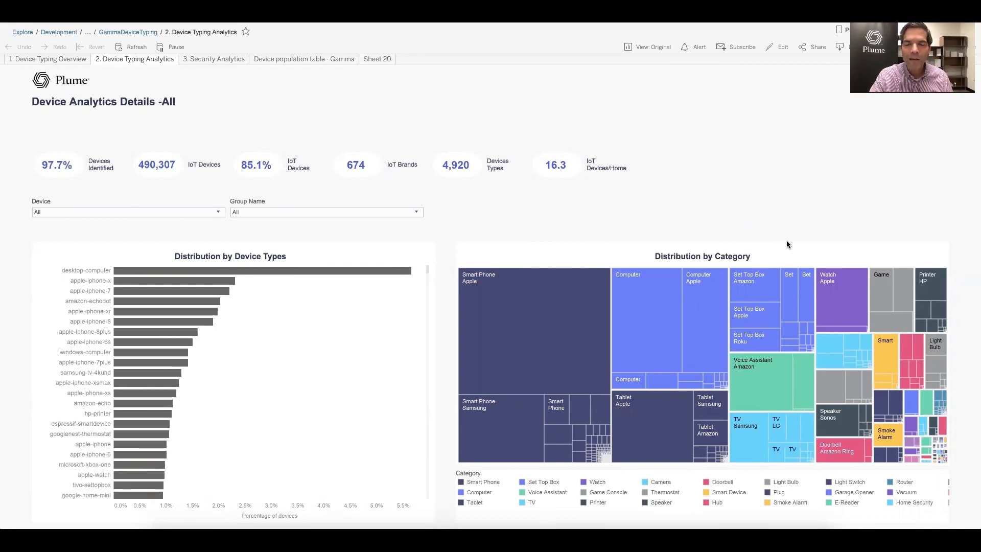
mouse_move(774, 308)
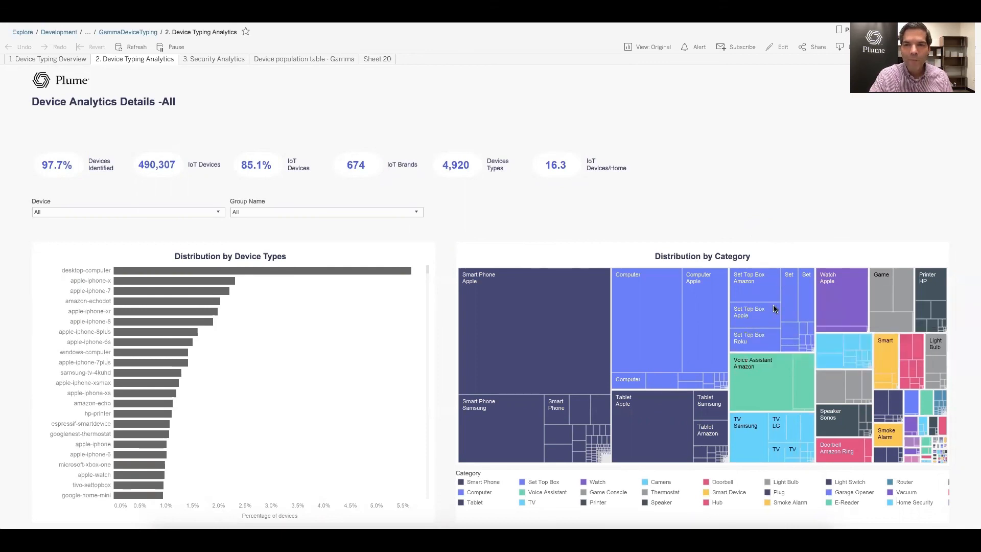
mouse_move(761, 289)
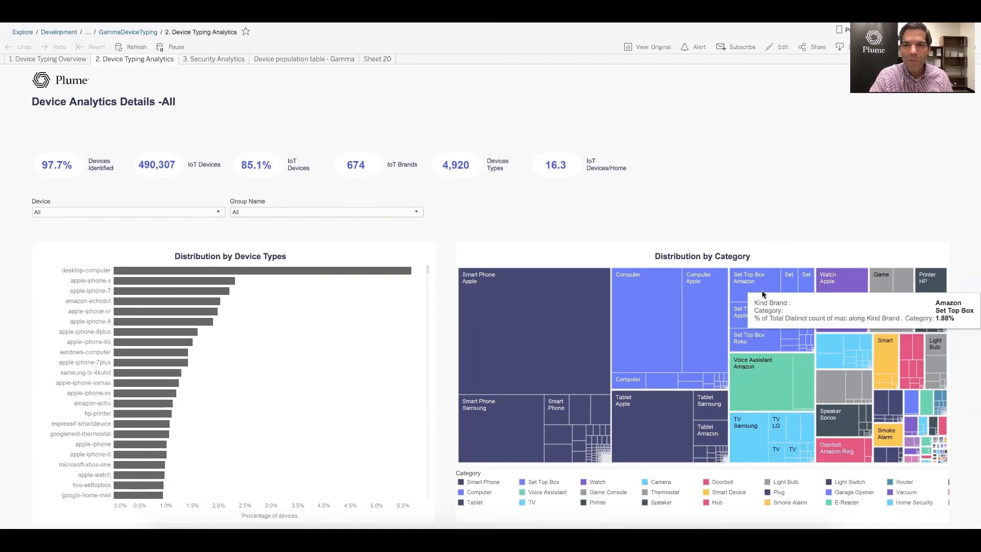
mouse_move(748, 312)
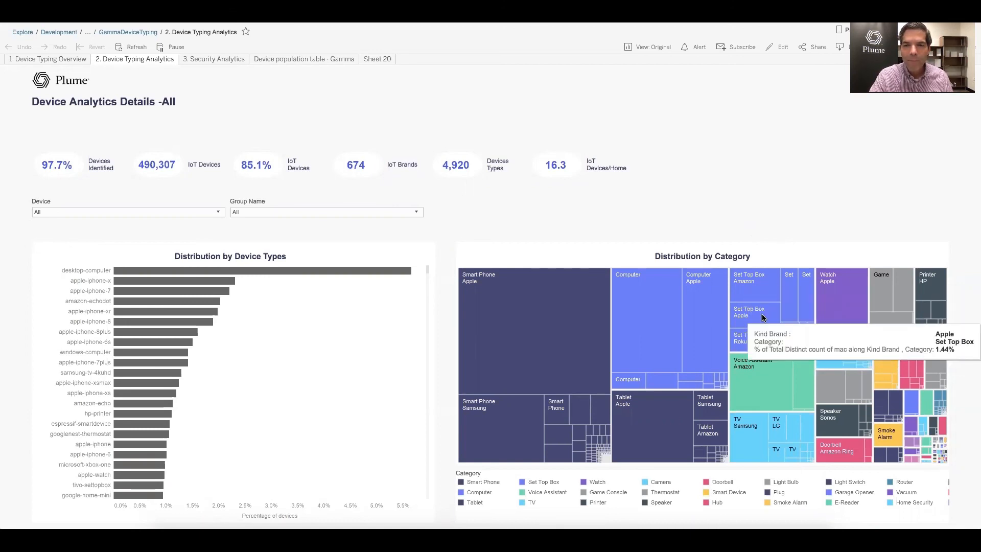
mouse_move(771, 300)
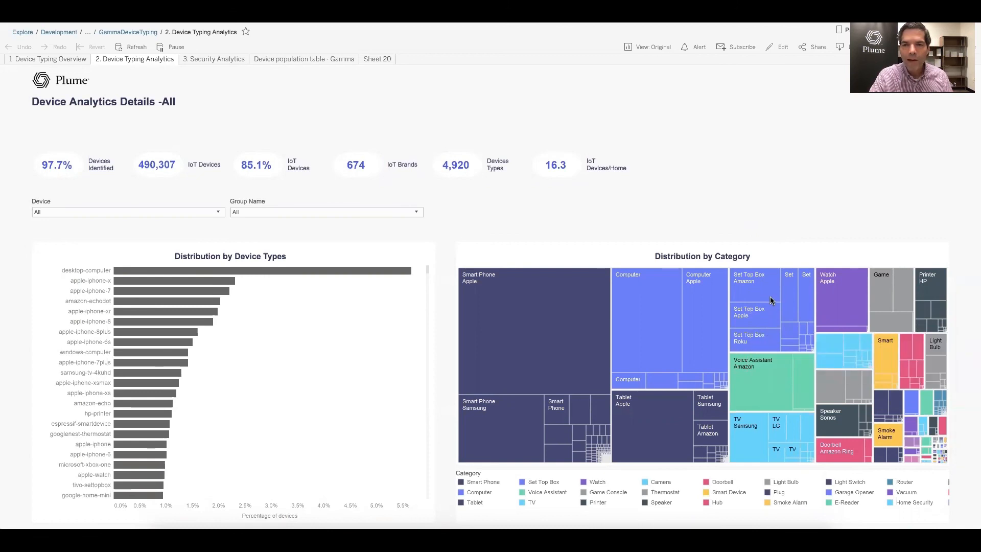
mouse_move(791, 295)
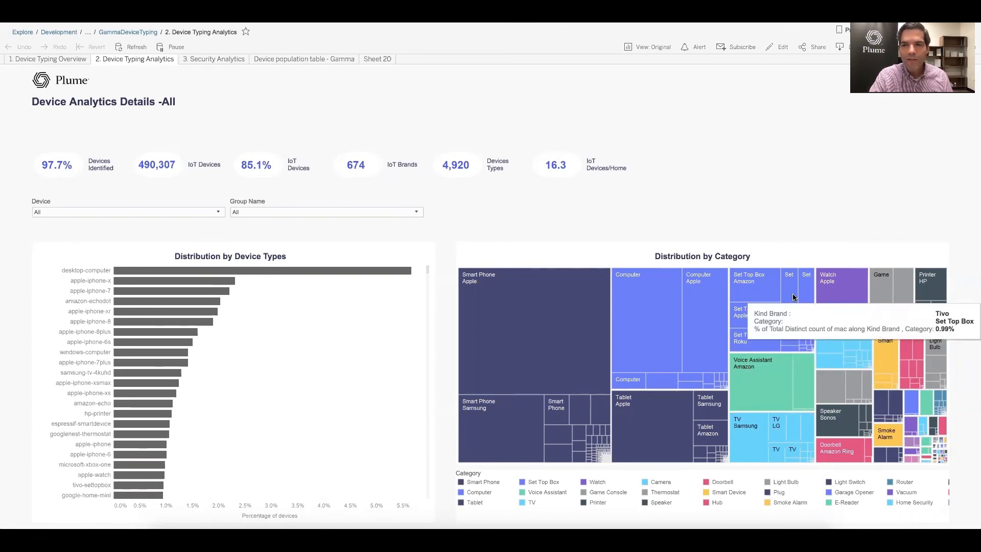
mouse_move(806, 294)
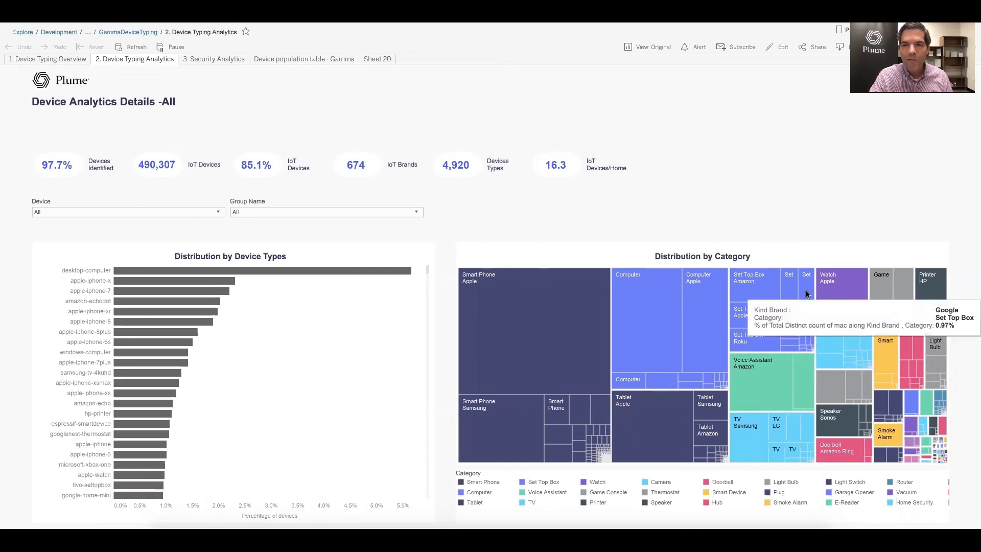
mouse_move(791, 331)
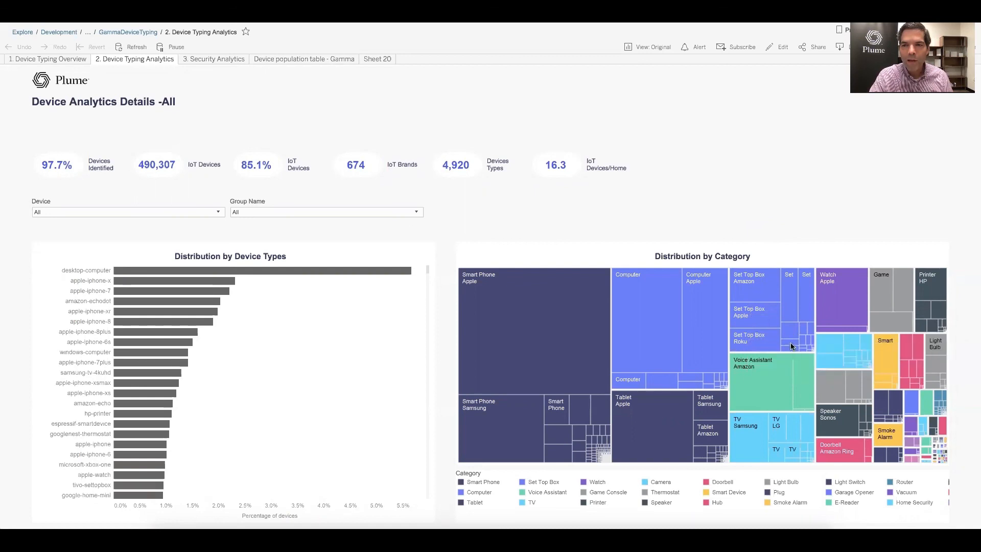
mouse_move(791, 346)
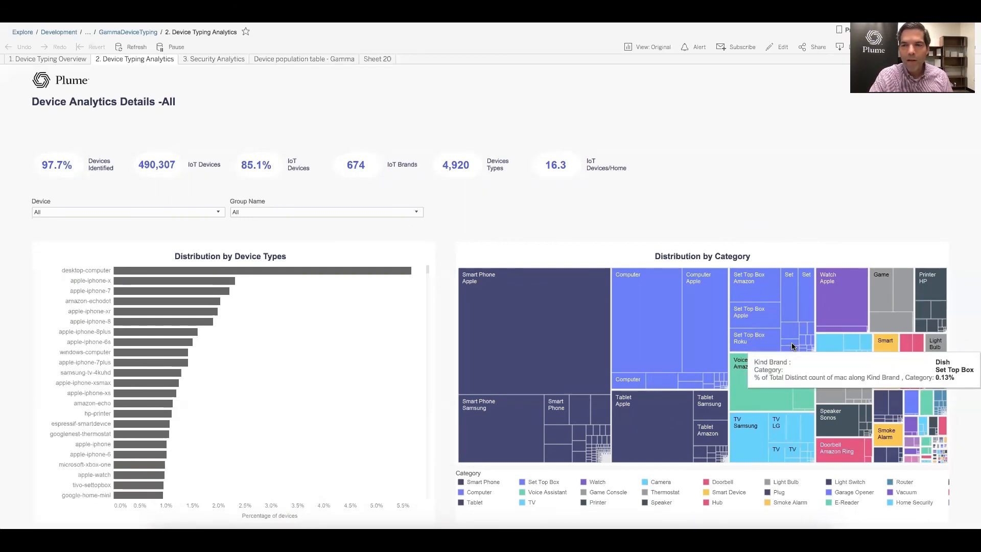
mouse_move(793, 333)
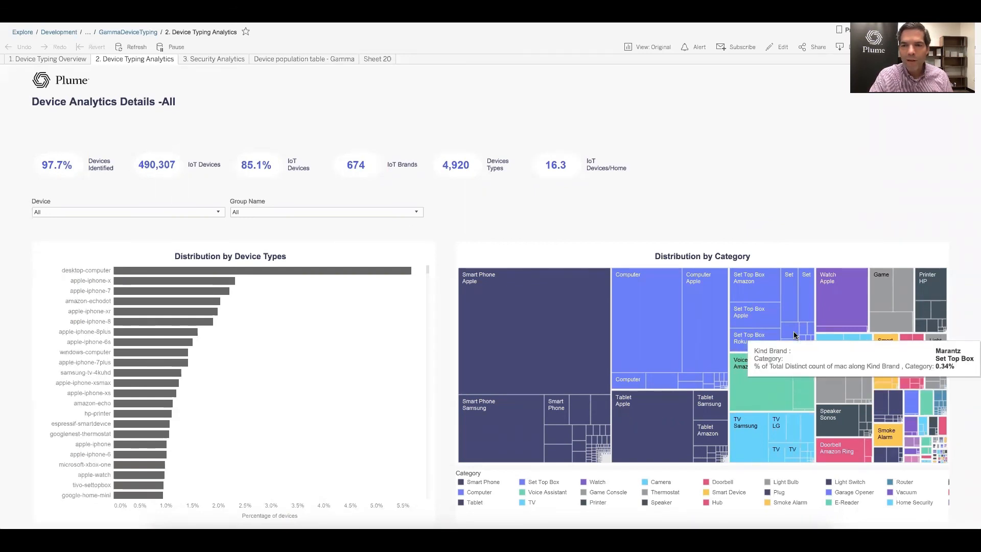
mouse_move(803, 331)
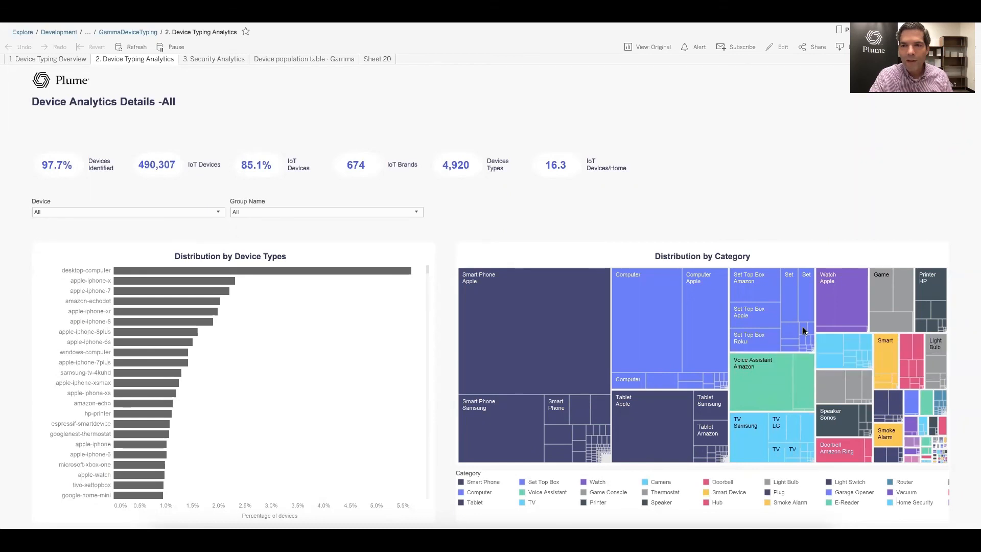
mouse_move(804, 330)
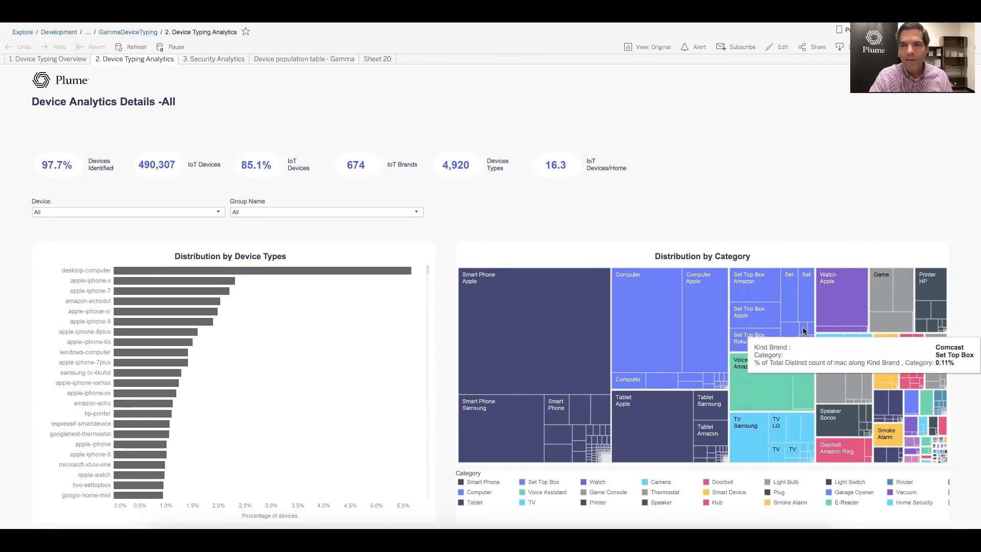
mouse_move(732, 198)
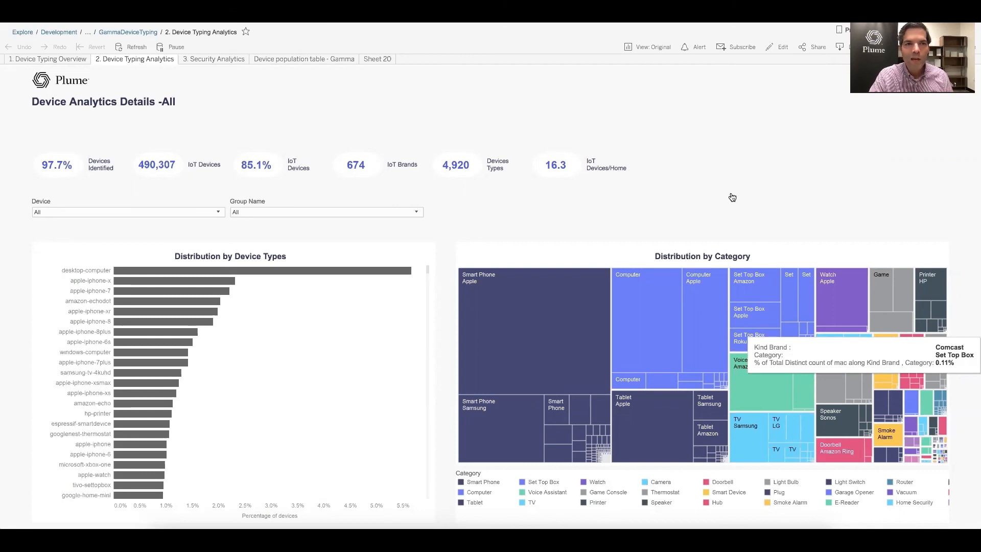
mouse_move(715, 243)
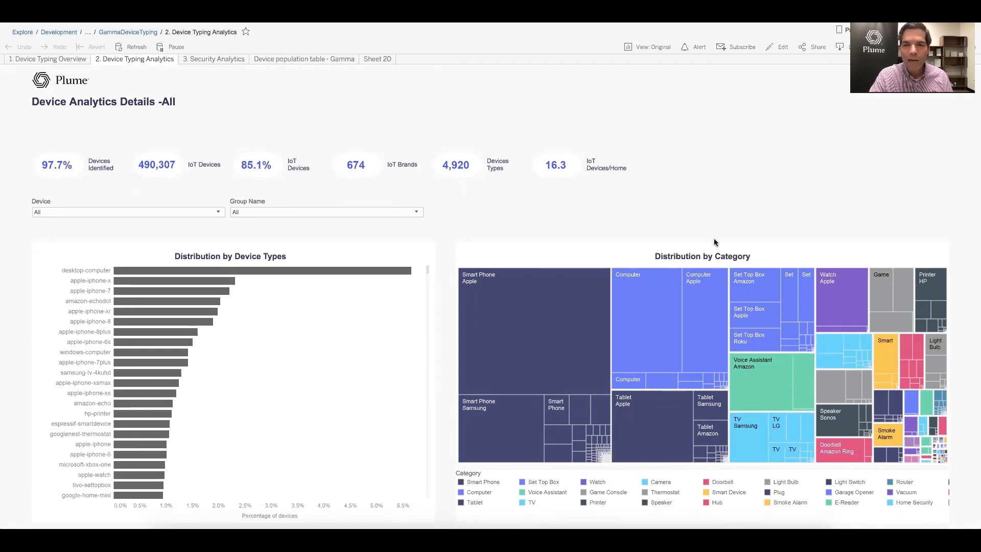
mouse_move(742, 232)
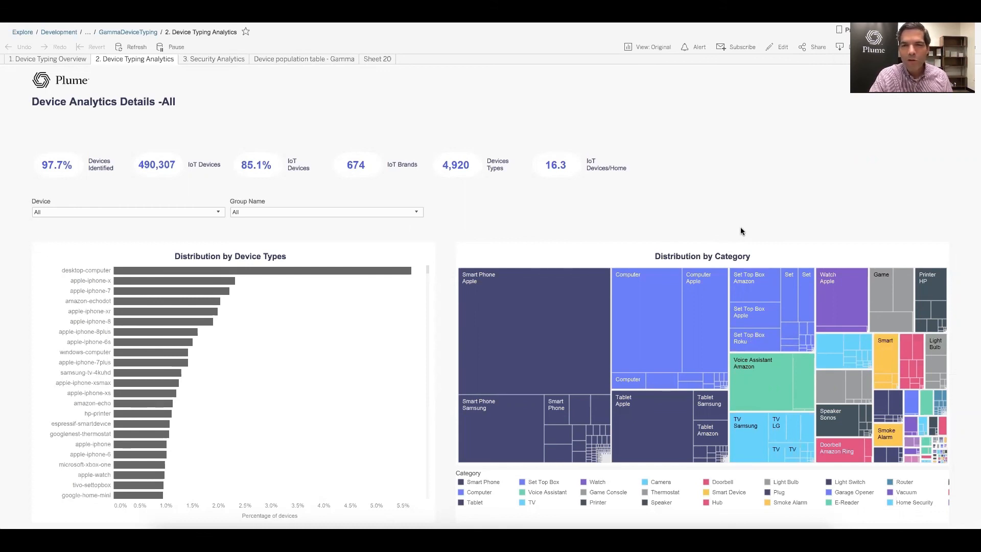
mouse_move(727, 216)
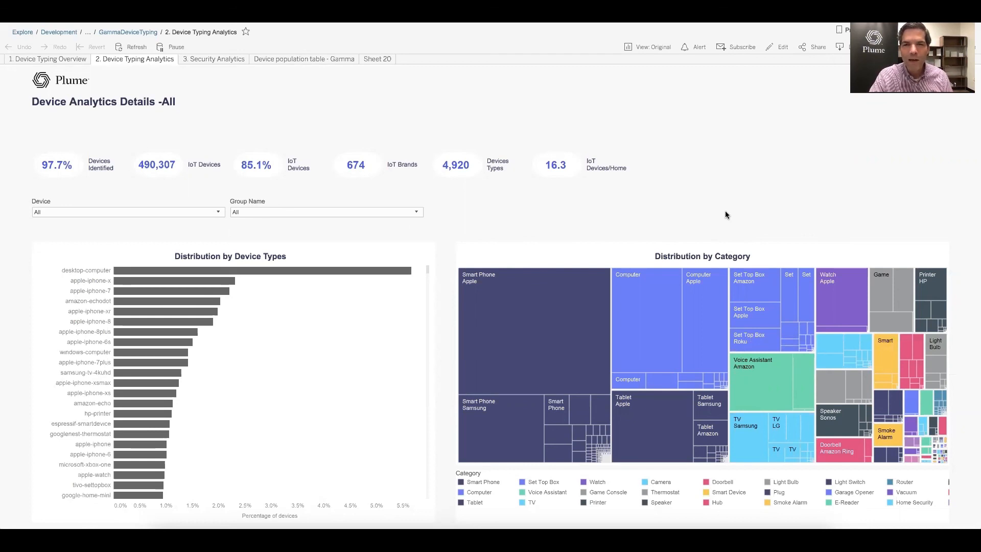
mouse_move(693, 210)
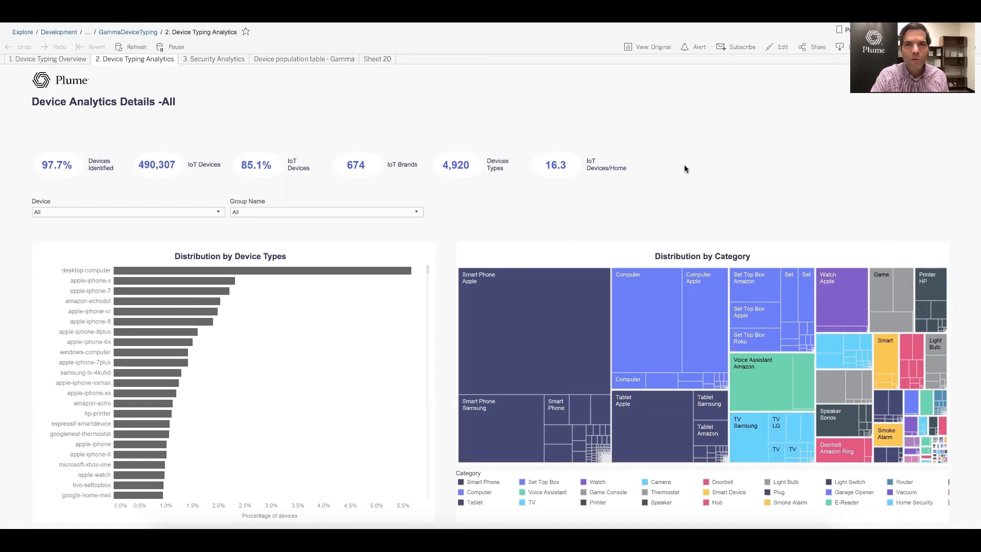
mouse_move(633, 89)
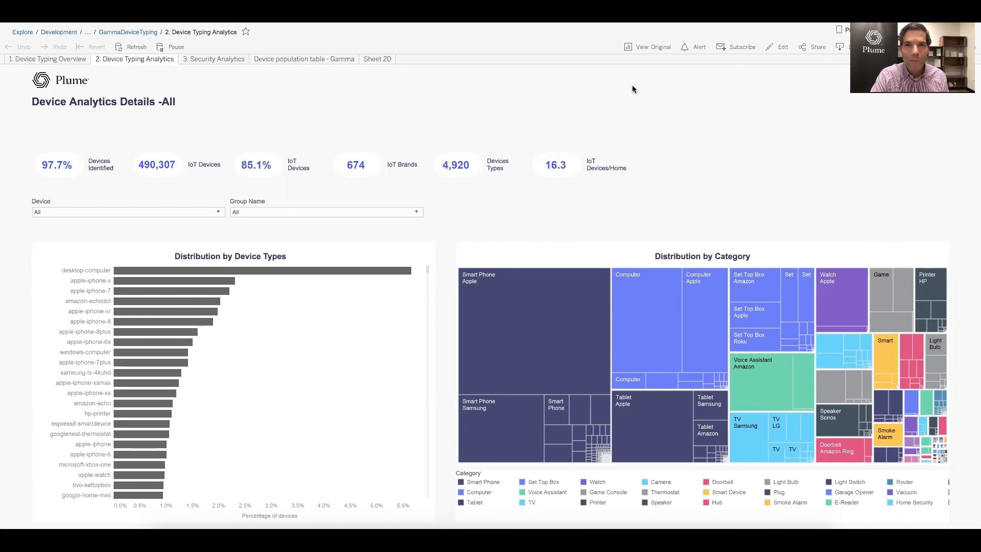